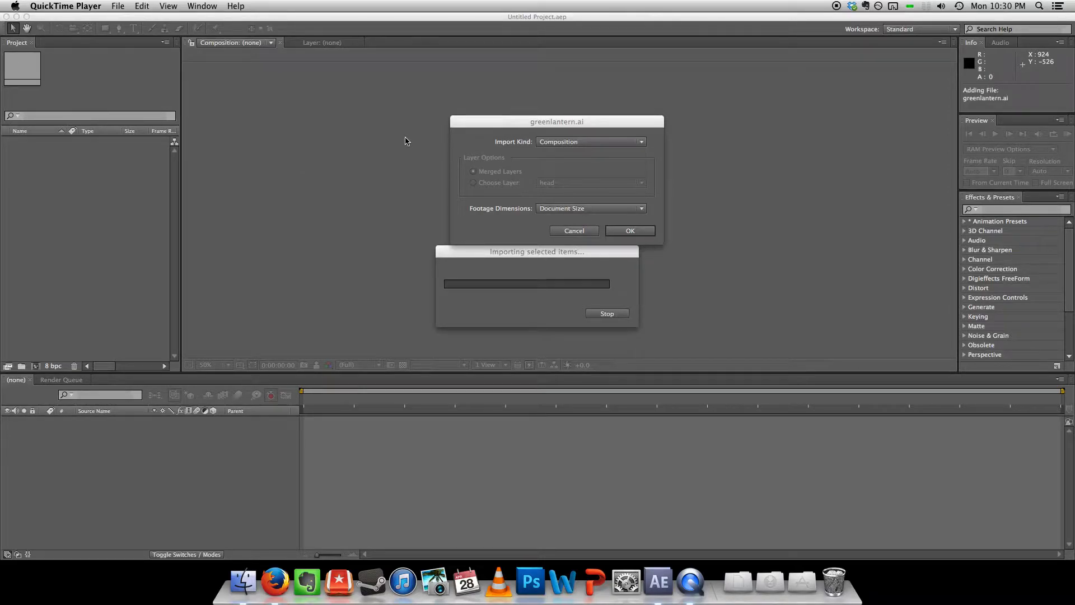
mouse_move(439, 104)
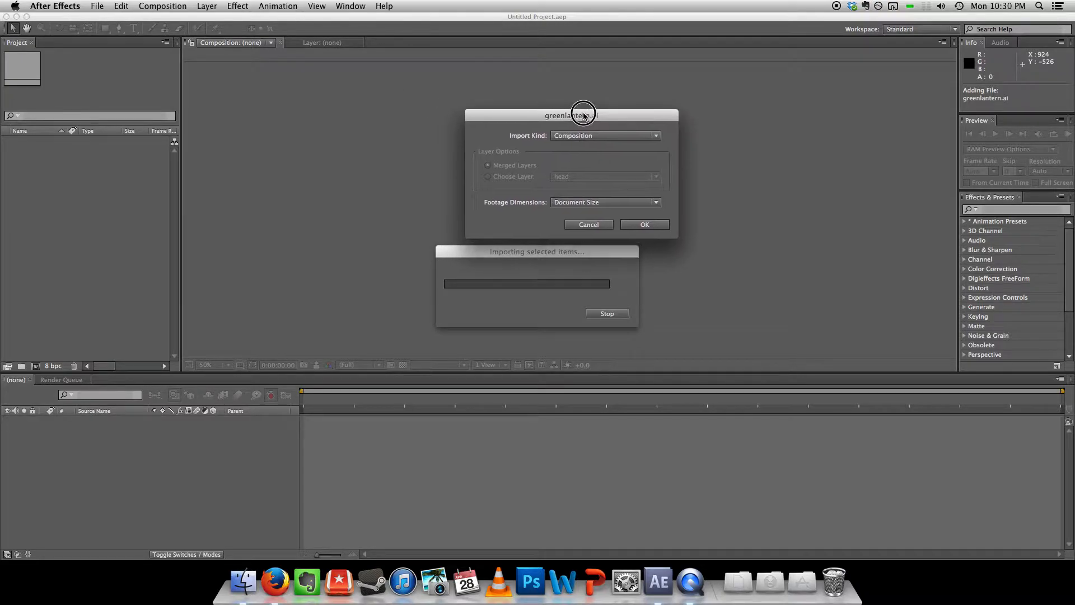
Step: Import greenlantern.ai as a composition with Document Size footage dimensions
click(605, 134)
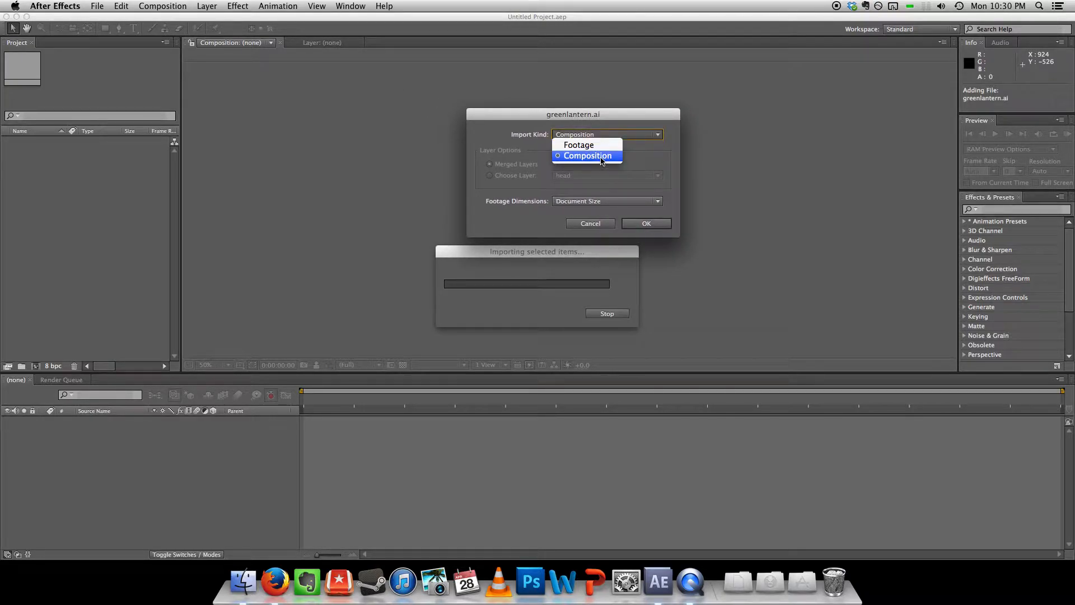
click(586, 155)
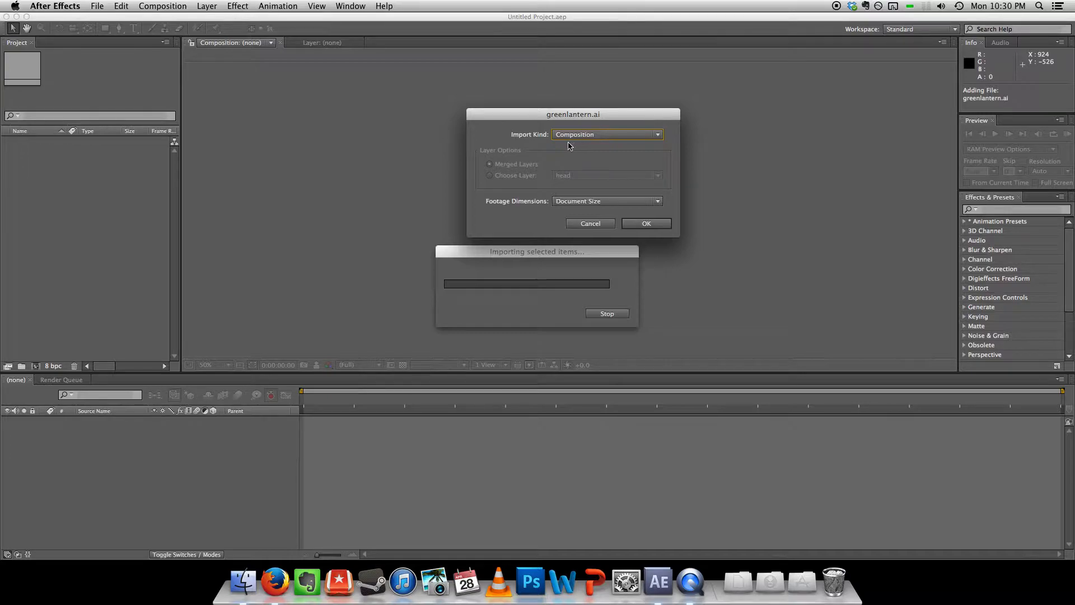
click(606, 201)
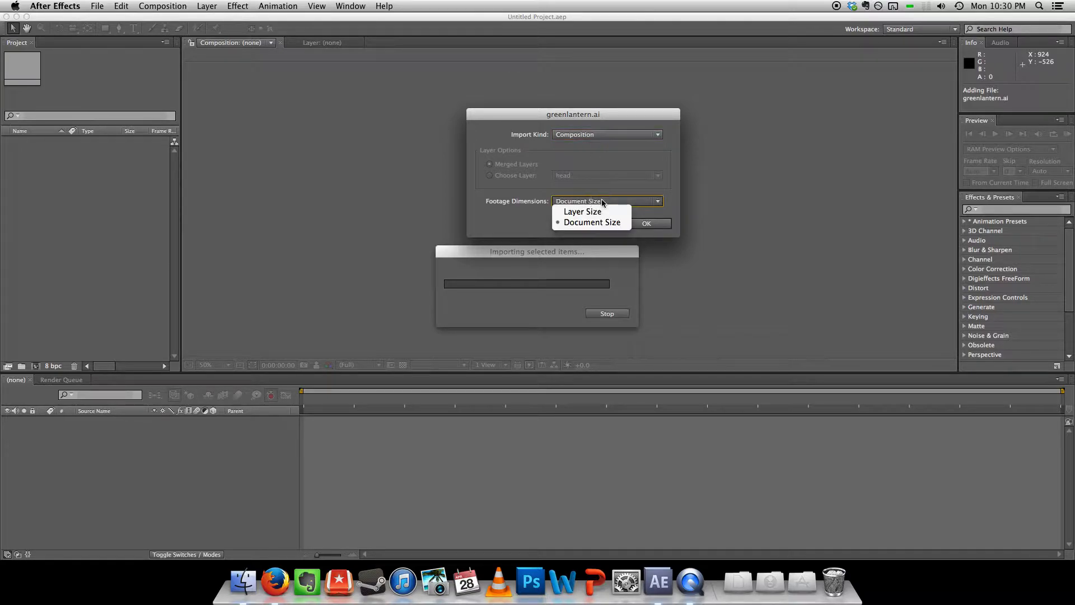
click(645, 223)
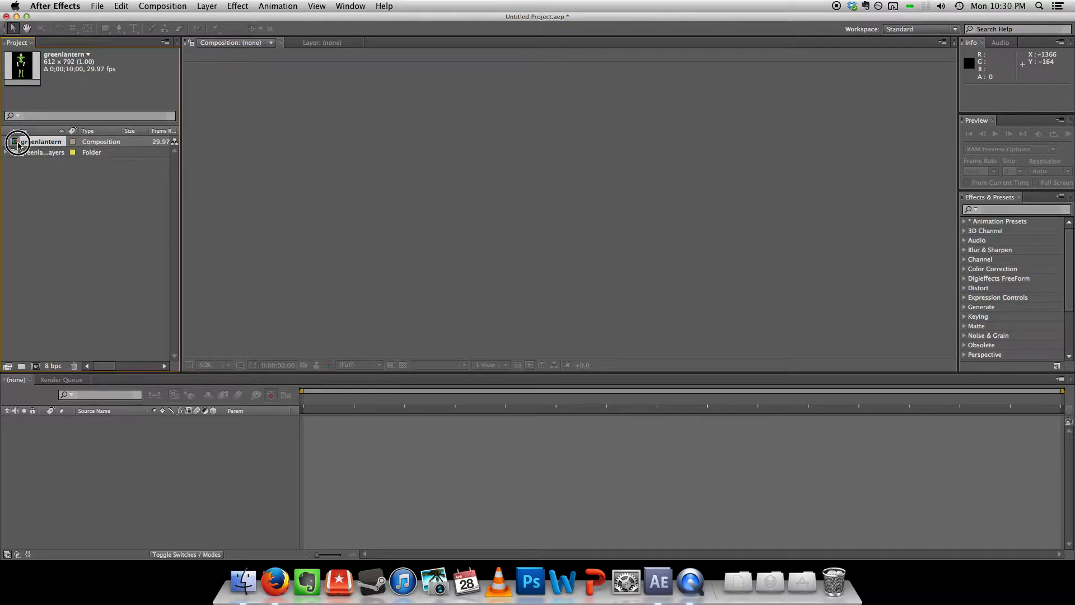
Step: Open the greenlantern composition settings and choose the HDV/HDTV 720 29.97 preset
double_click(41, 141)
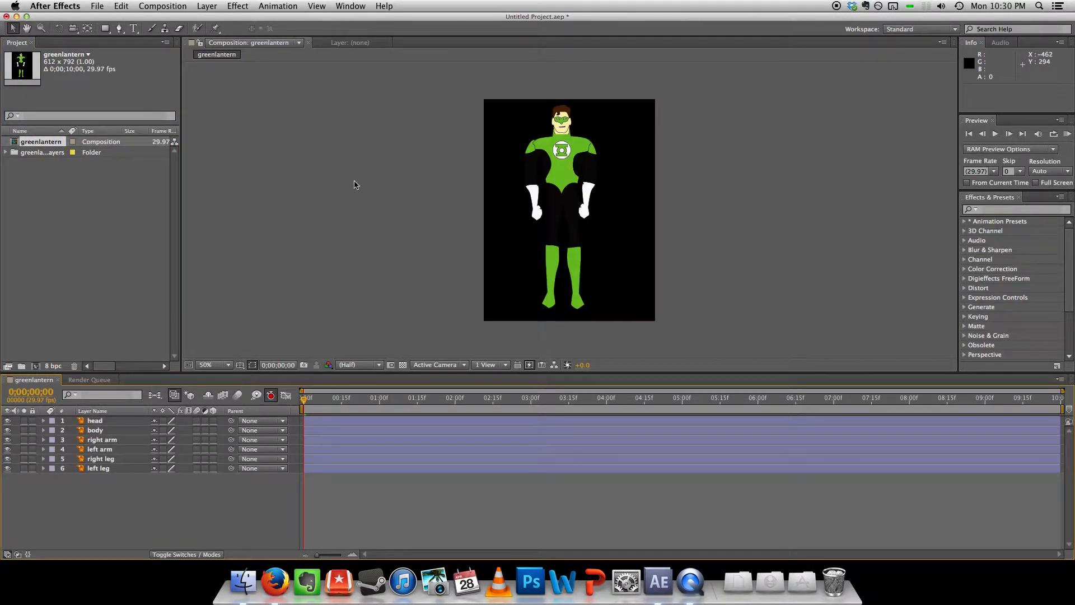
right_click(41, 141)
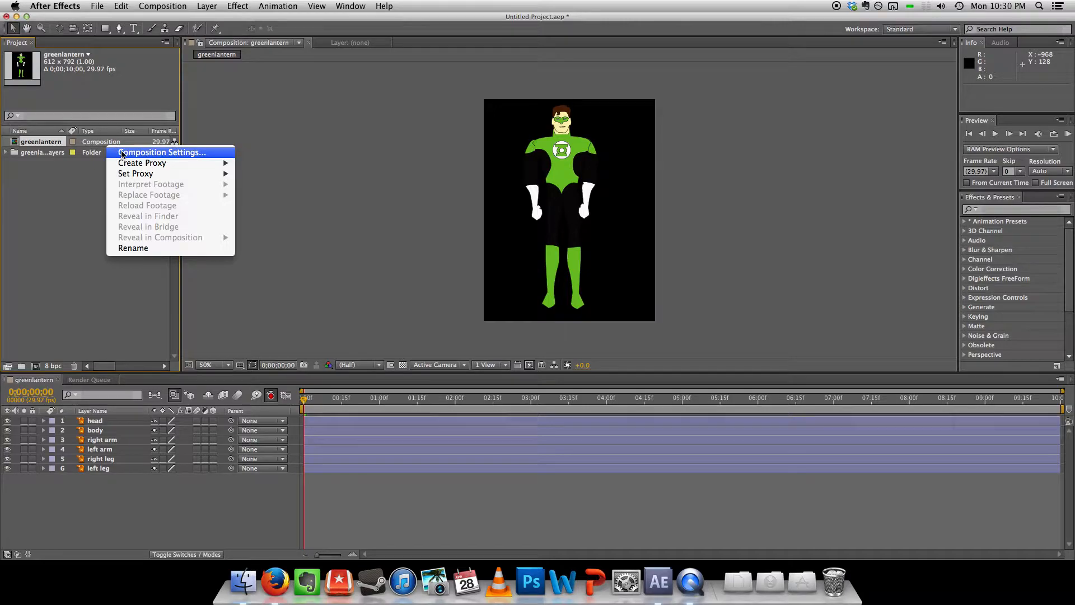
click(161, 152)
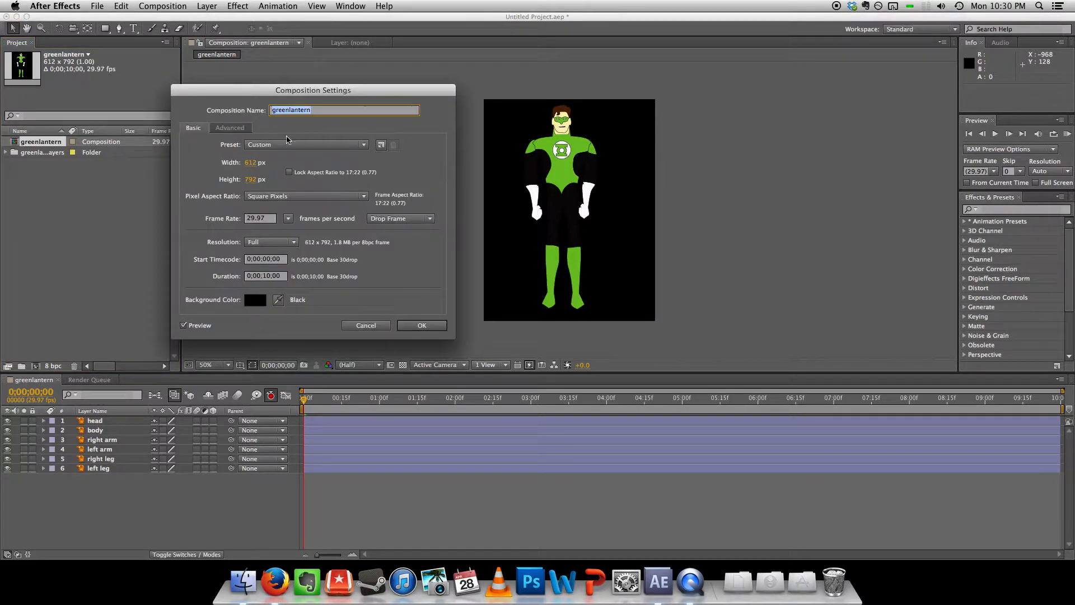
click(305, 144)
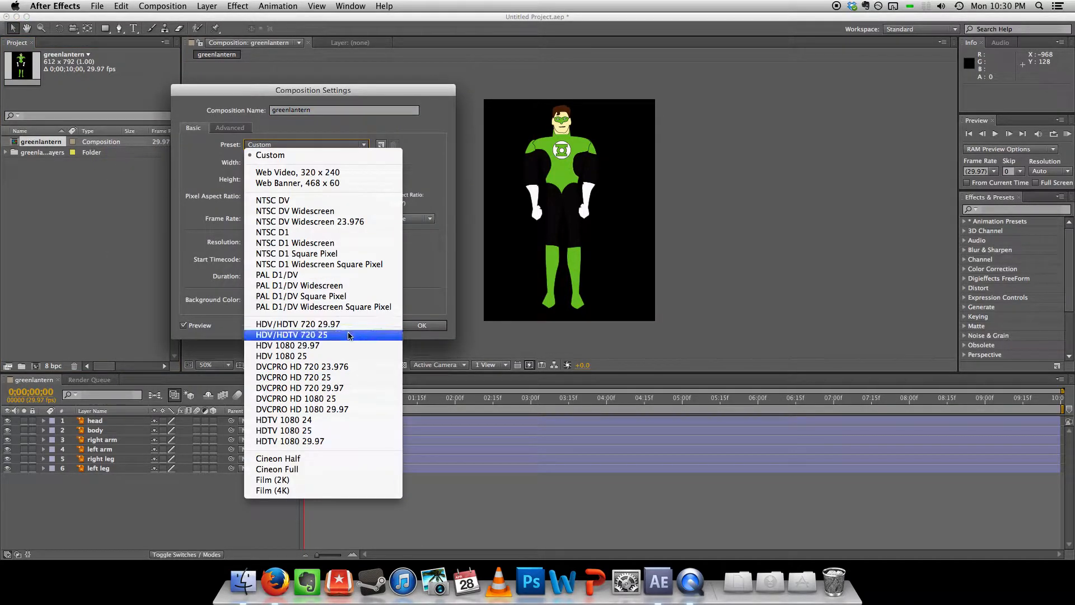
mouse_move(345, 323)
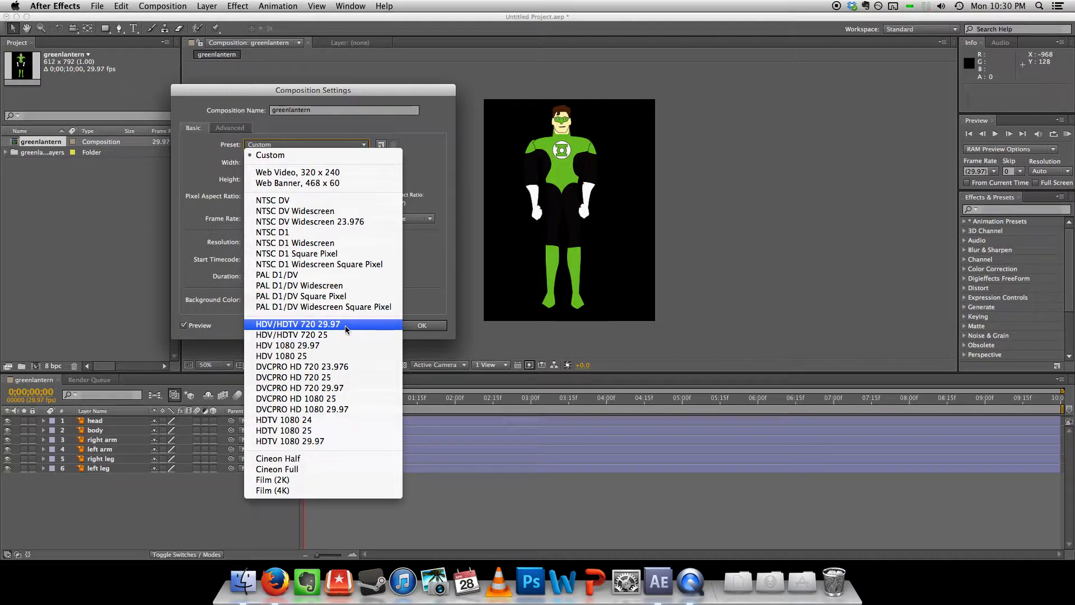
click(297, 324)
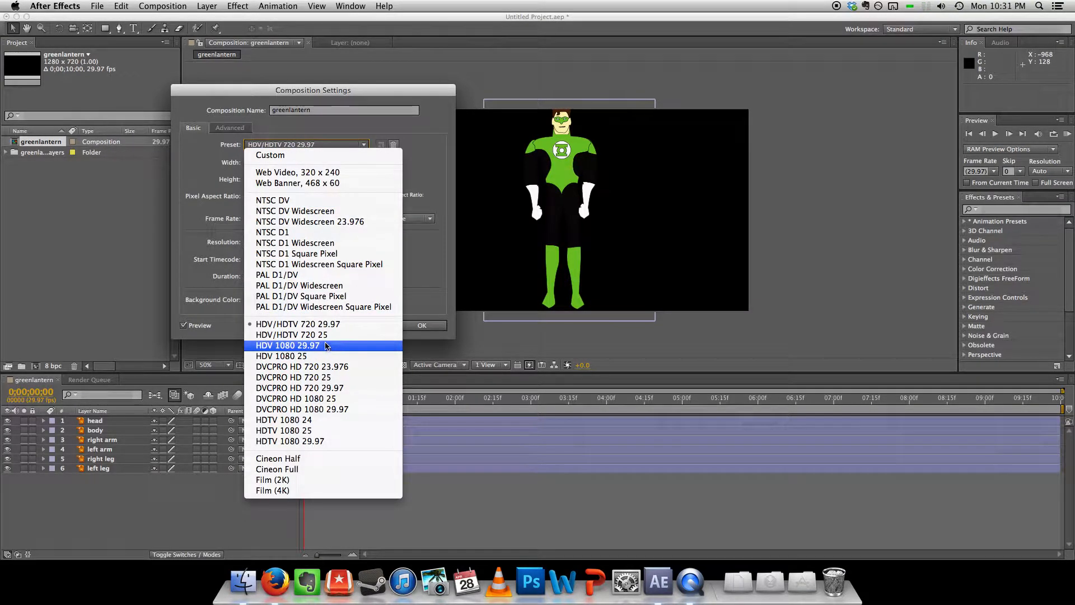
click(287, 345)
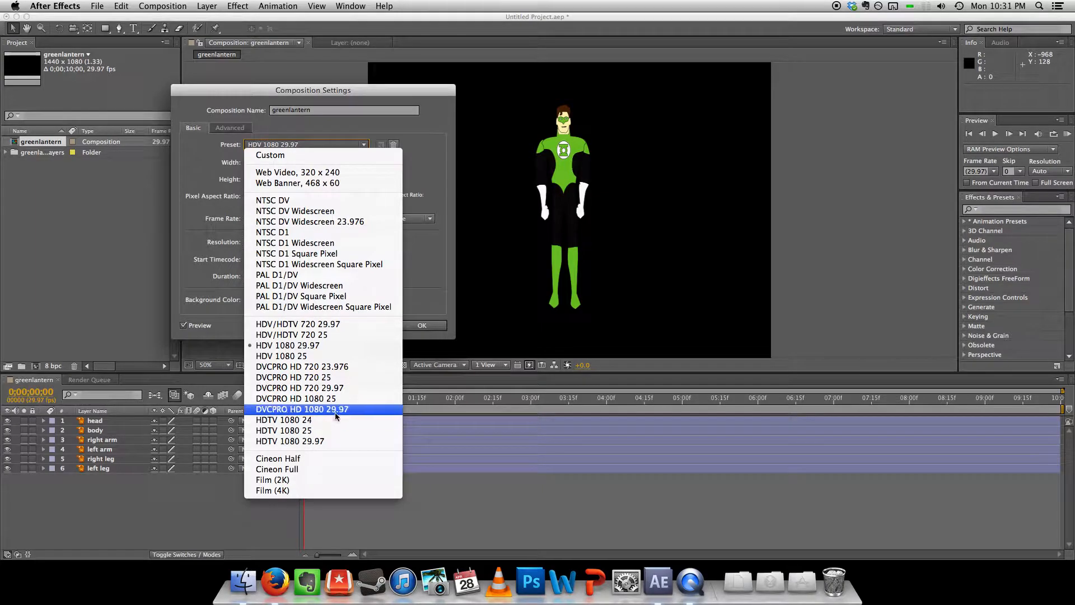
click(297, 323)
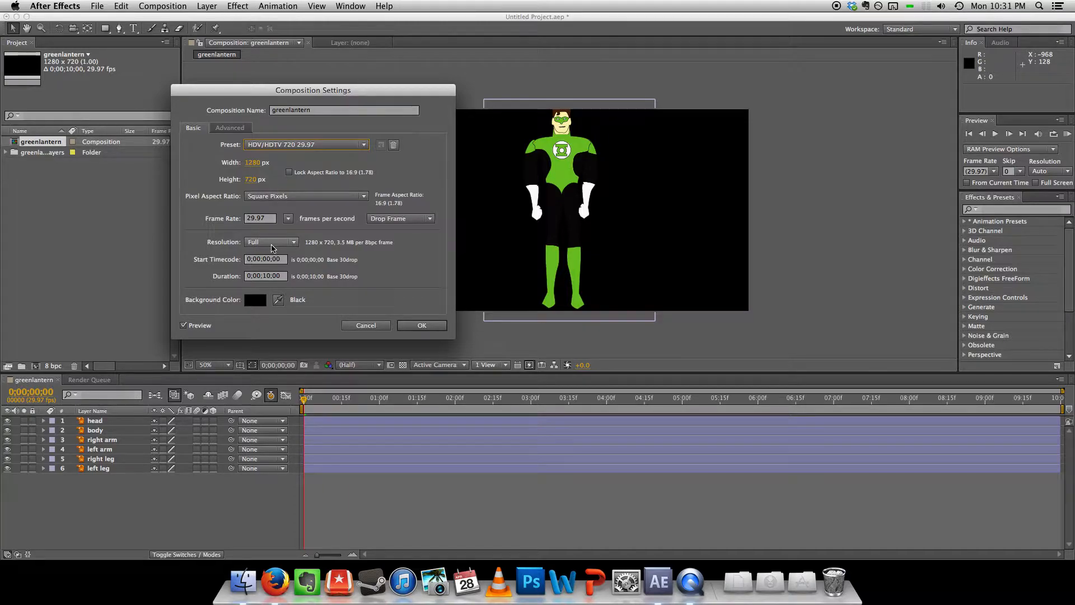
Step: Set the composition background colour to pure white and apply the settings
click(255, 300)
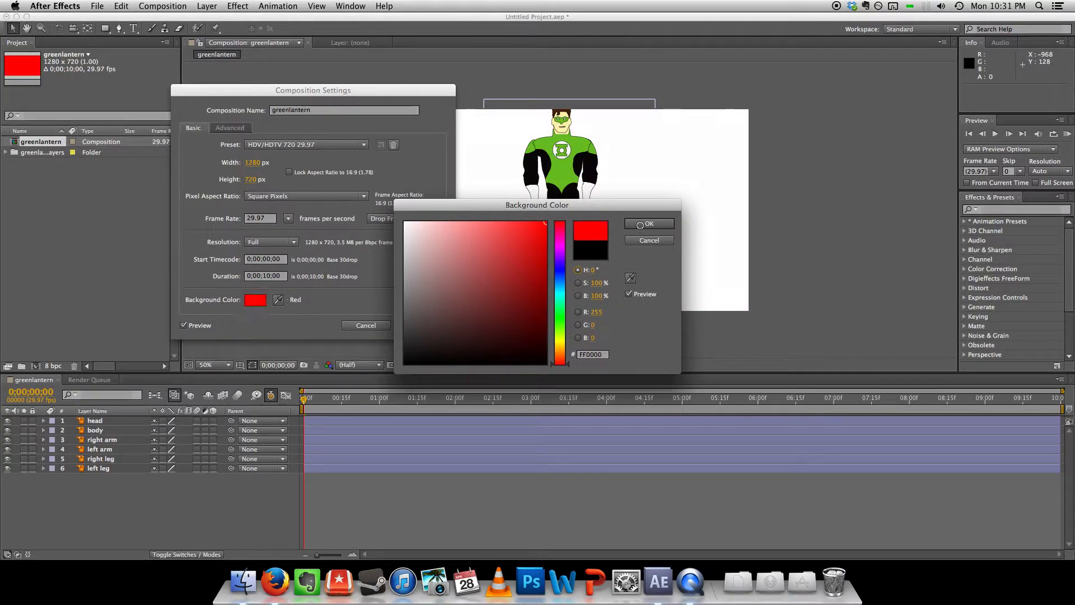
click(406, 223)
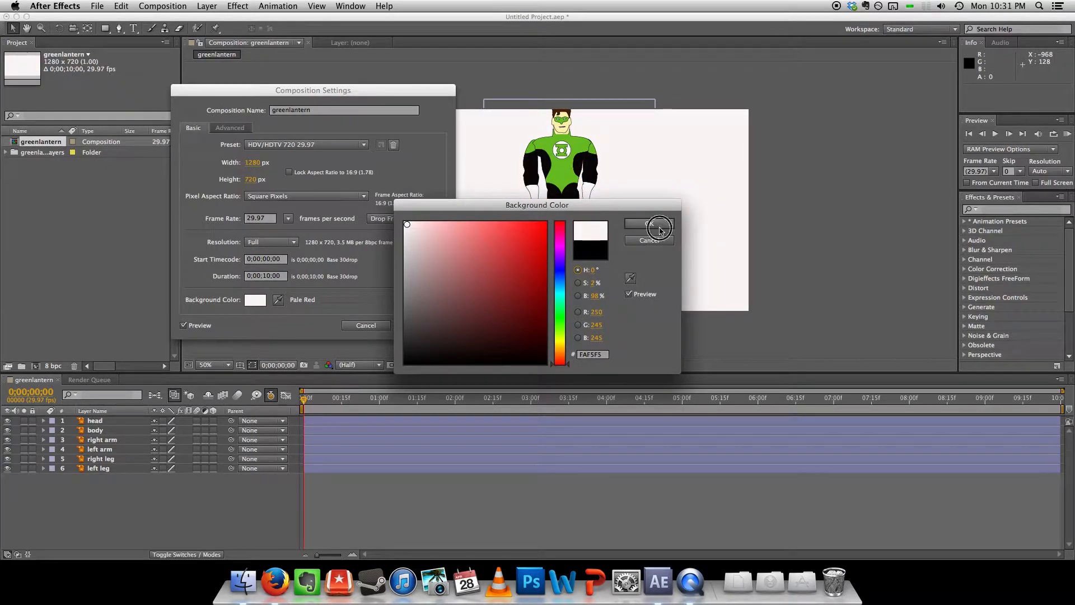
click(658, 228)
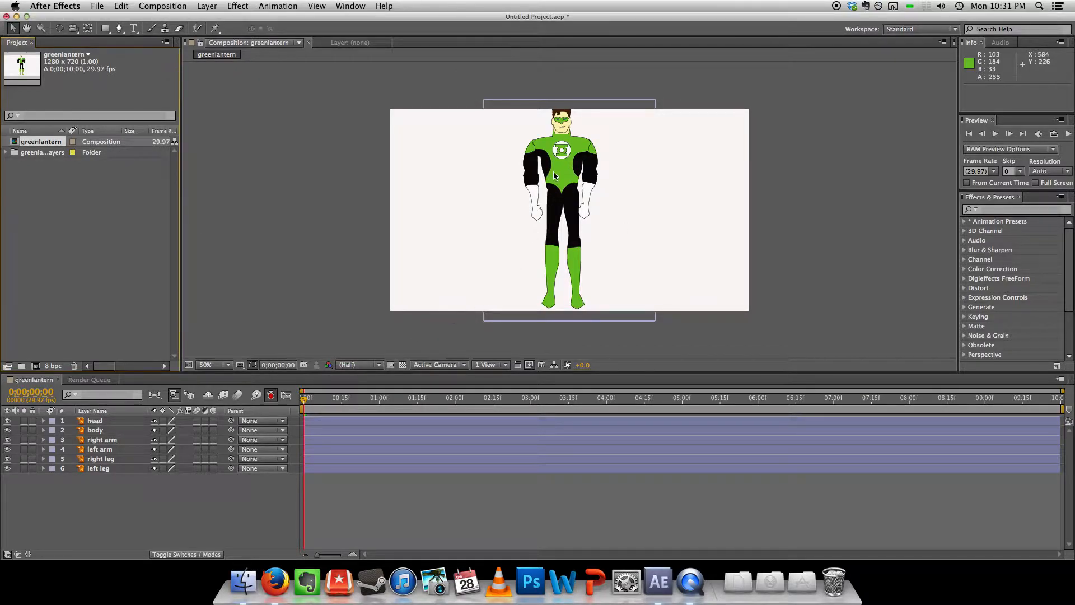
right_click(40, 141)
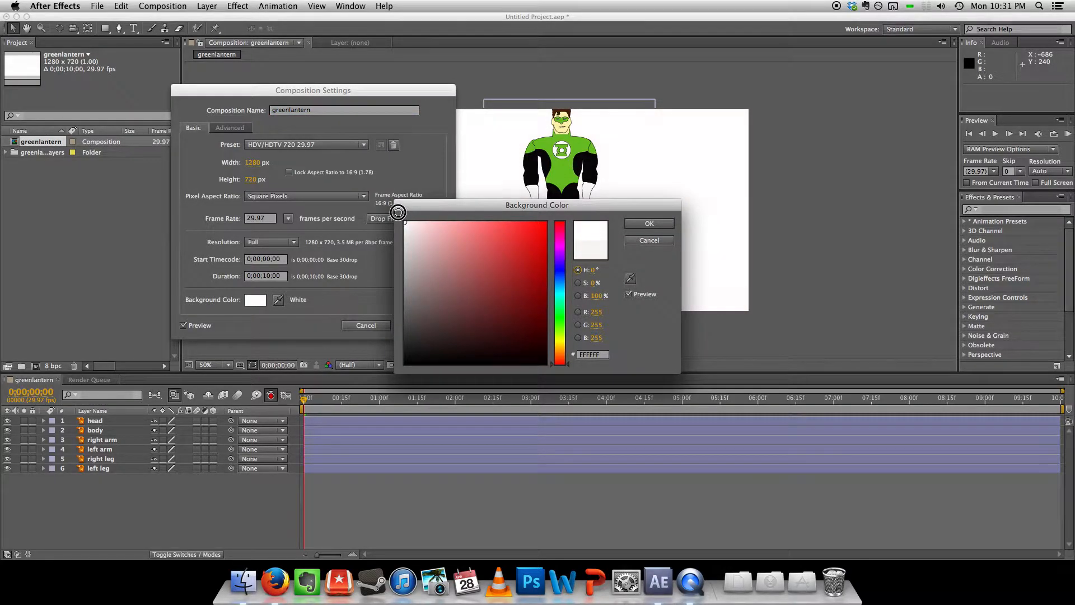
click(648, 223)
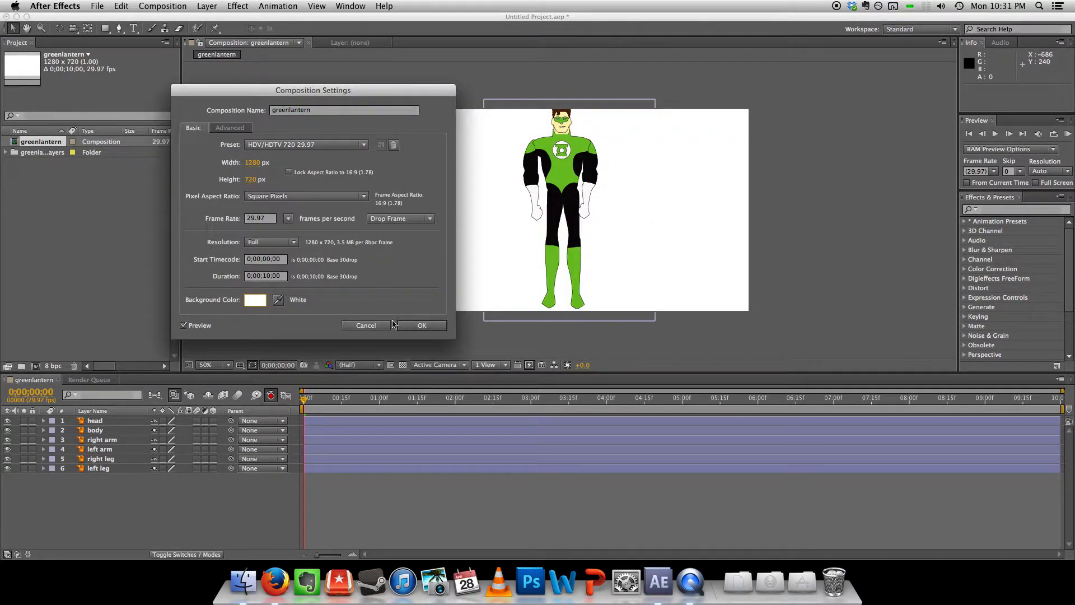
click(421, 324)
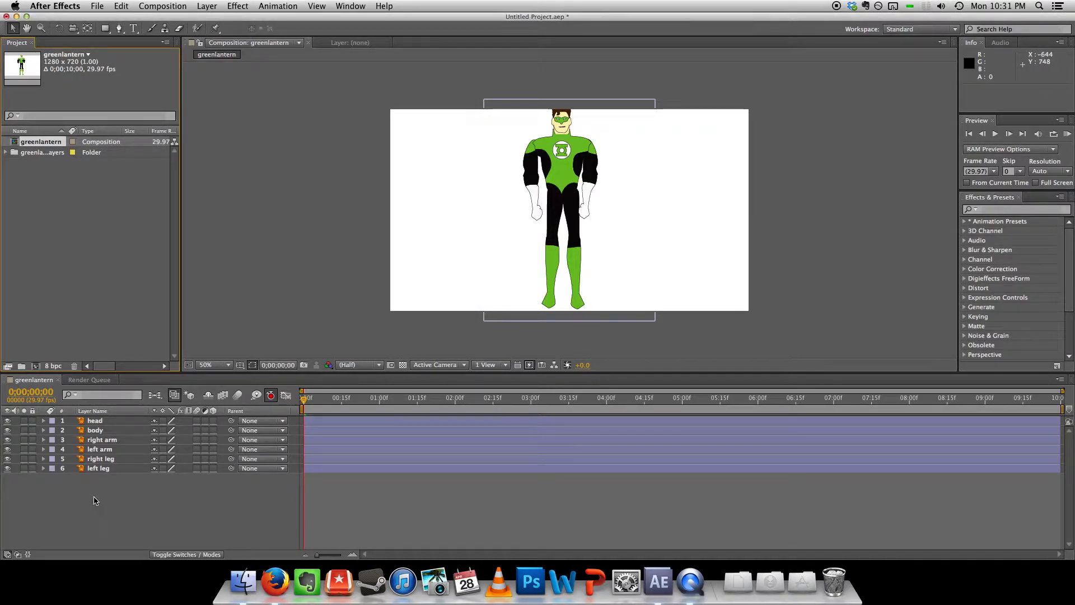
Step: Select all six puppet layers, reveal their Transform groups, and expand the head's properties
click(95, 420)
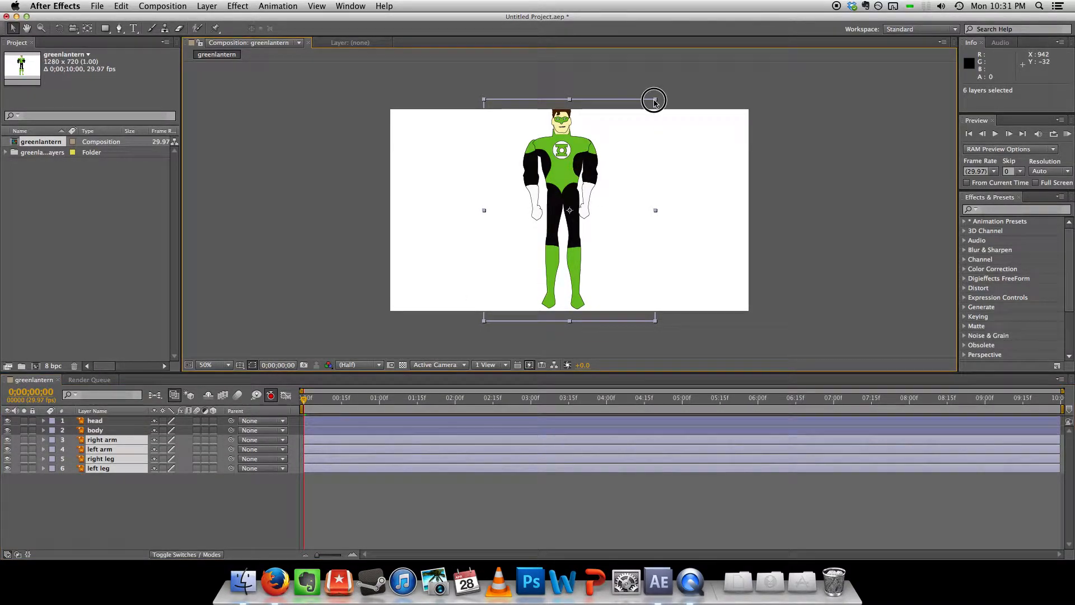
click(95, 420)
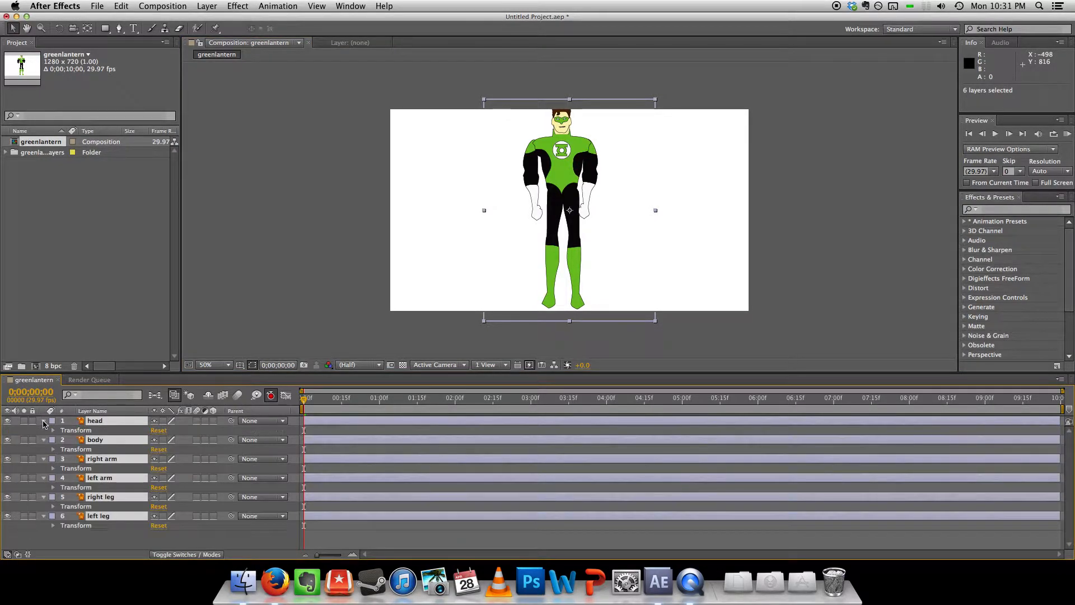
click(53, 430)
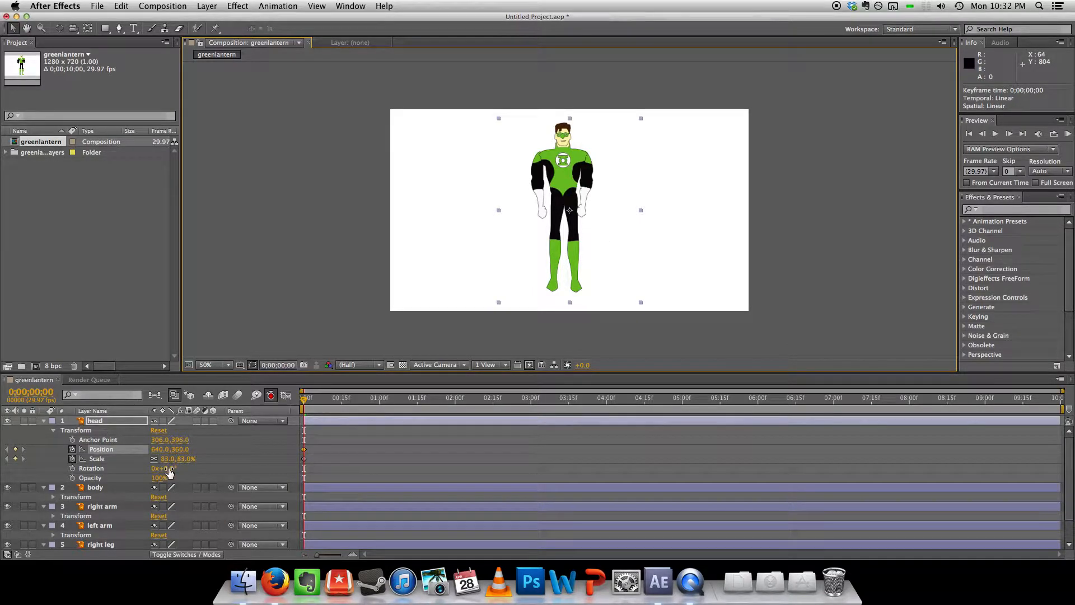
Step: Place the head layer's anchor point at the neck, then select the right arm layer
drag(168, 458, 172, 462)
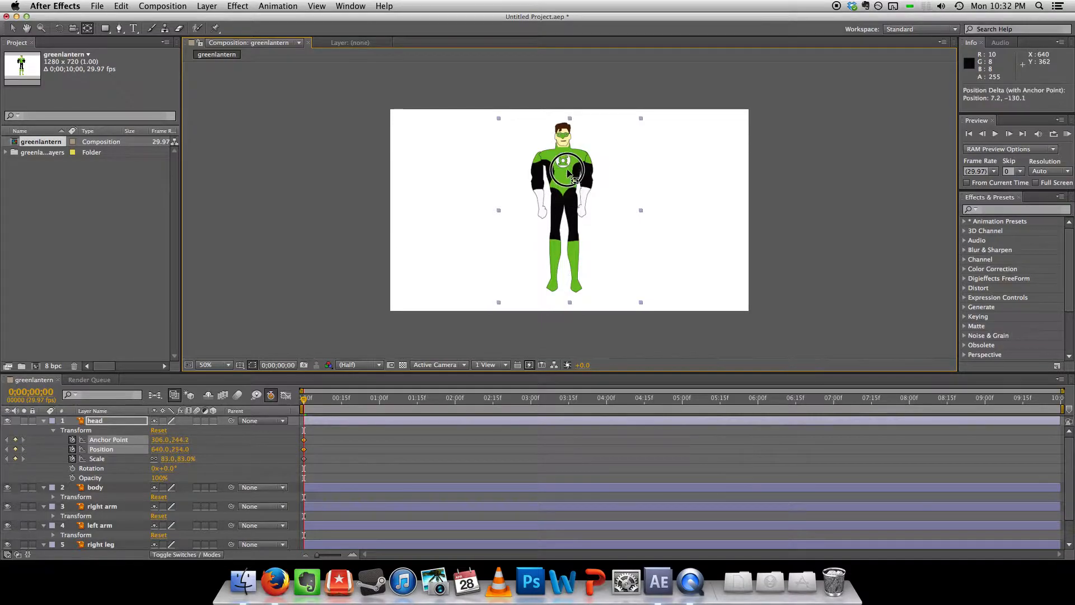
drag(569, 173, 562, 160)
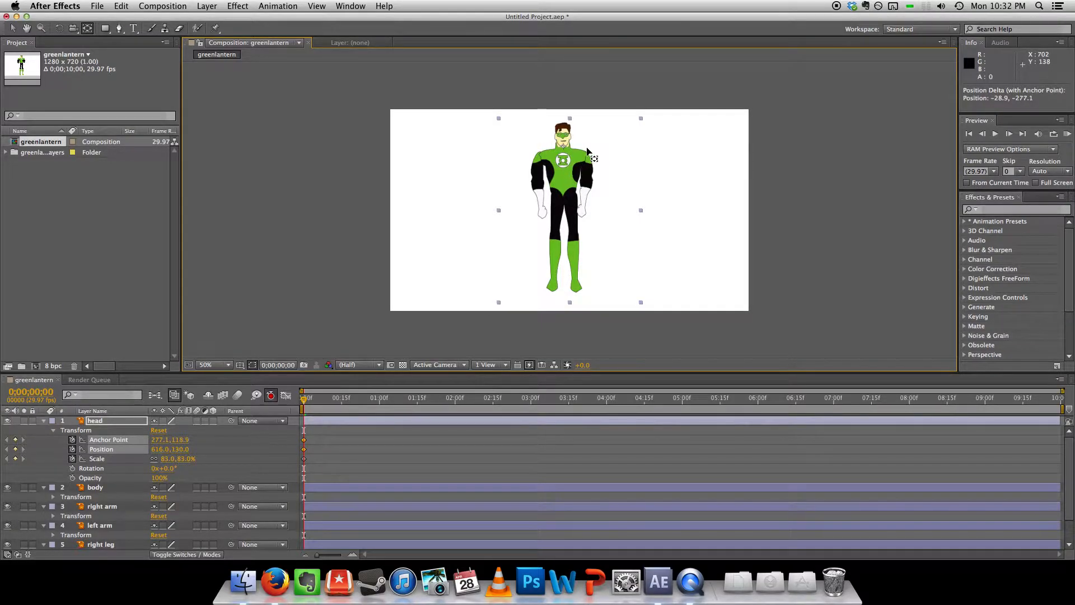
mouse_move(602, 151)
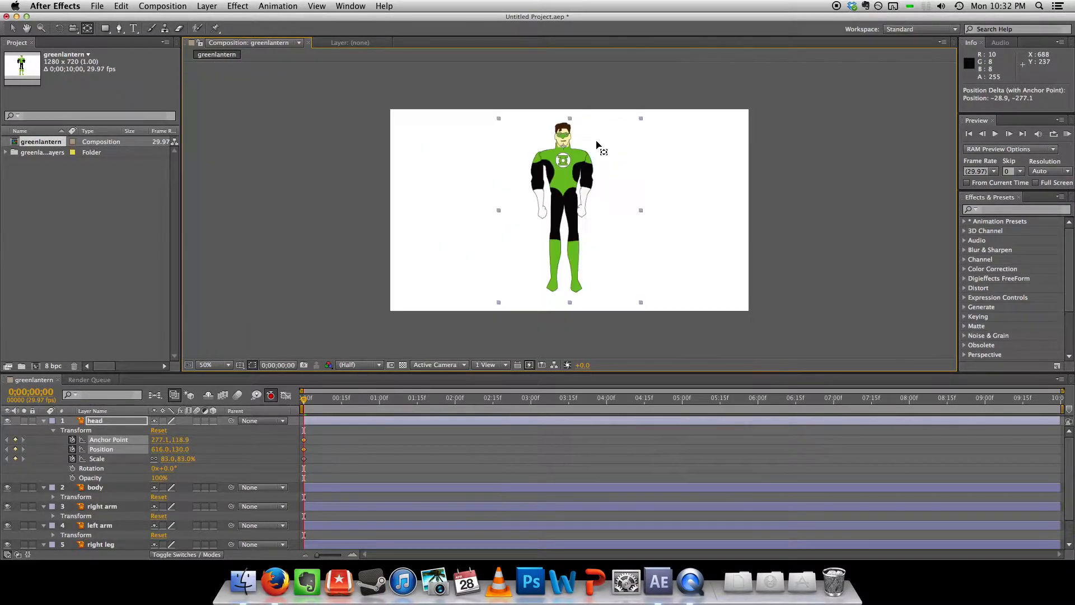
click(204, 364)
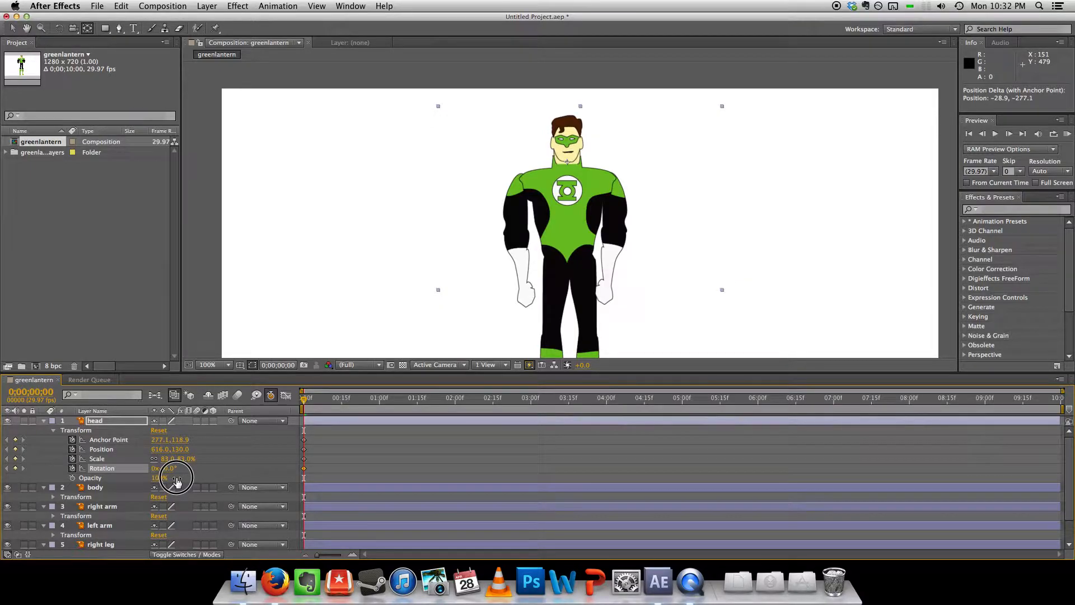
click(95, 486)
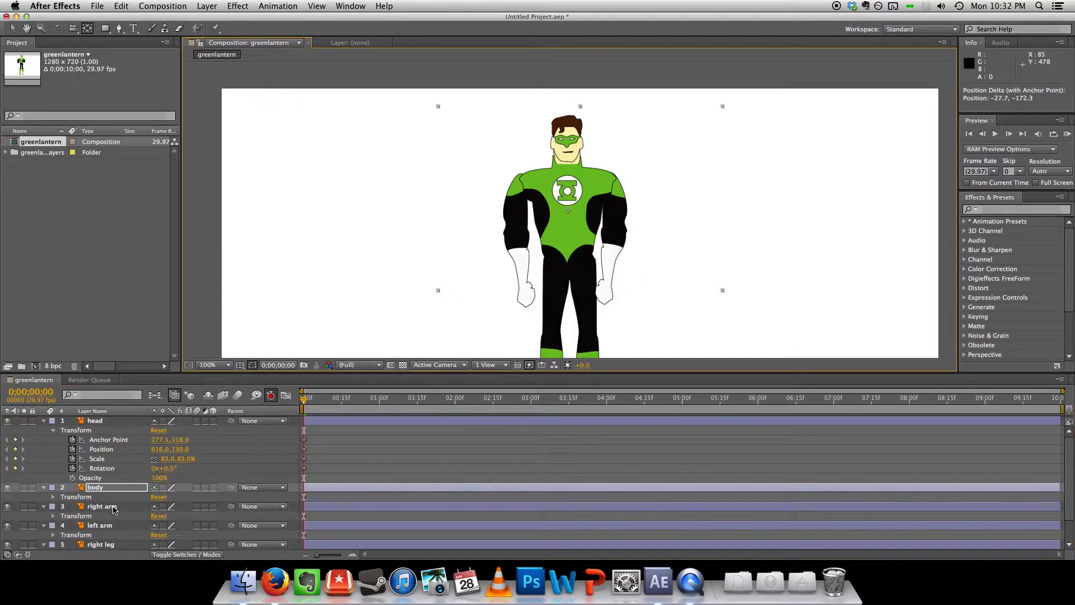
click(102, 507)
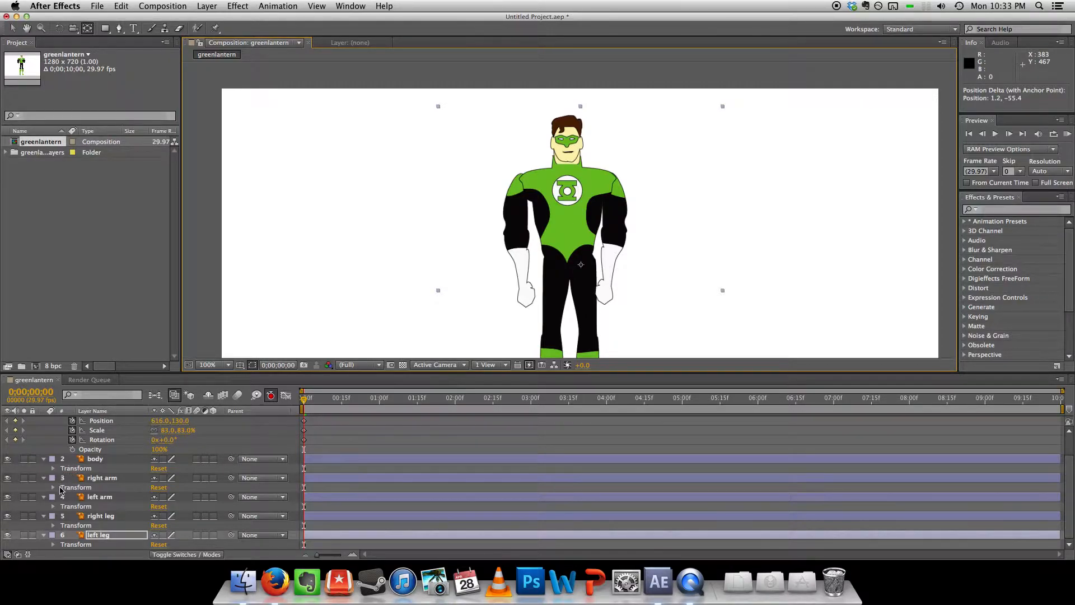
Step: Move the right arm's pivot to the shoulder, test the swing, and leave it slightly angled
click(53, 486)
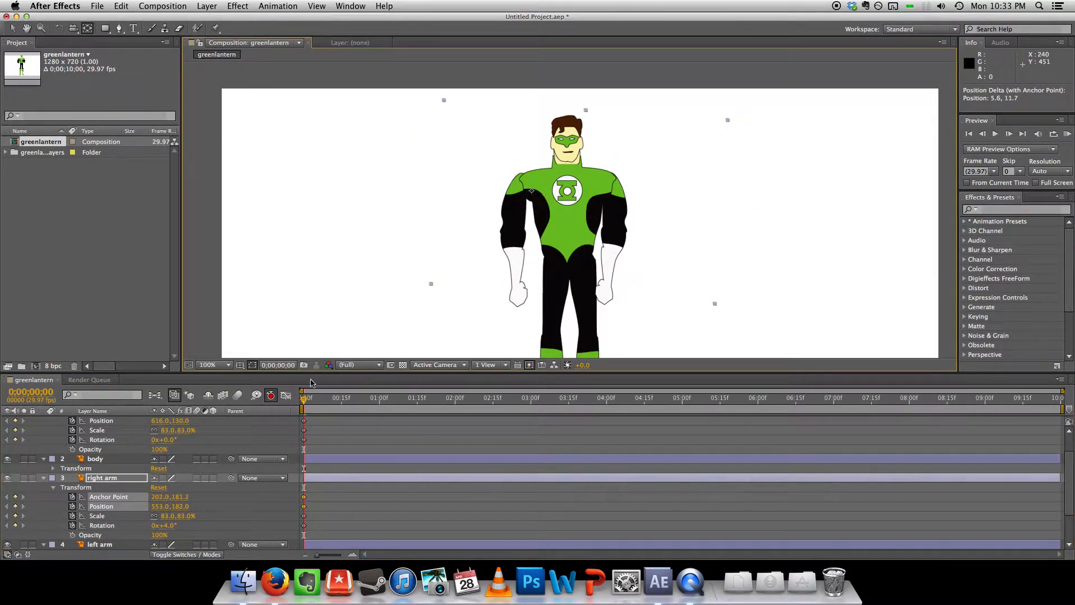
drag(164, 525, 192, 525)
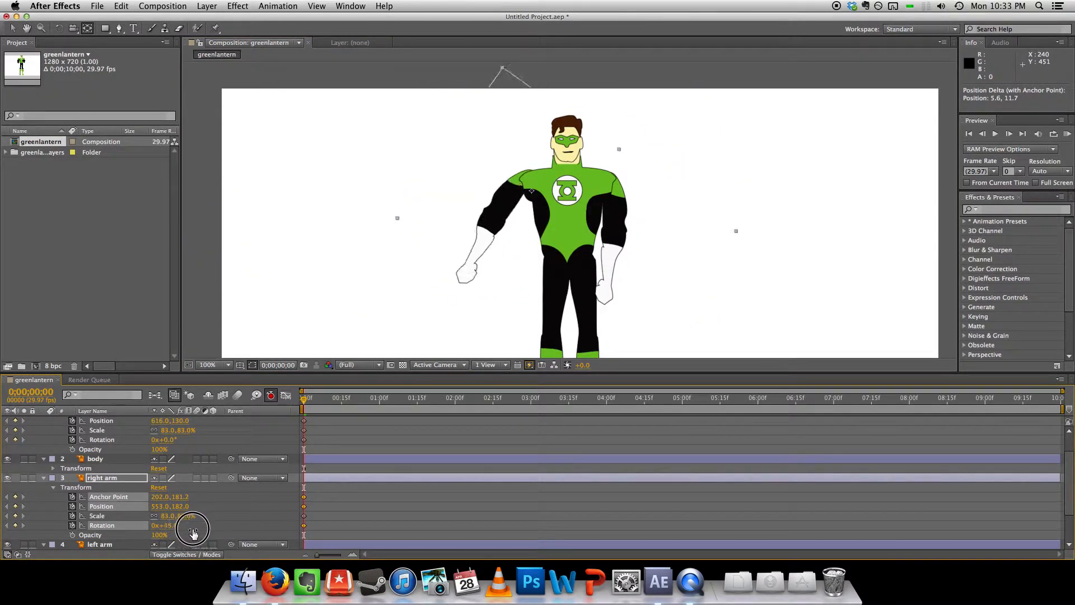
drag(194, 529, 171, 529)
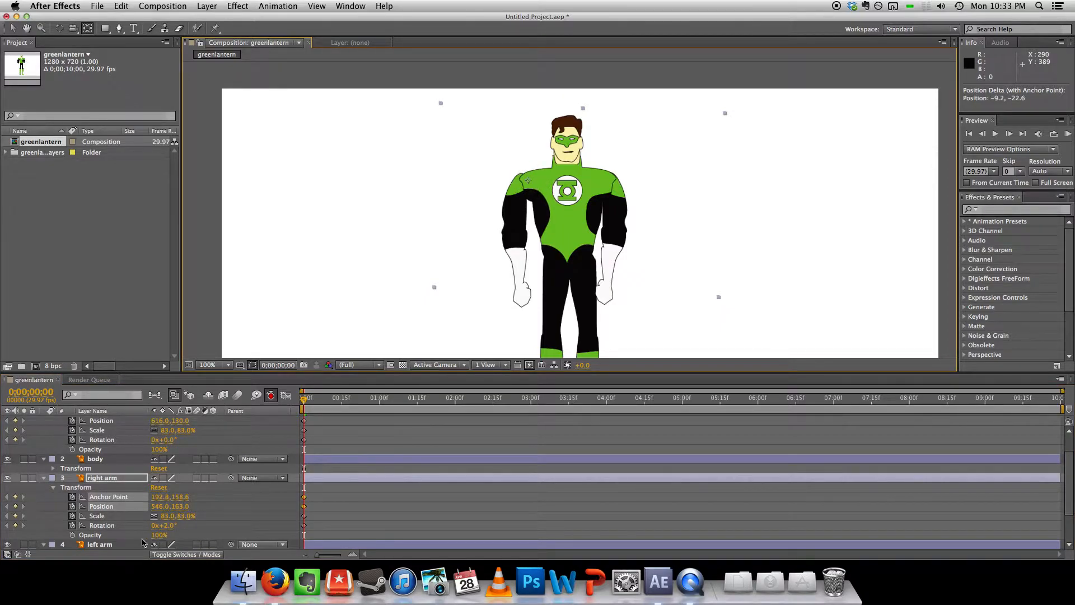
drag(167, 526, 235, 518)
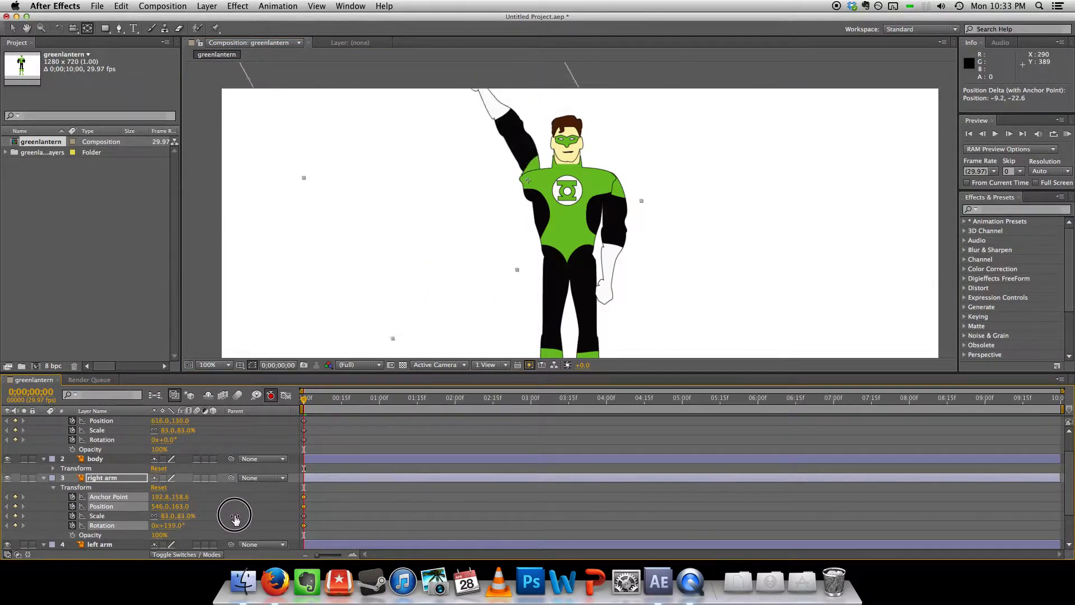
drag(235, 515, 188, 545)
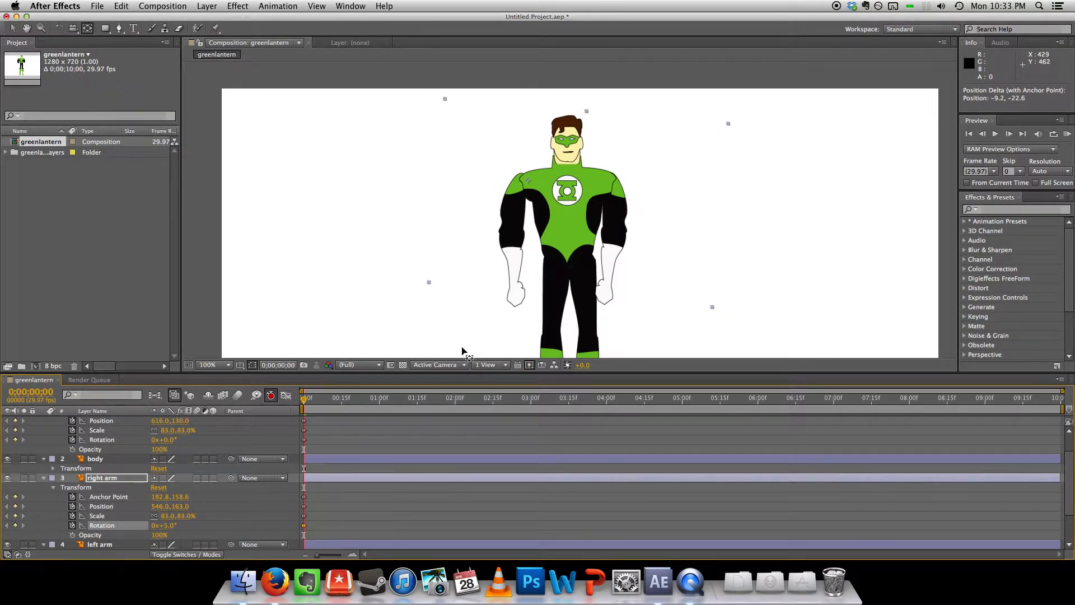
scroll(down, 3)
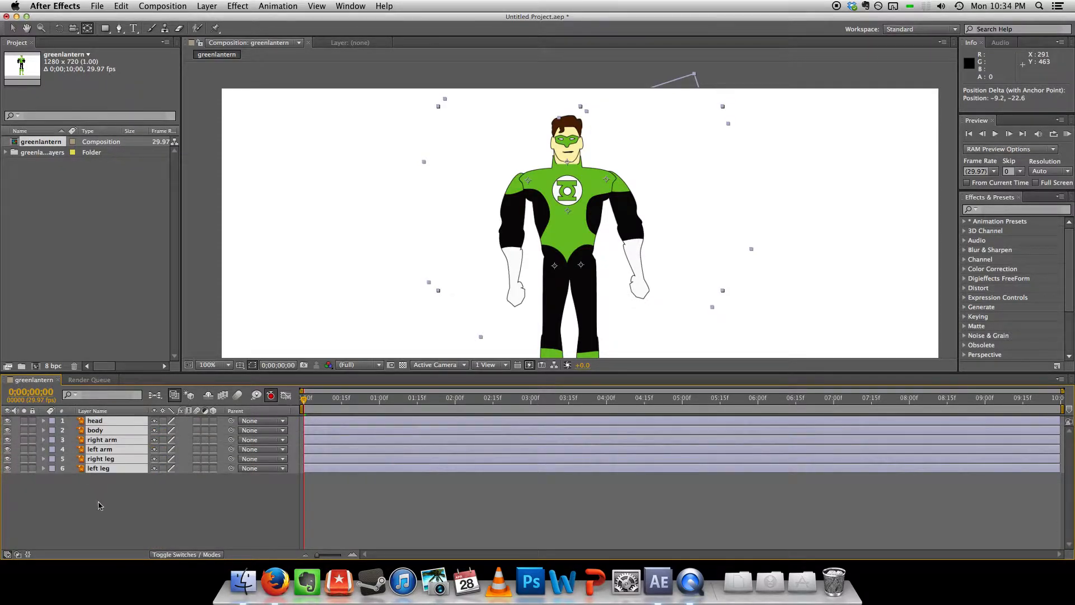
Step: Move the body layer below both arms and reveal the left arm's transform properties
click(94, 430)
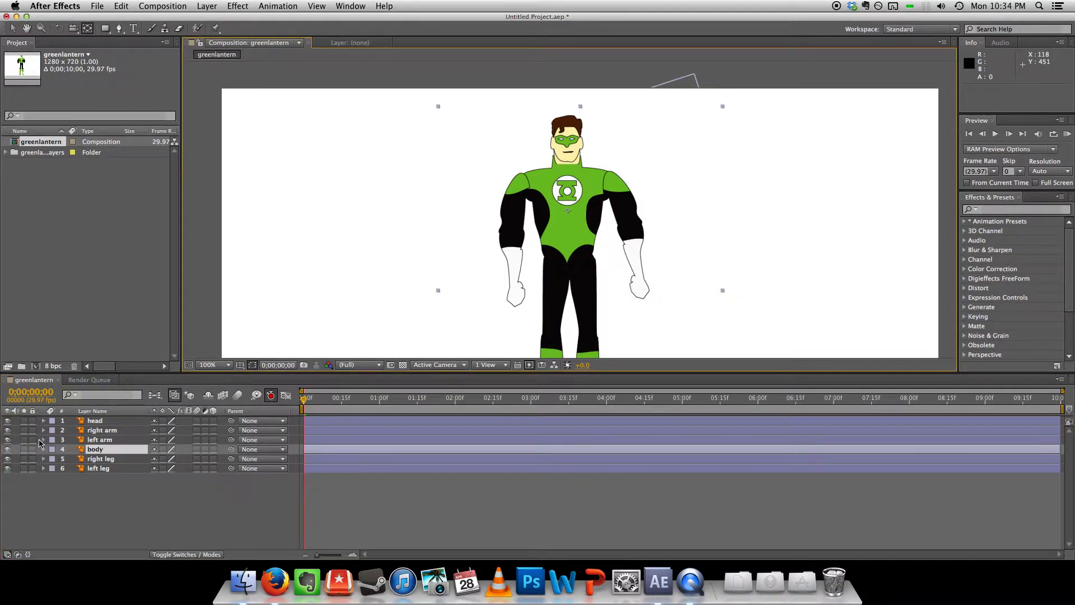
click(43, 439)
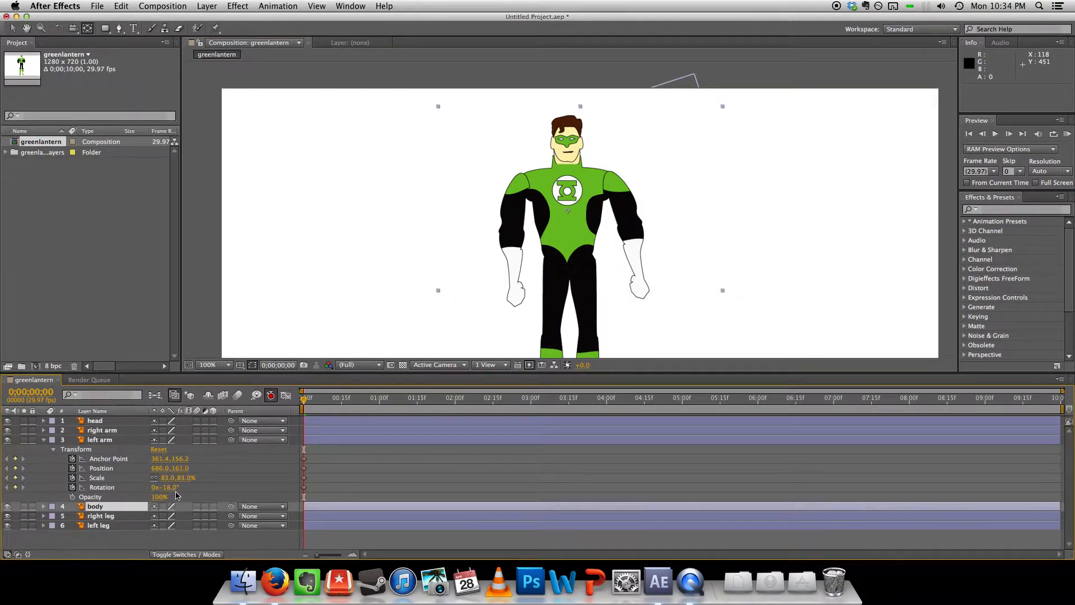
drag(168, 486, 168, 487)
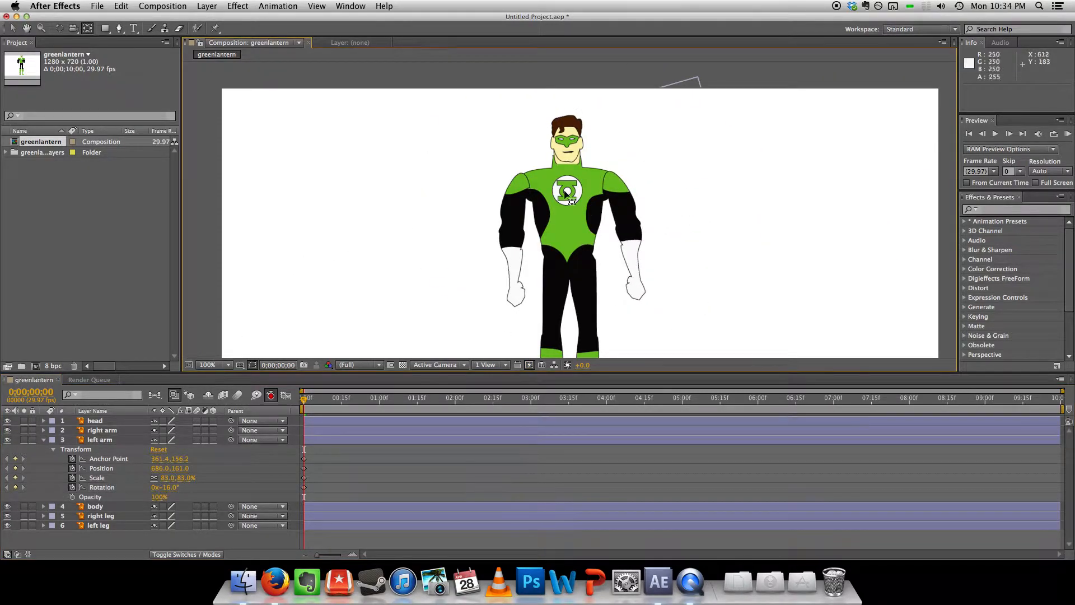
mouse_move(443, 82)
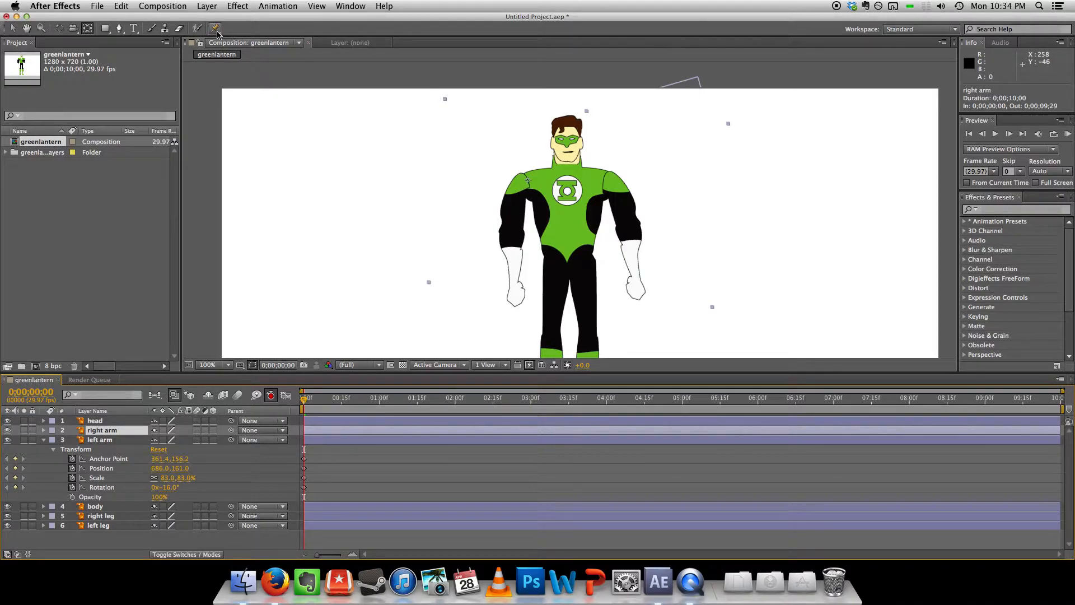
Step: Add puppet pins to the right arm, positioning one on the upper arm
click(215, 28)
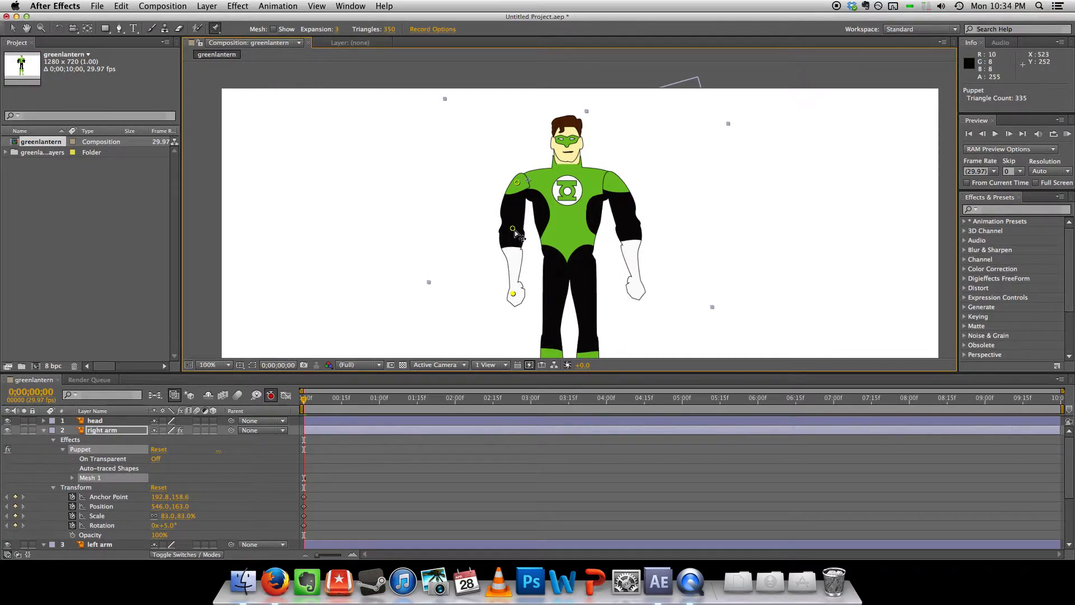
click(513, 228)
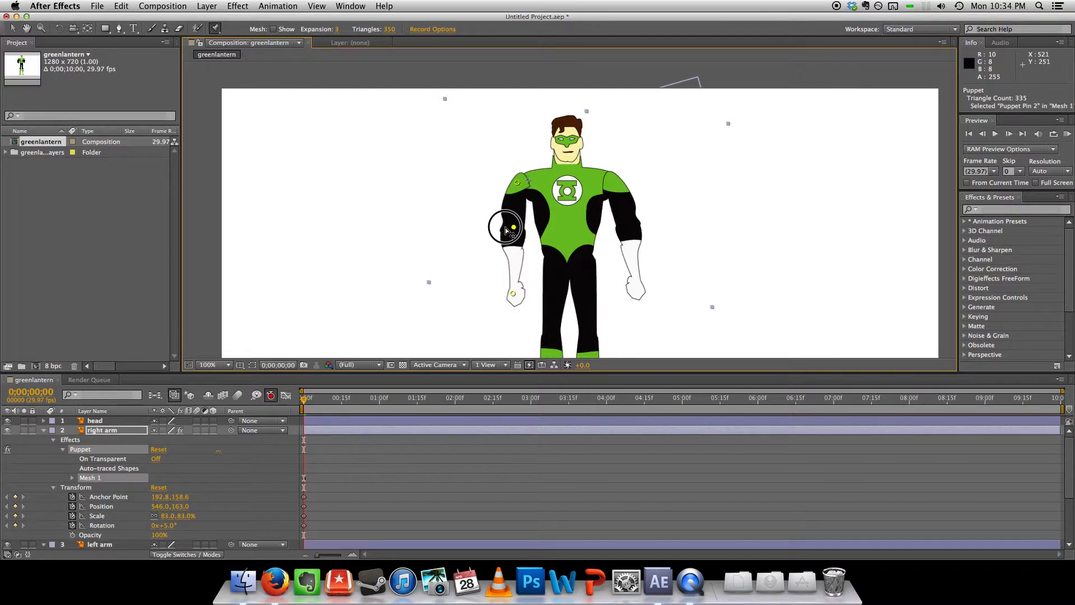
drag(506, 228, 501, 229)
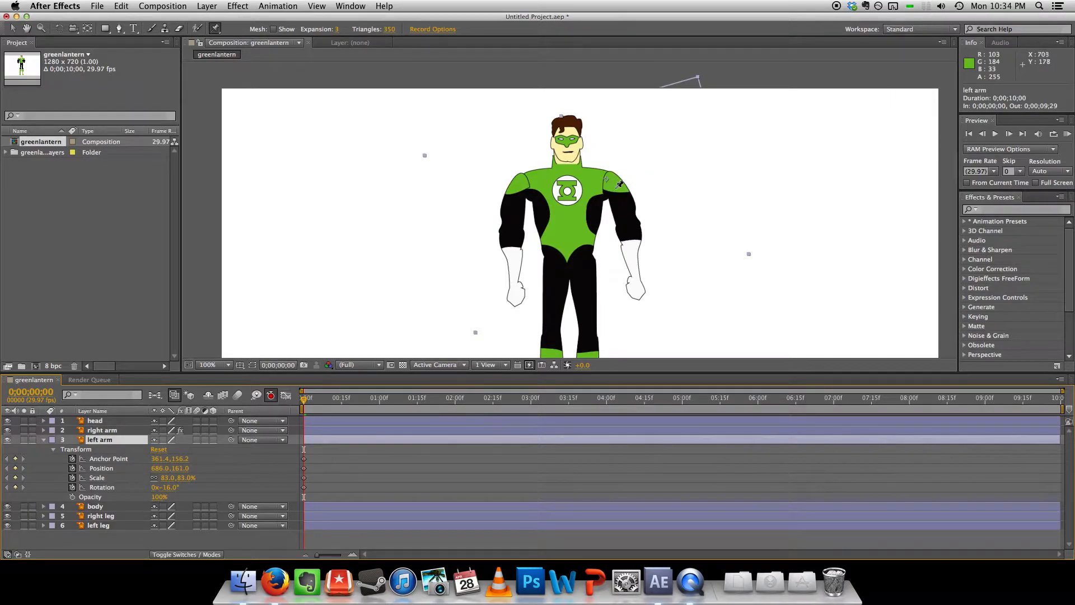
Step: Place puppet pins at the left shoulder, along the left arm, and on the chest
click(612, 181)
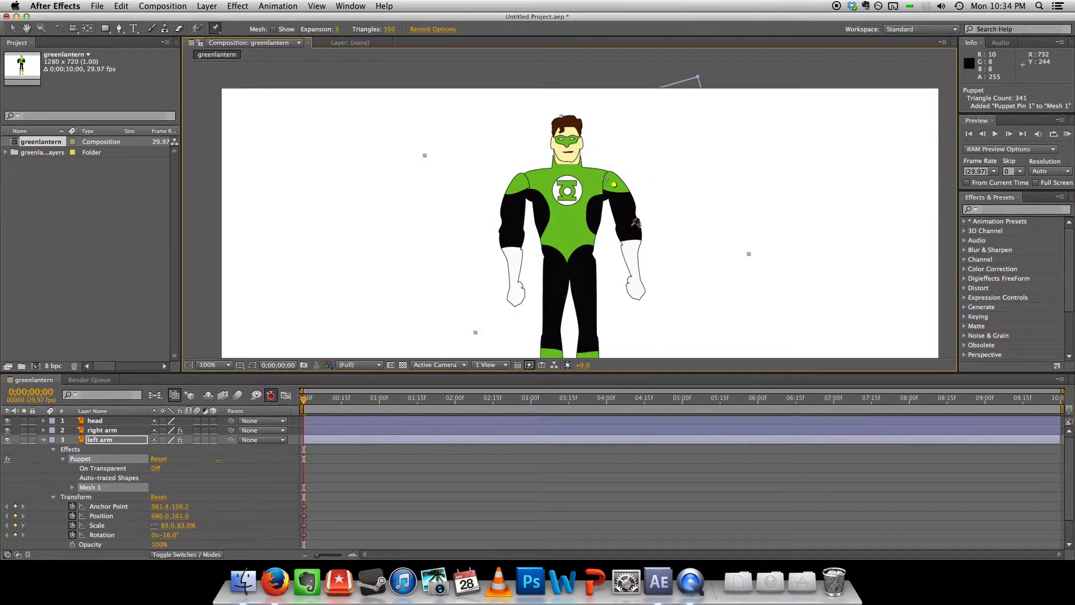
click(634, 285)
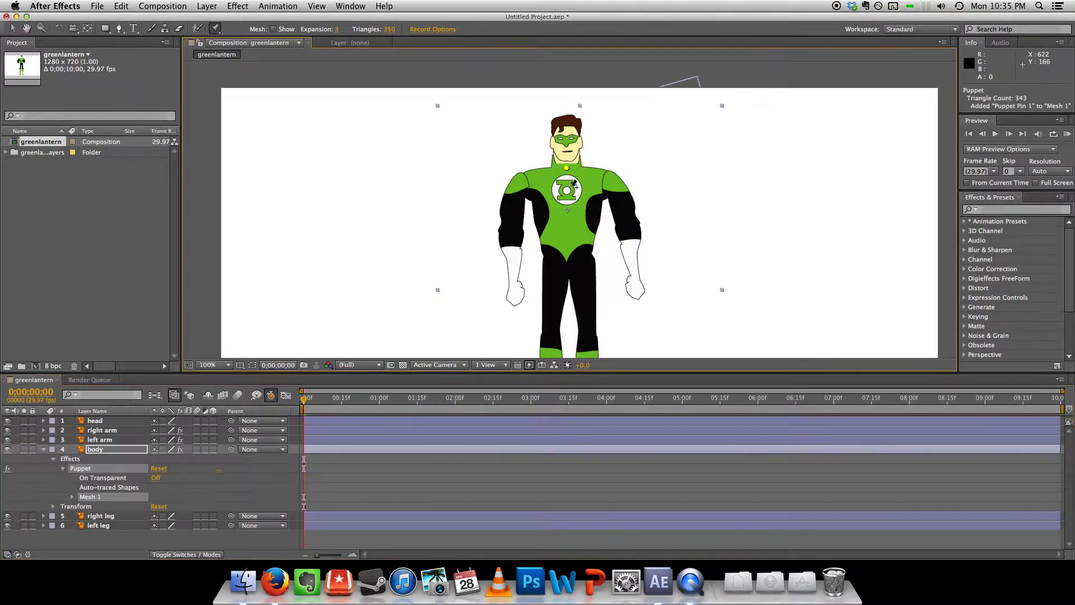
click(566, 265)
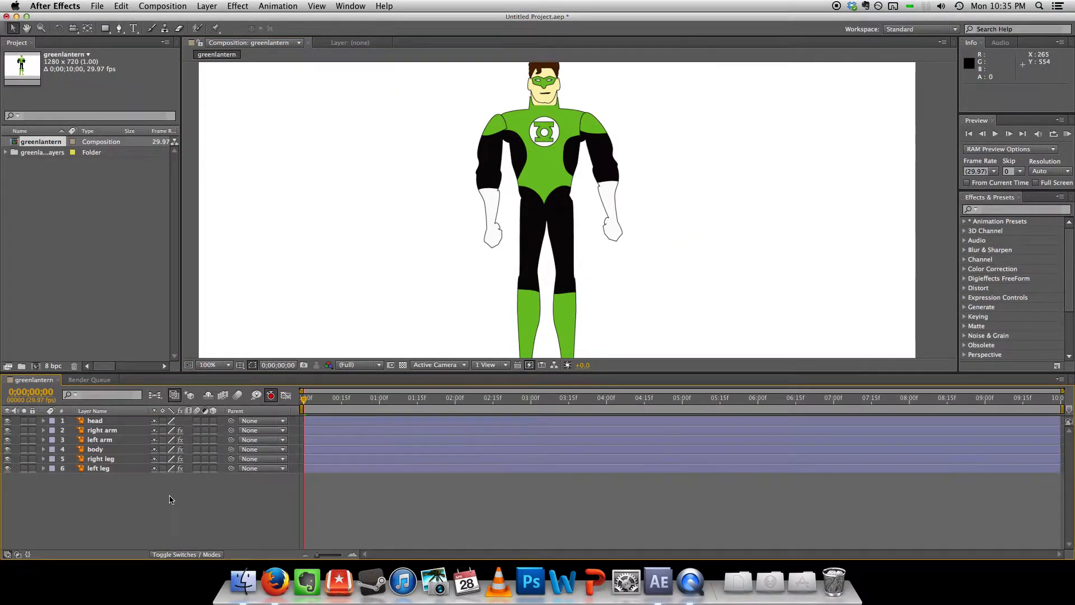
Step: Parent the head to the body layer, then test by moving the body and bending a chest pin
click(263, 421)
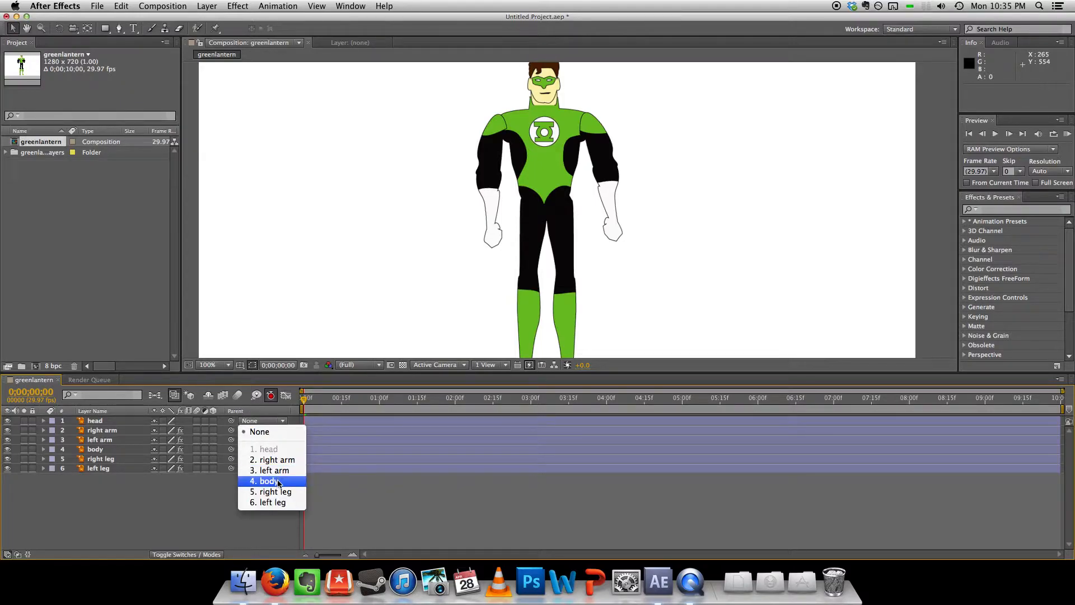
click(269, 480)
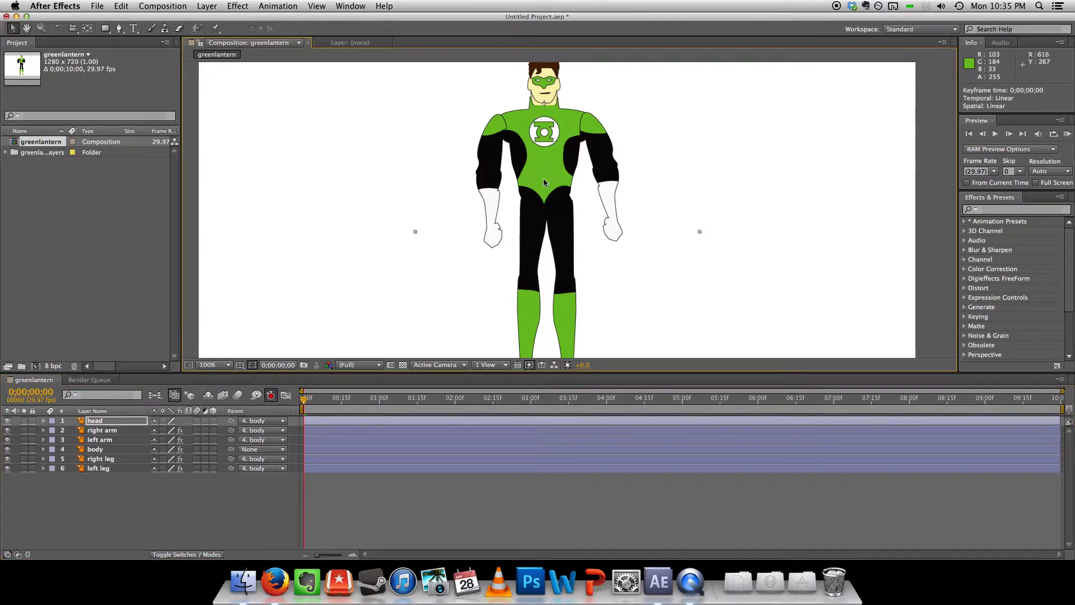
drag(544, 80, 617, 80)
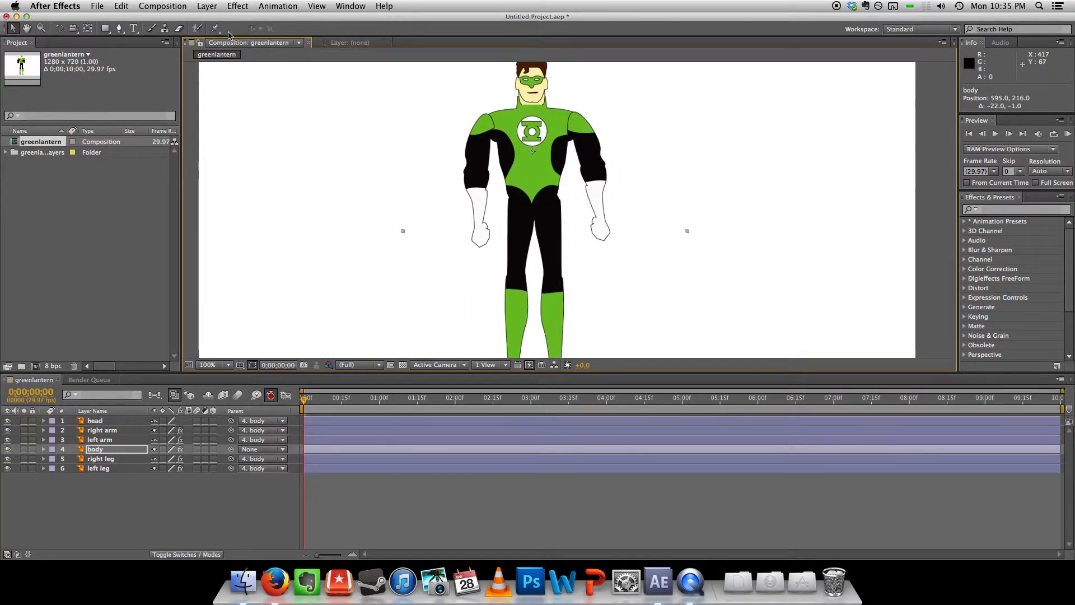
click(215, 29)
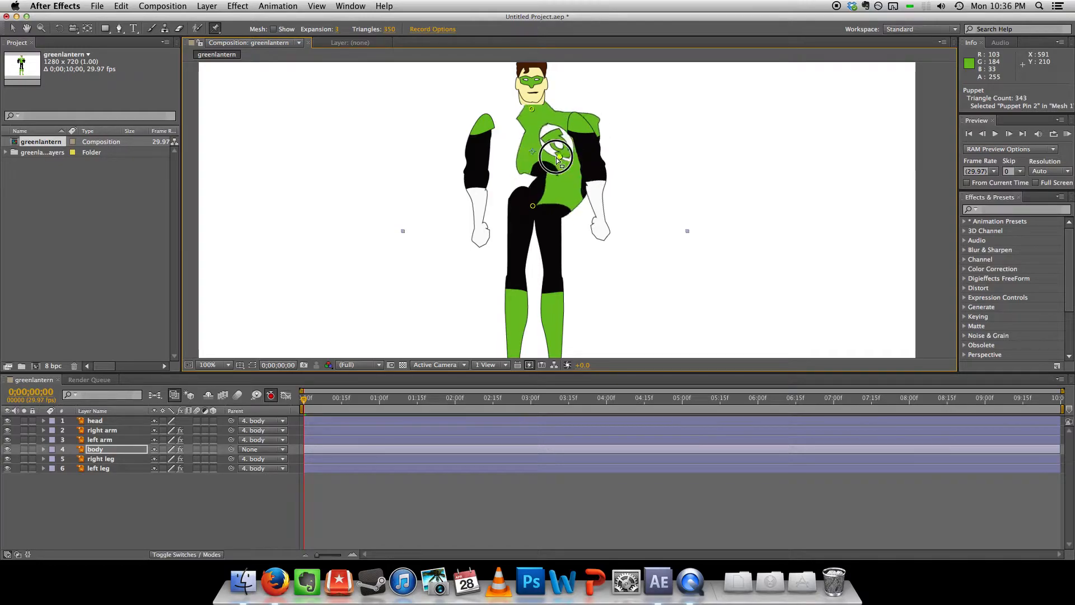
drag(559, 157, 514, 137)
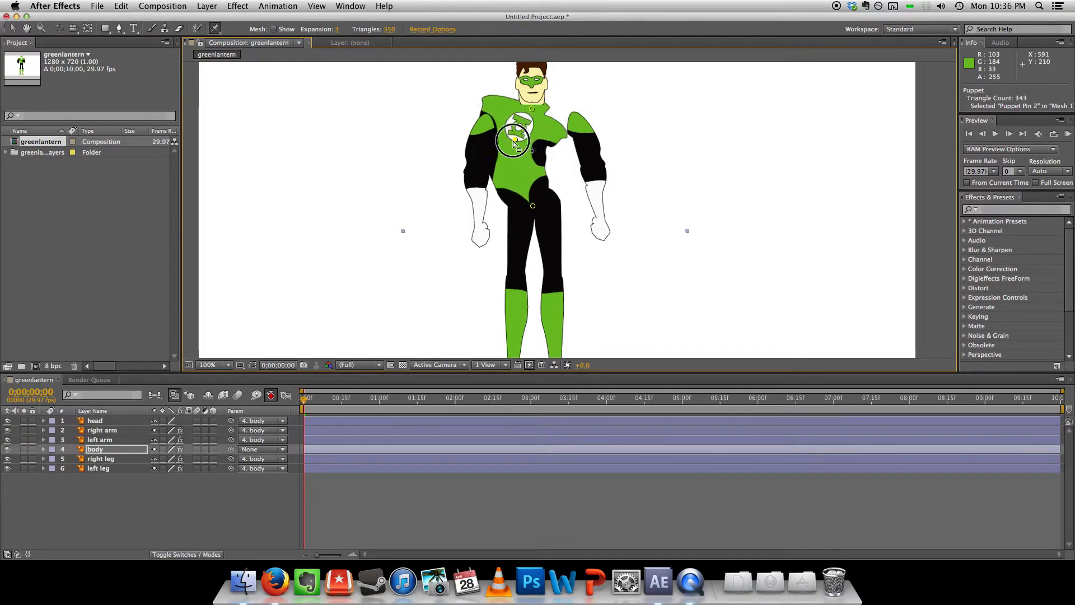
drag(512, 139, 531, 133)
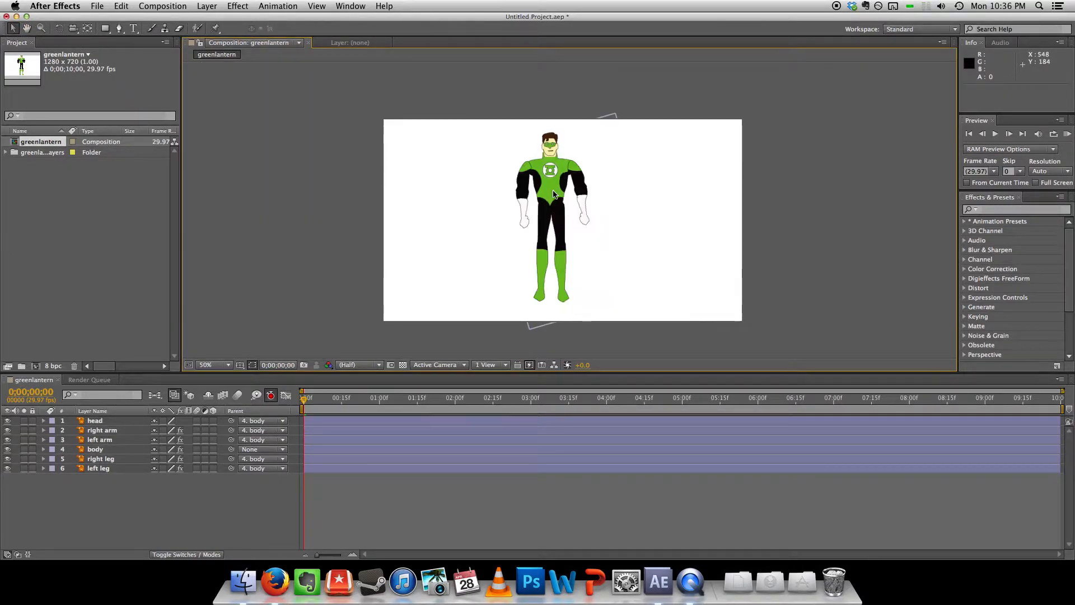
click(214, 364)
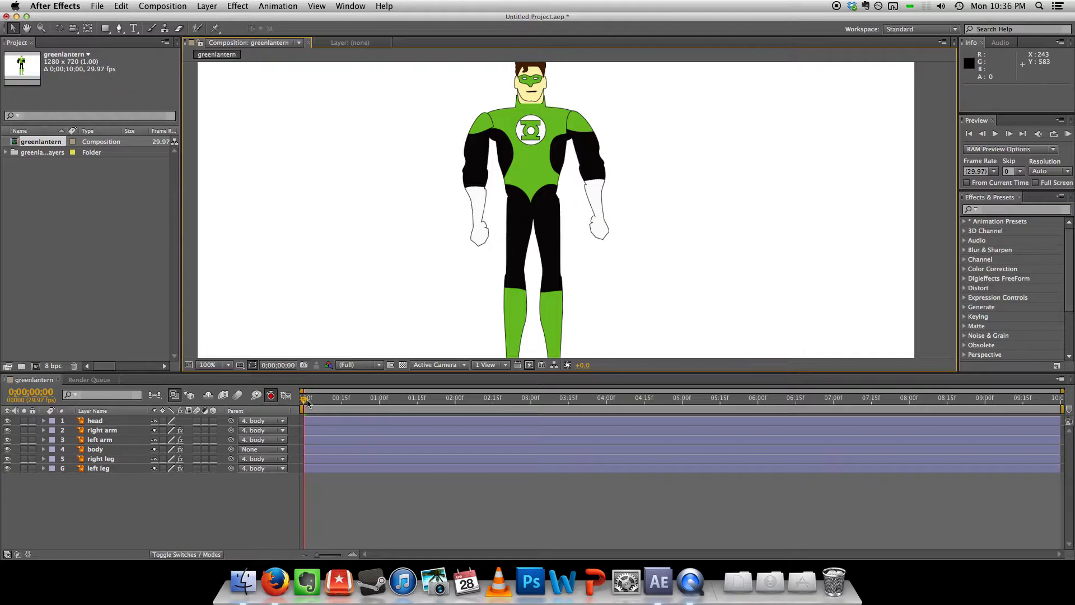
Step: Preview the animation, move the playhead to frame 5, and add pins on the head
drag(303, 397, 576, 408)
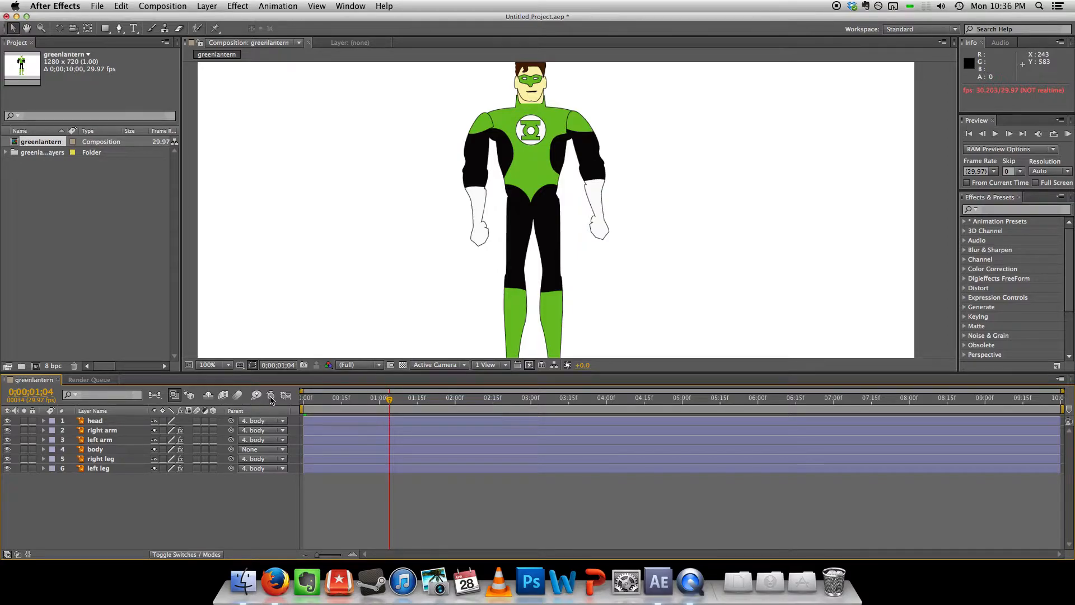
click(270, 395)
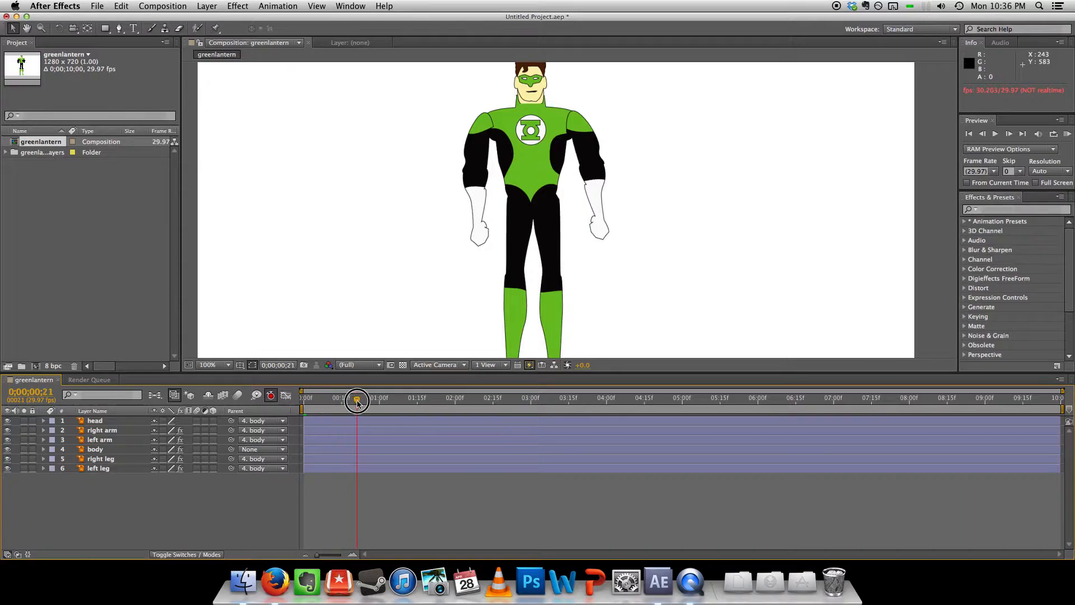
drag(357, 397, 316, 398)
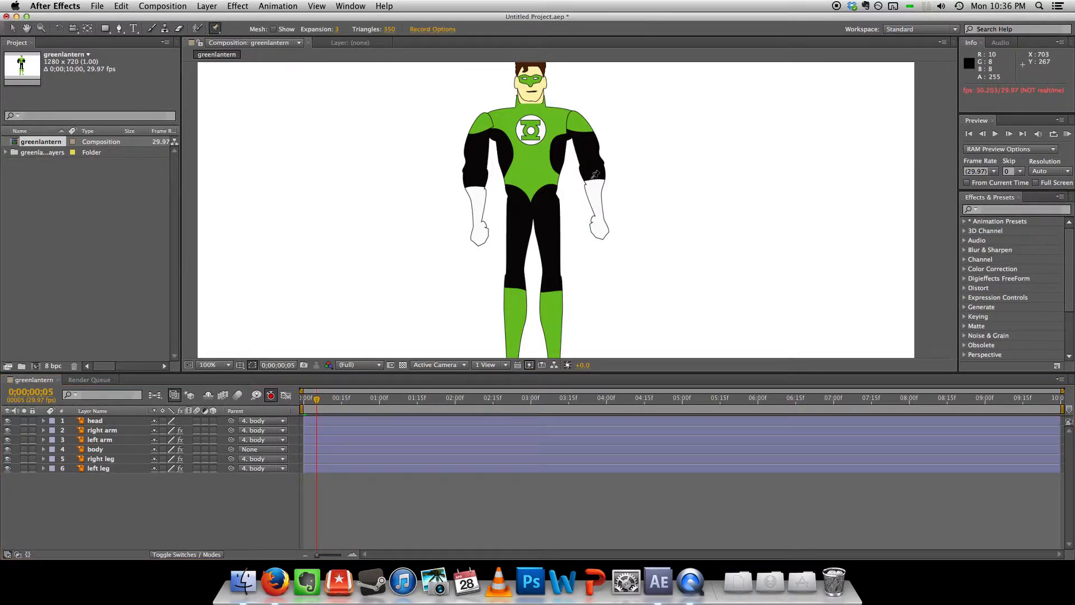
click(43, 420)
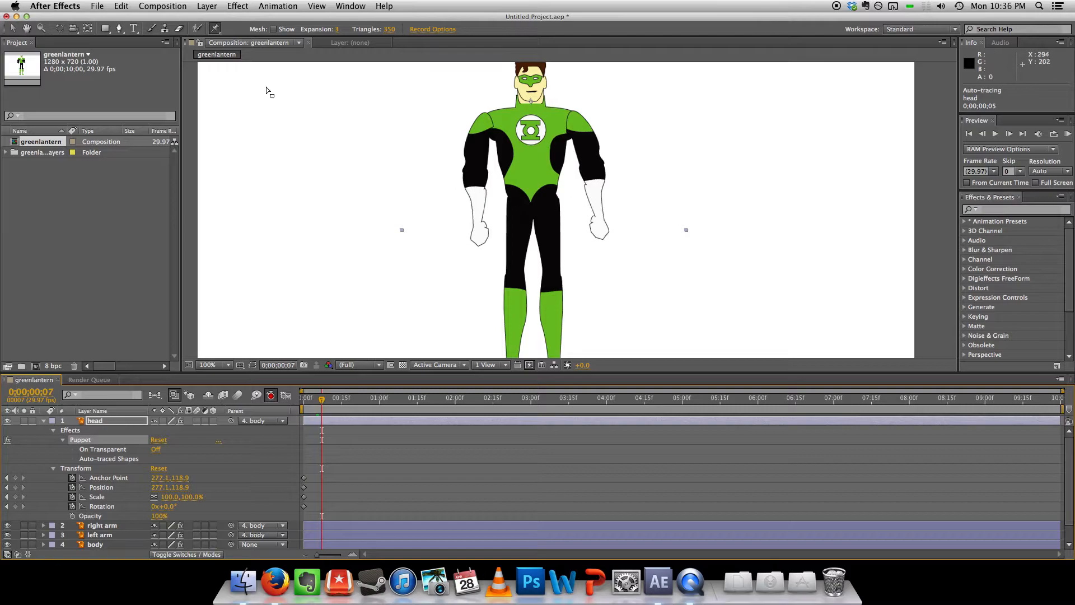
click(43, 421)
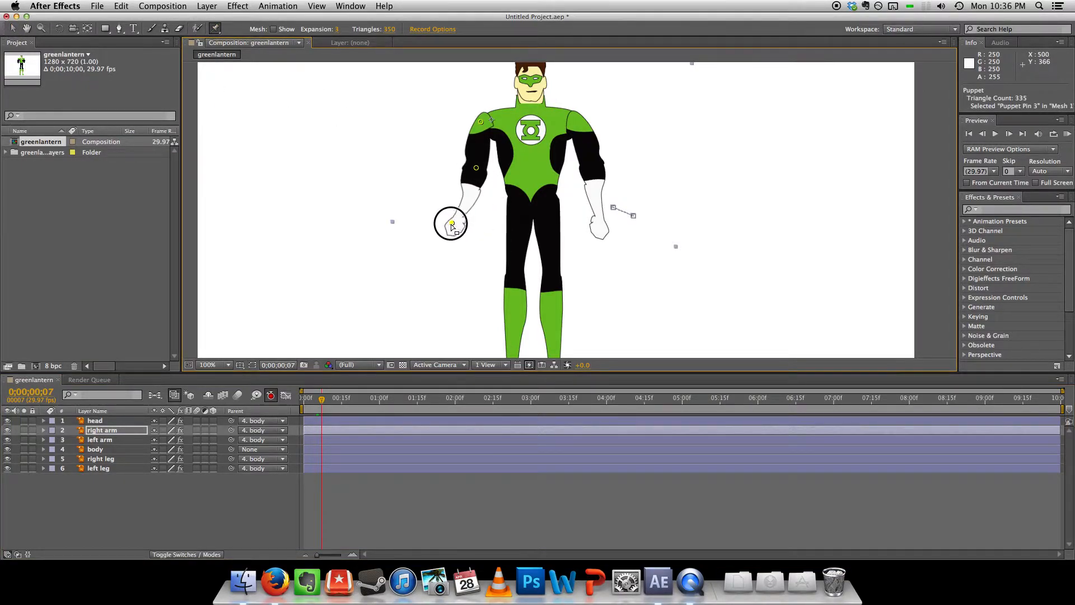
Step: Keyframe the right arm bending at the elbow, then raising and extending outward
drag(450, 224, 484, 216)
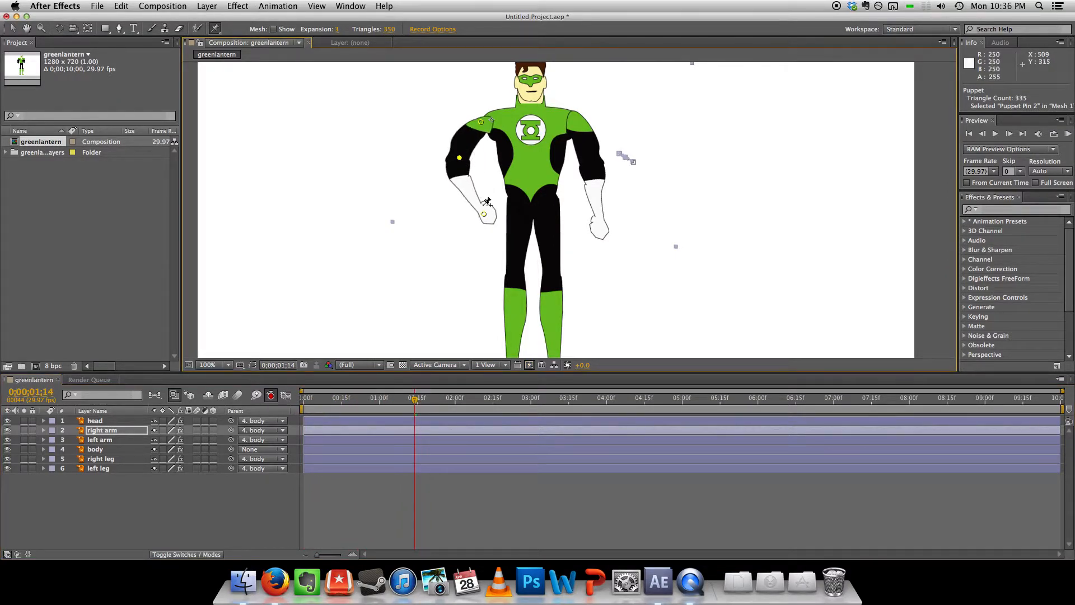
drag(483, 214, 439, 199)
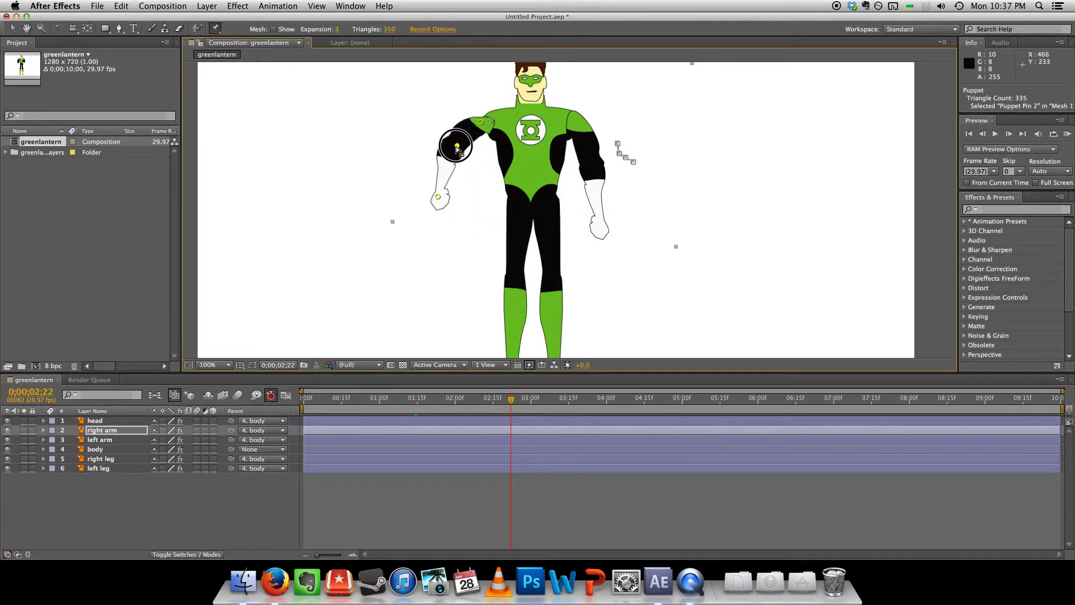
drag(455, 147, 432, 168)
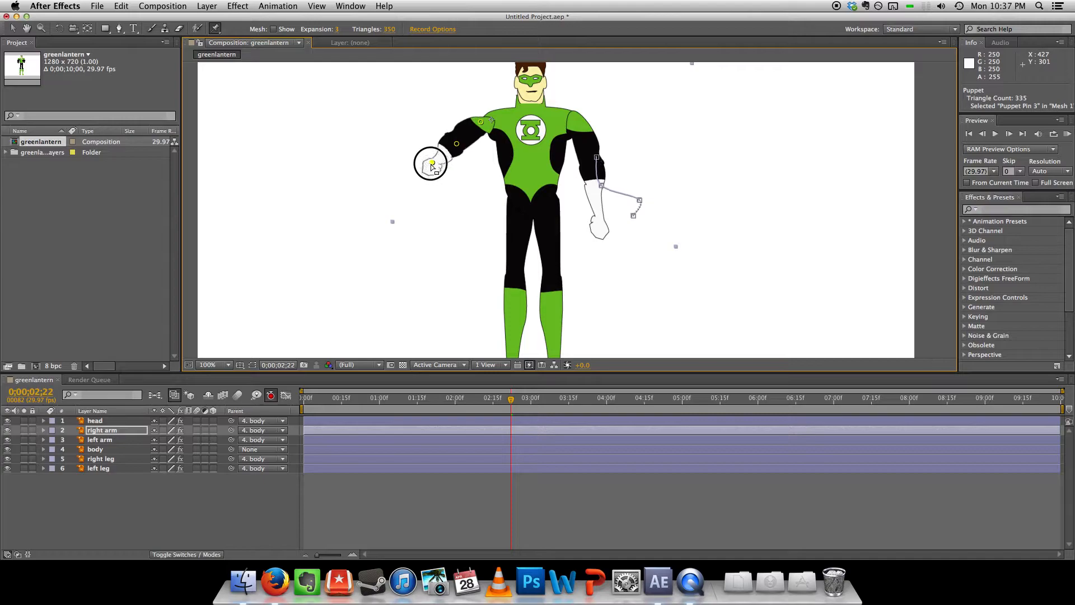
drag(432, 165, 423, 170)
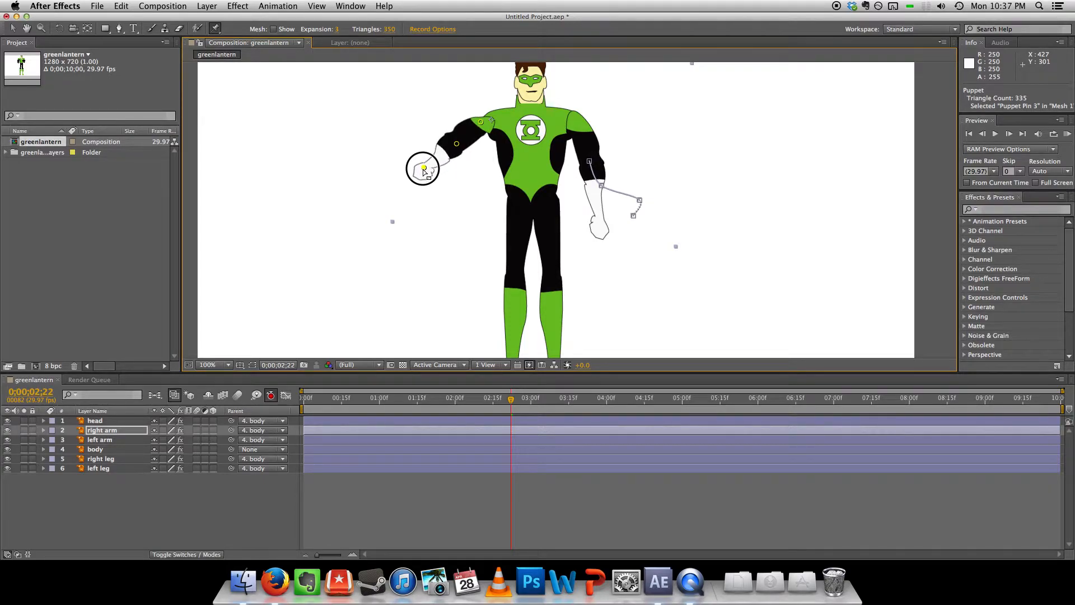
click(349, 419)
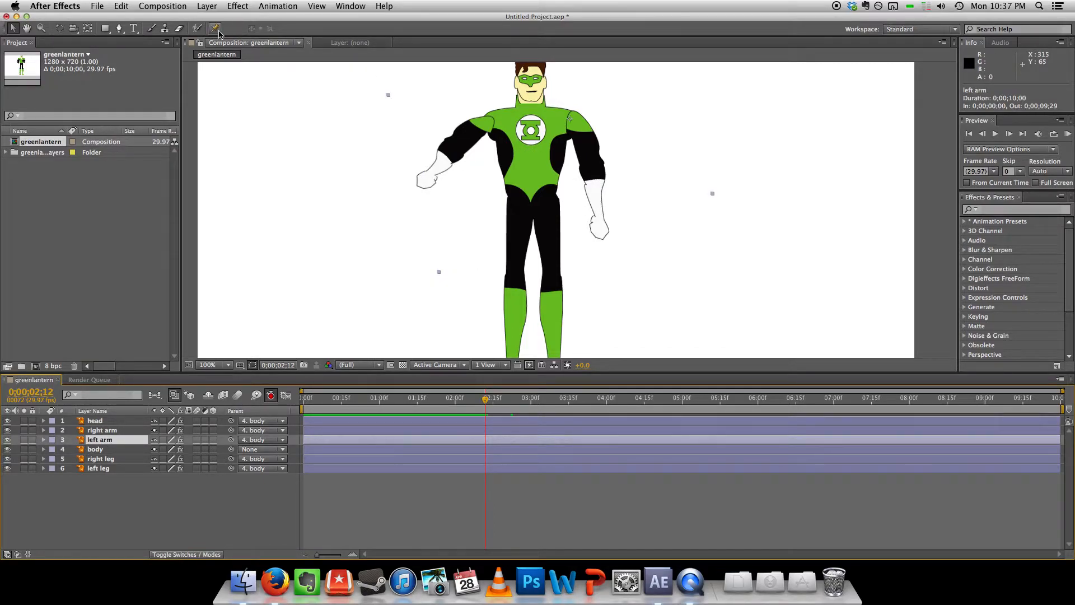
Step: Keyframe the left arm rotating up to shoulder height, bending the hand, then lowering it
click(43, 440)
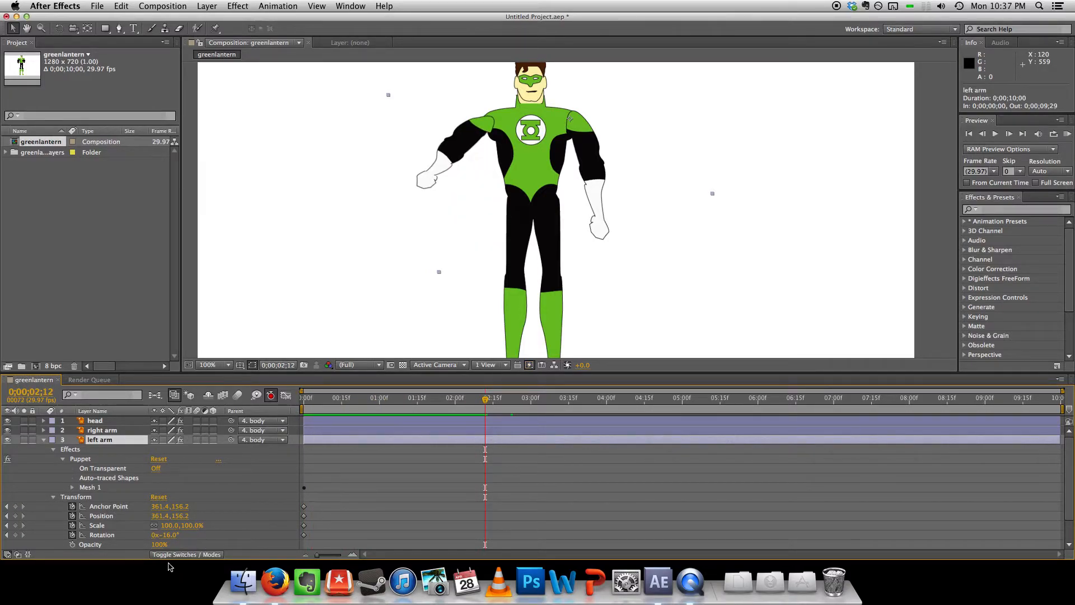
drag(168, 535, 154, 534)
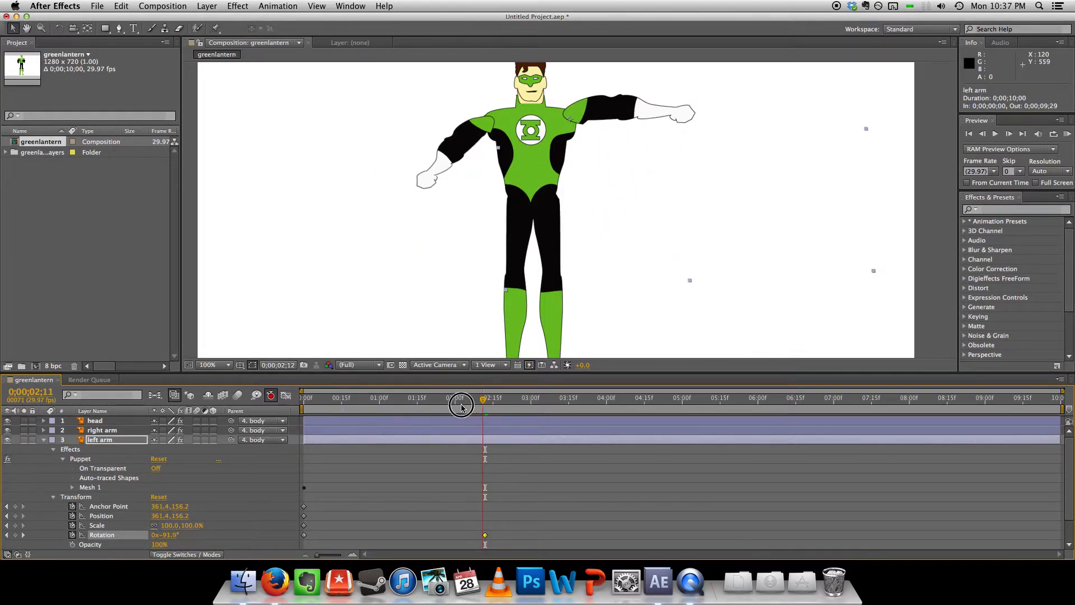
drag(459, 400, 493, 403)
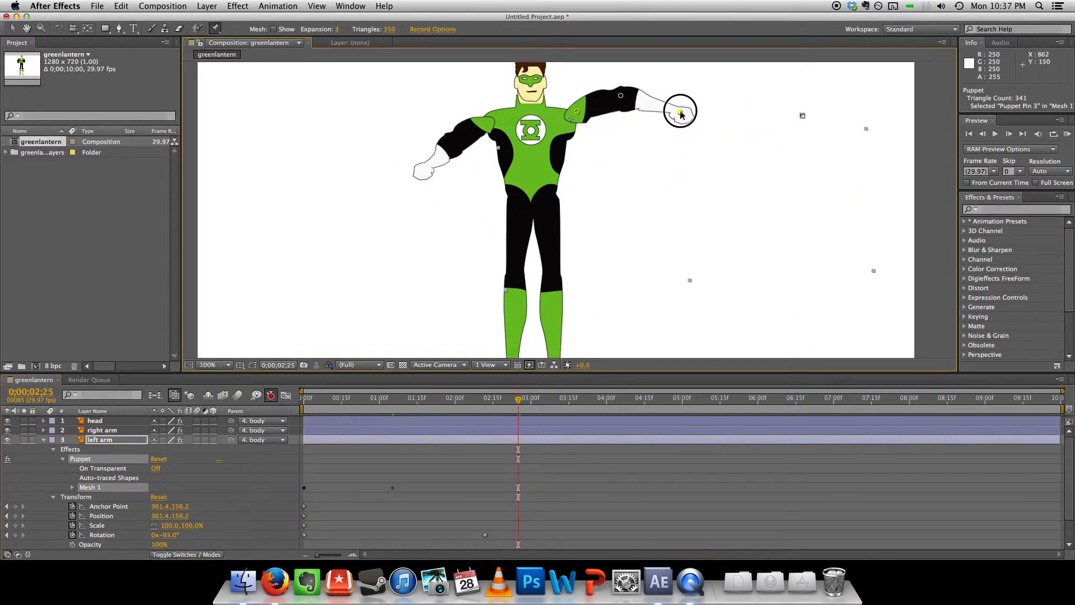
drag(678, 113, 650, 116)
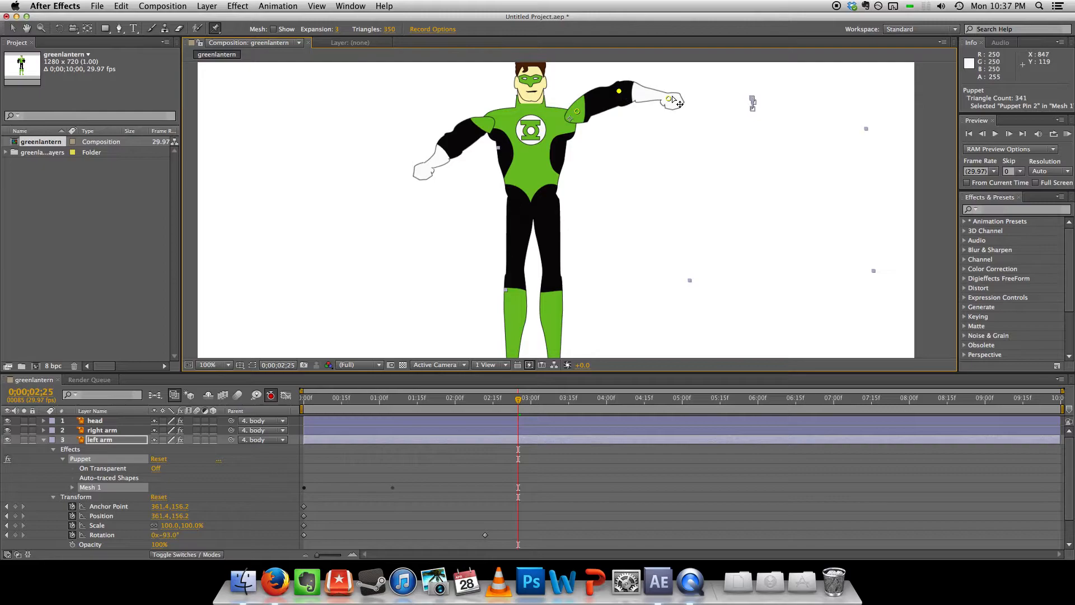
drag(669, 99, 647, 112)
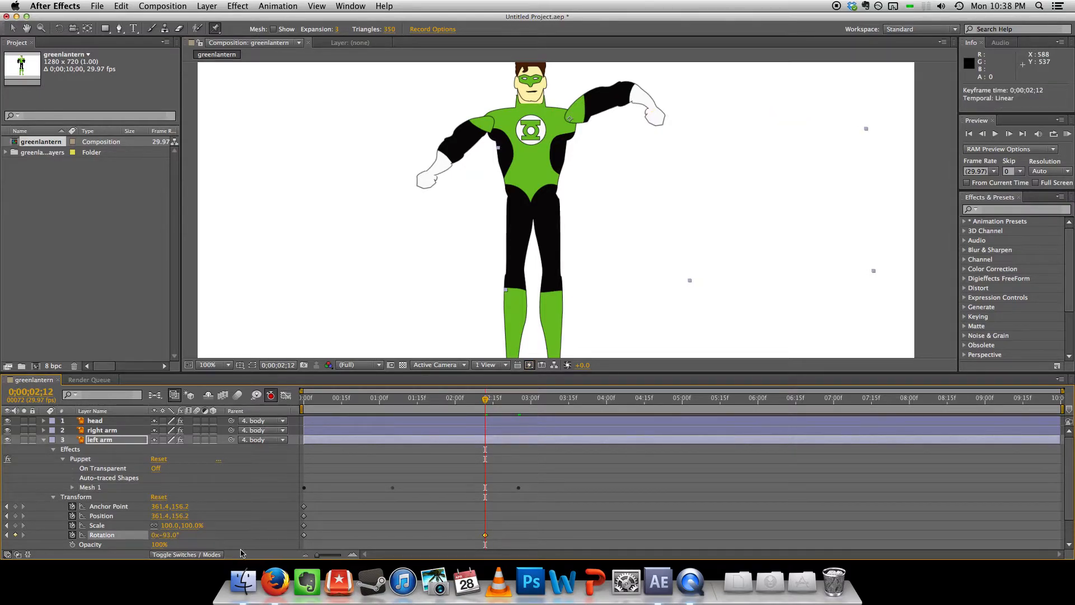
drag(165, 535, 199, 534)
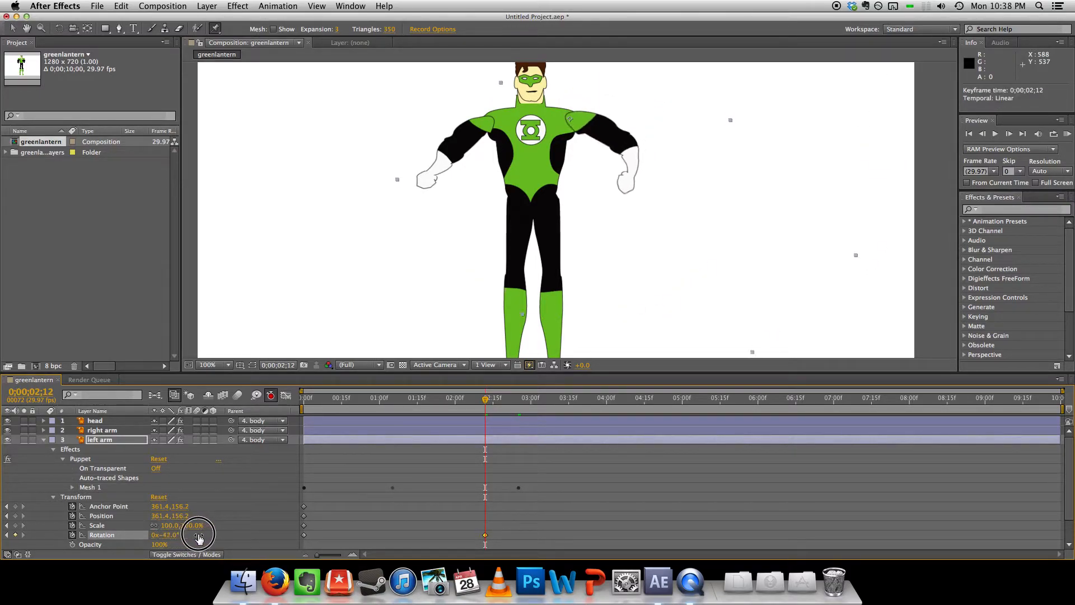
drag(485, 398, 405, 409)
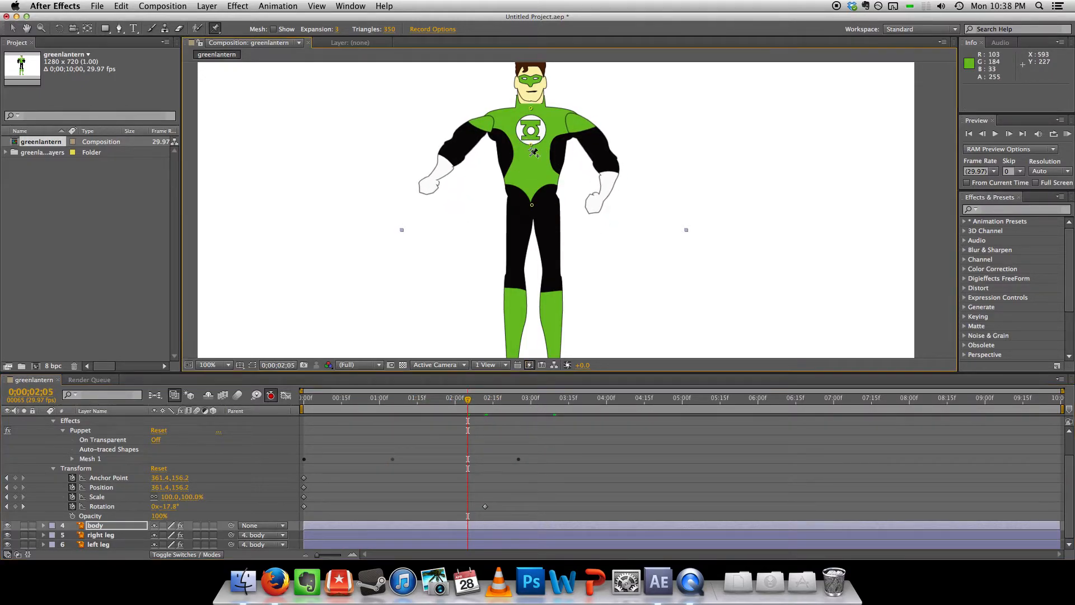
Step: Pin the middle of the chest and drag that pin to flex the torso around three seconds
click(533, 144)
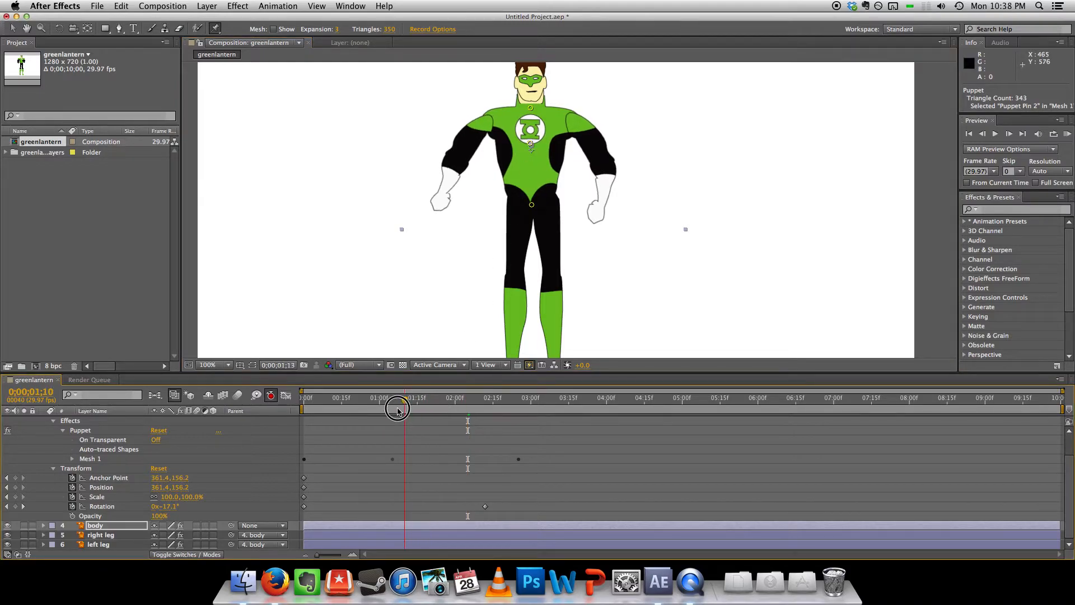
drag(397, 408, 513, 408)
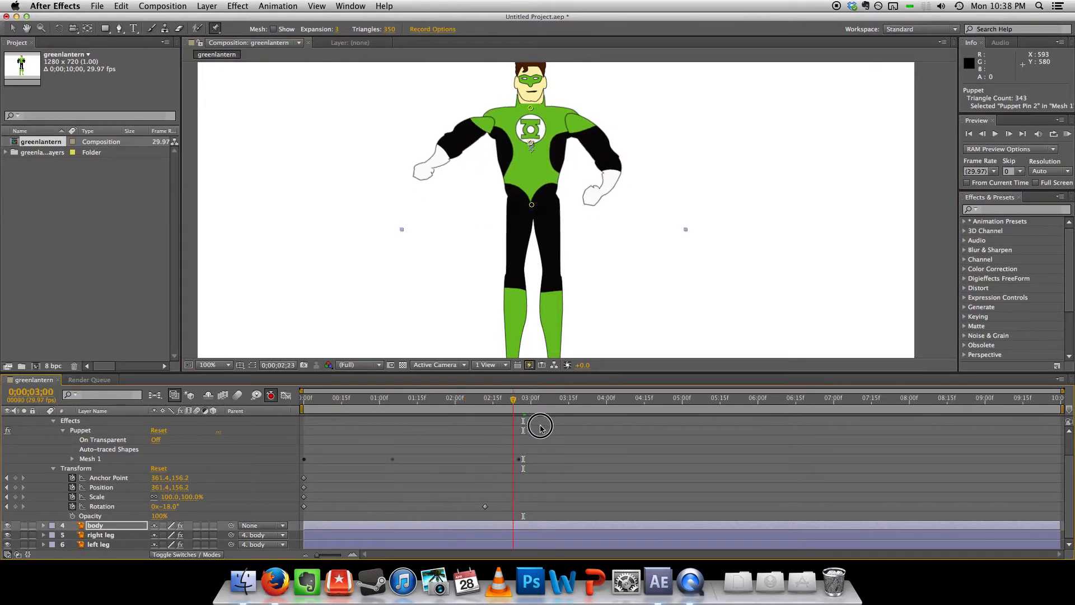
drag(513, 419, 442, 419)
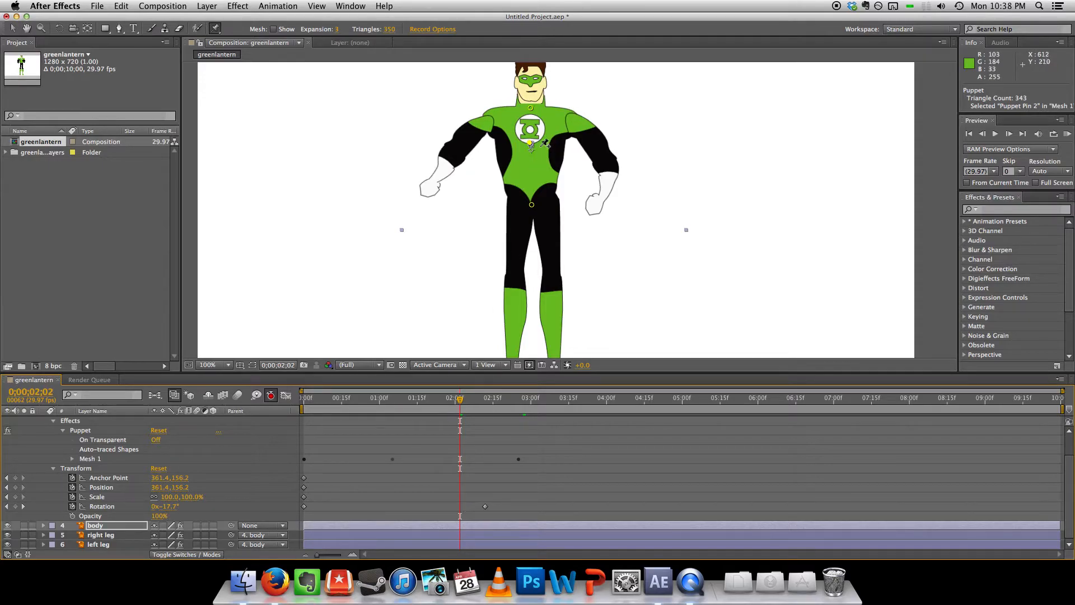
drag(531, 144, 492, 132)
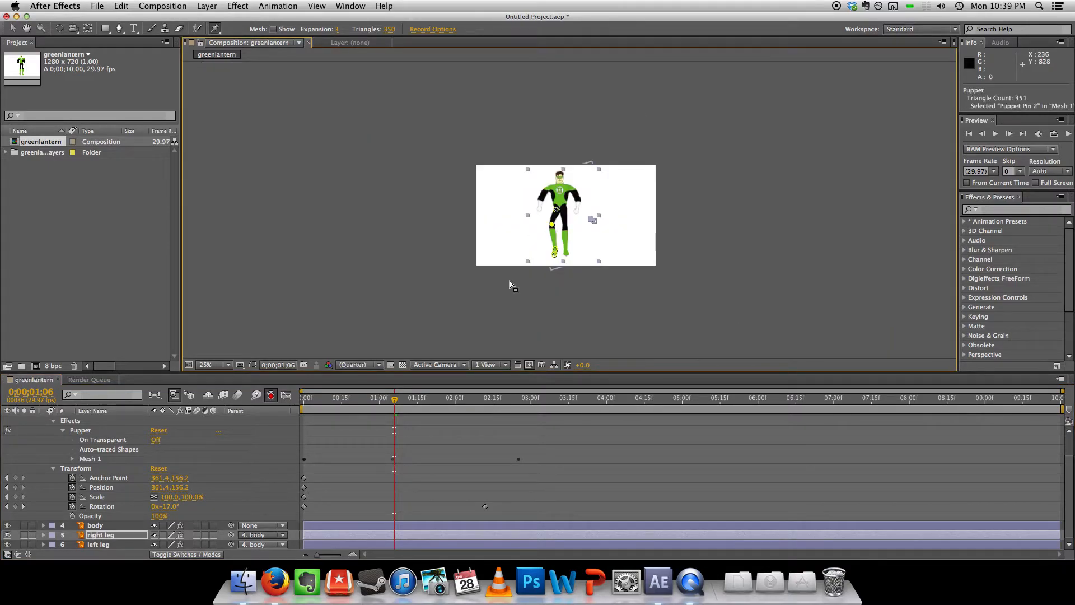
Step: Bend the right leg at the knee, then pin the left leg and bend its knee
click(215, 364)
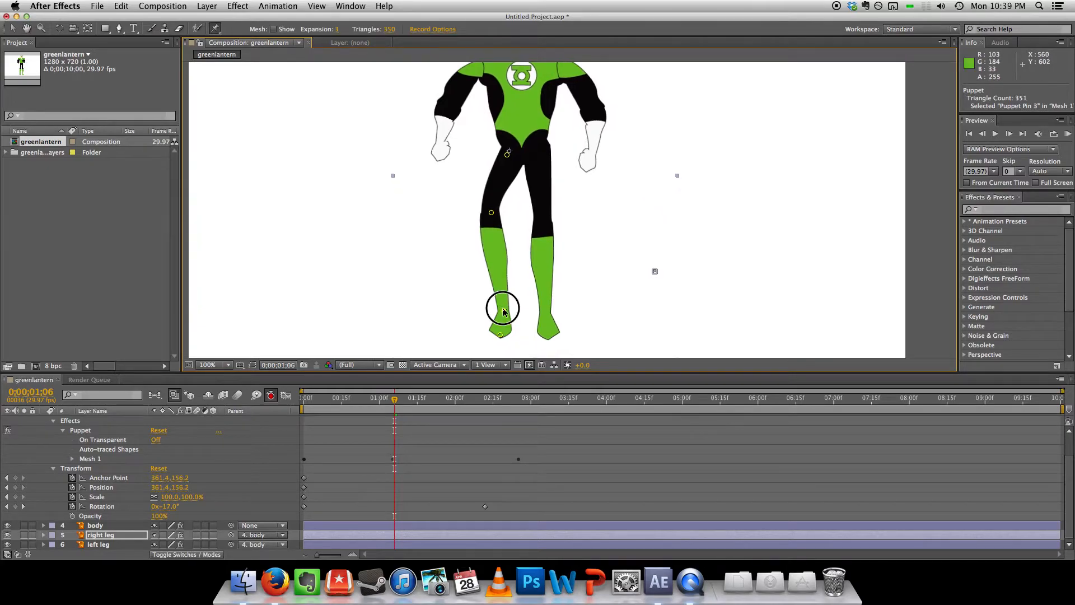
drag(502, 307, 496, 326)
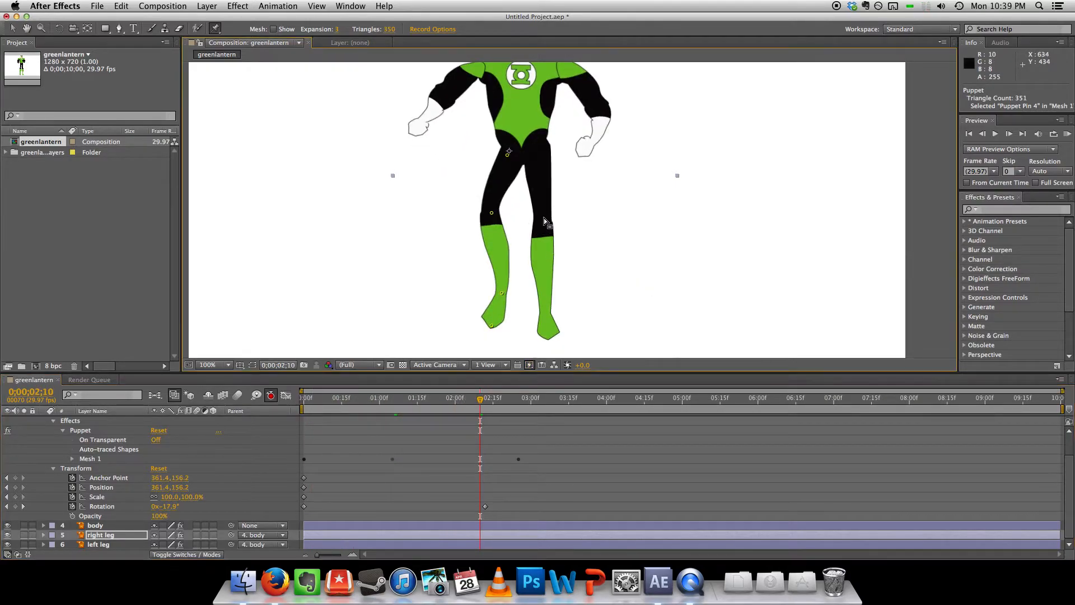
click(98, 543)
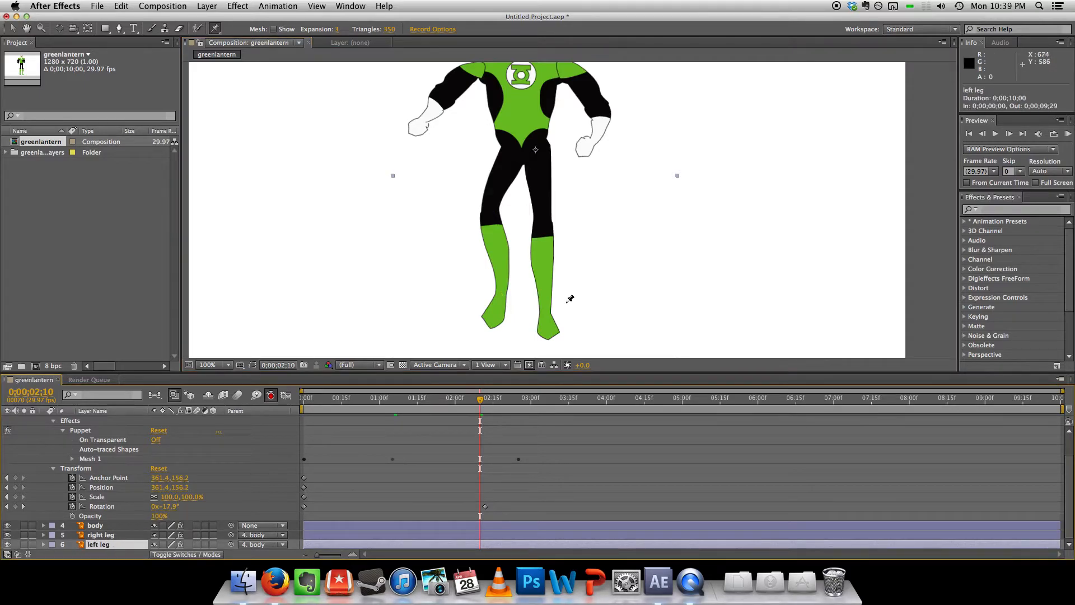
click(544, 224)
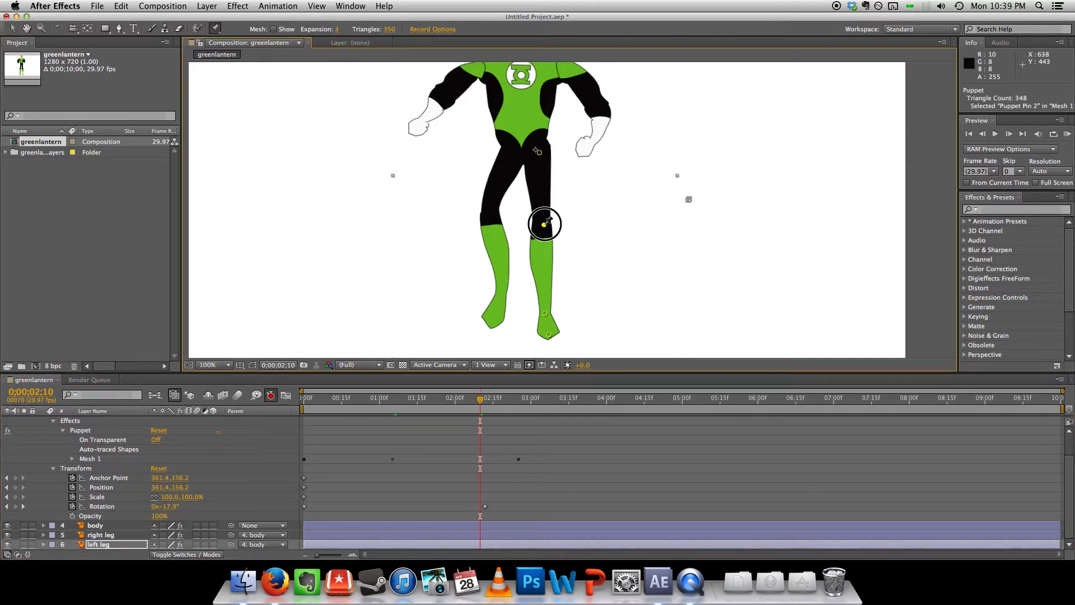
drag(545, 223, 544, 302)
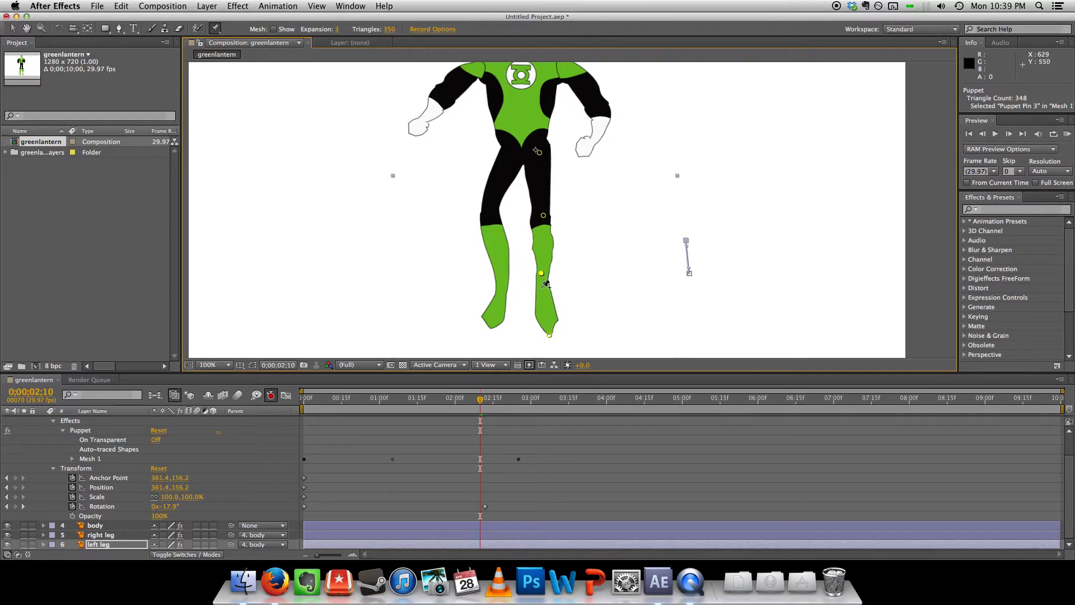
click(541, 292)
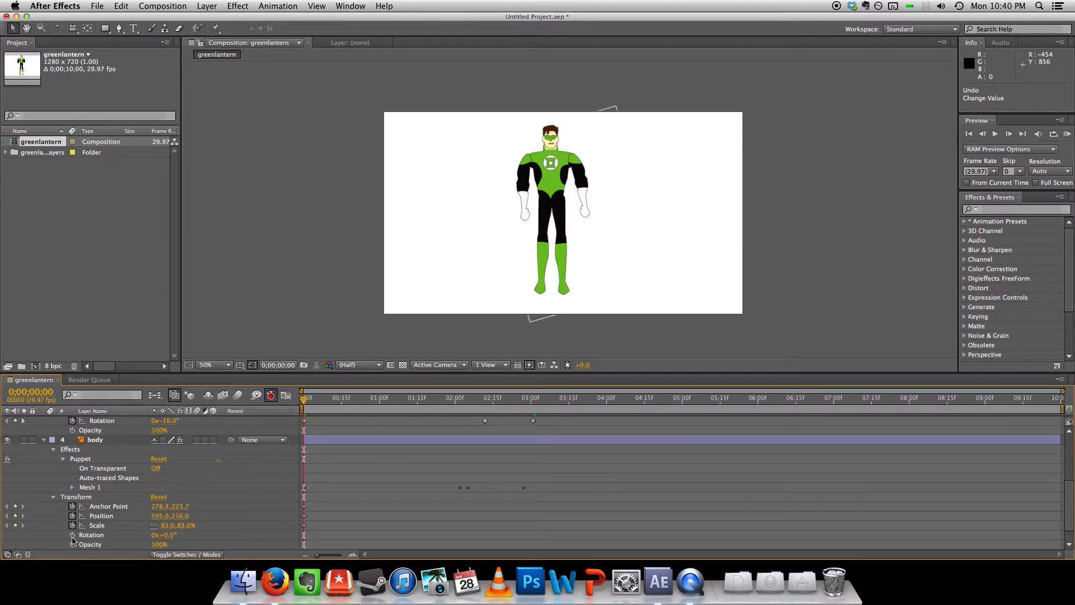
Step: Keyframe the body's rotation to 37° and scale to 59% at about 4:22, then drag it up-right
click(95, 440)
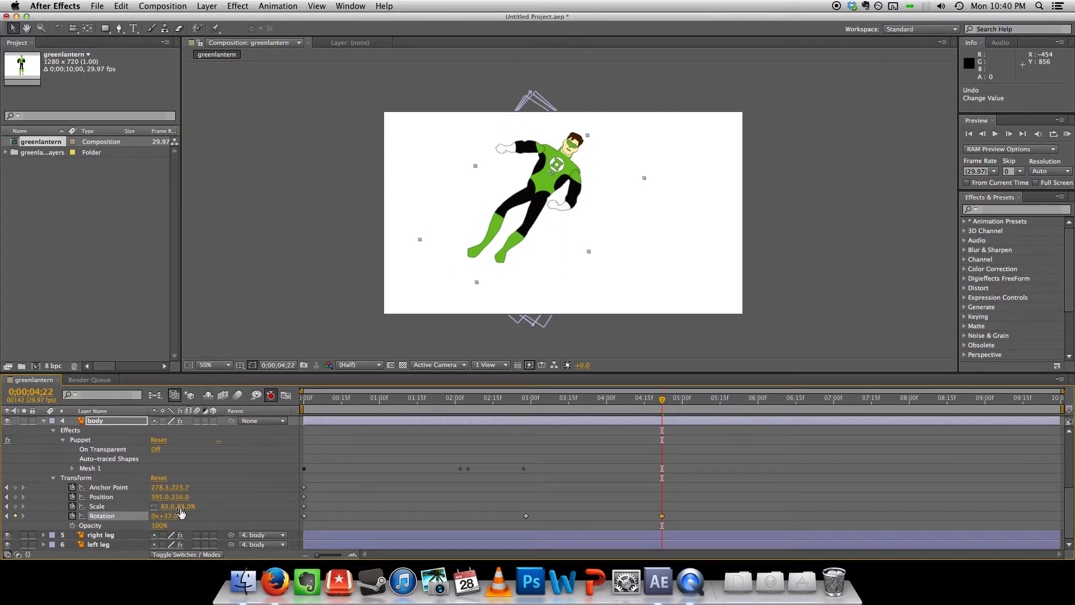
drag(175, 506, 187, 506)
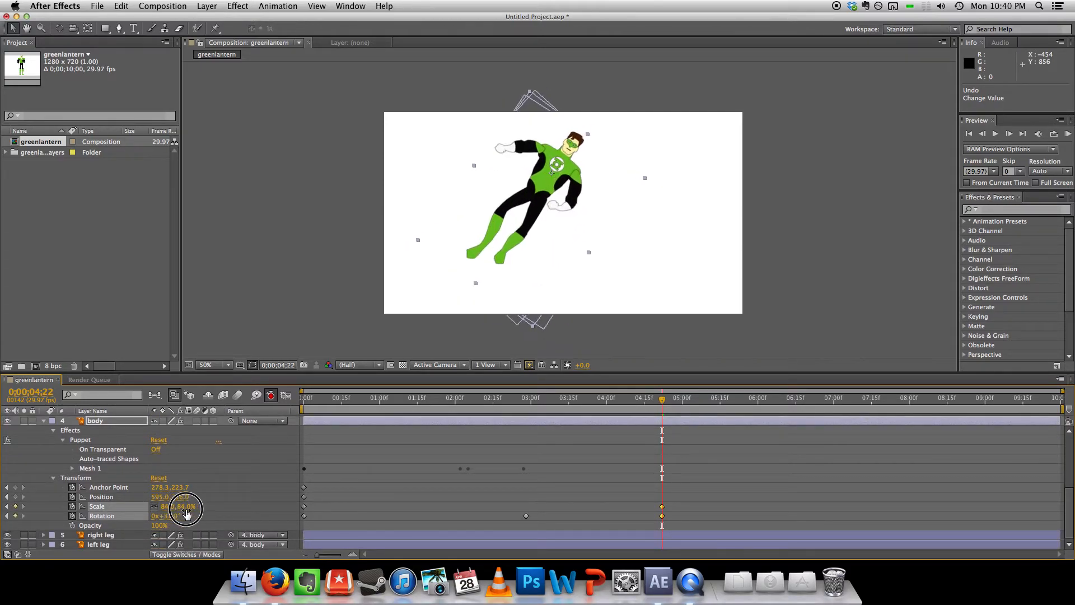
drag(186, 506, 172, 506)
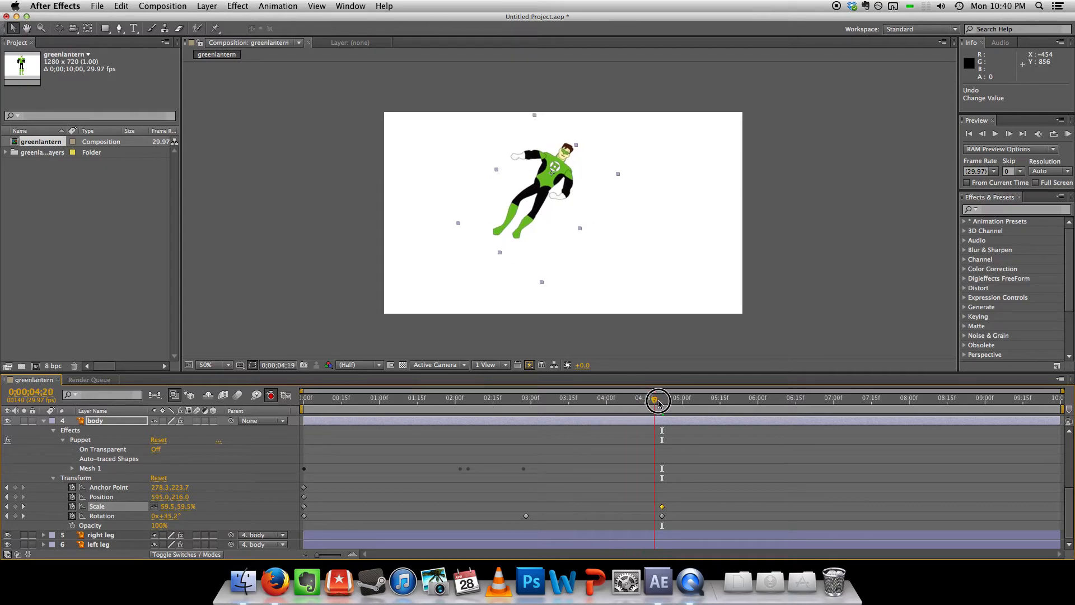
drag(657, 400, 694, 400)
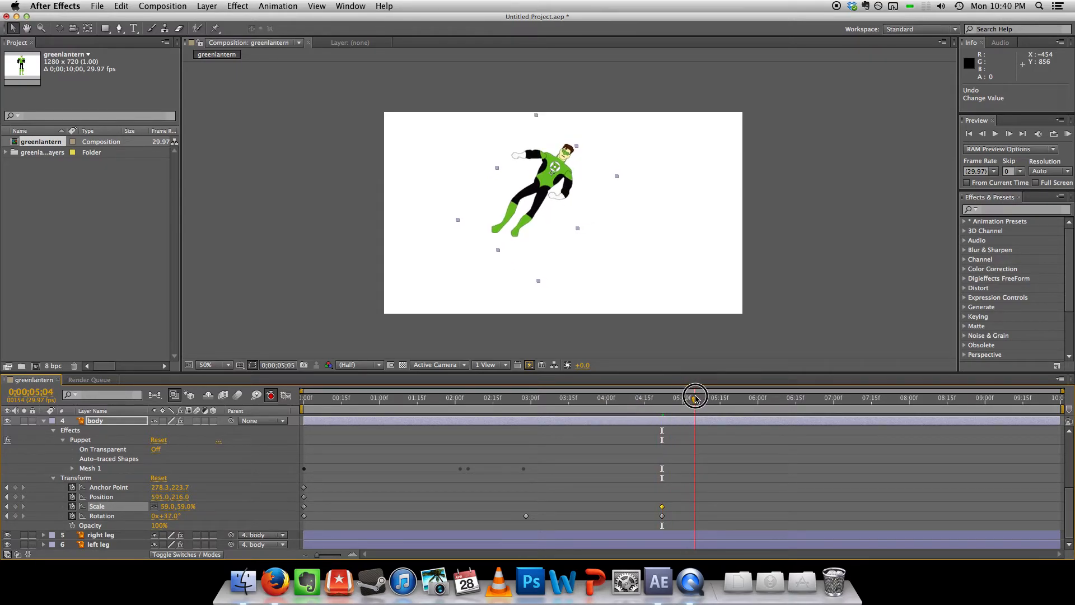
drag(694, 400, 663, 399)
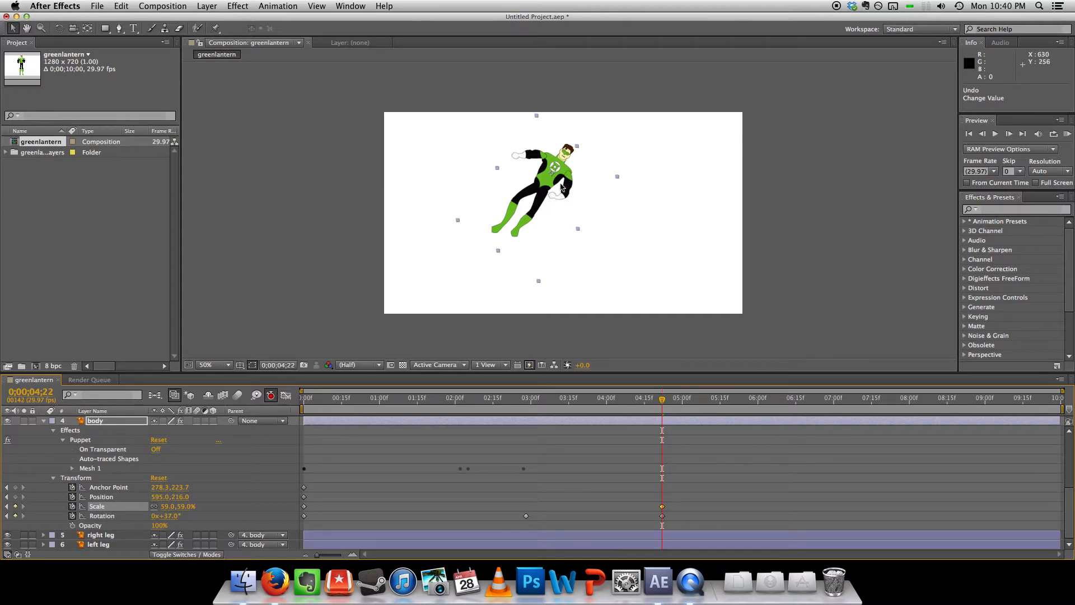
drag(541, 172, 855, 77)
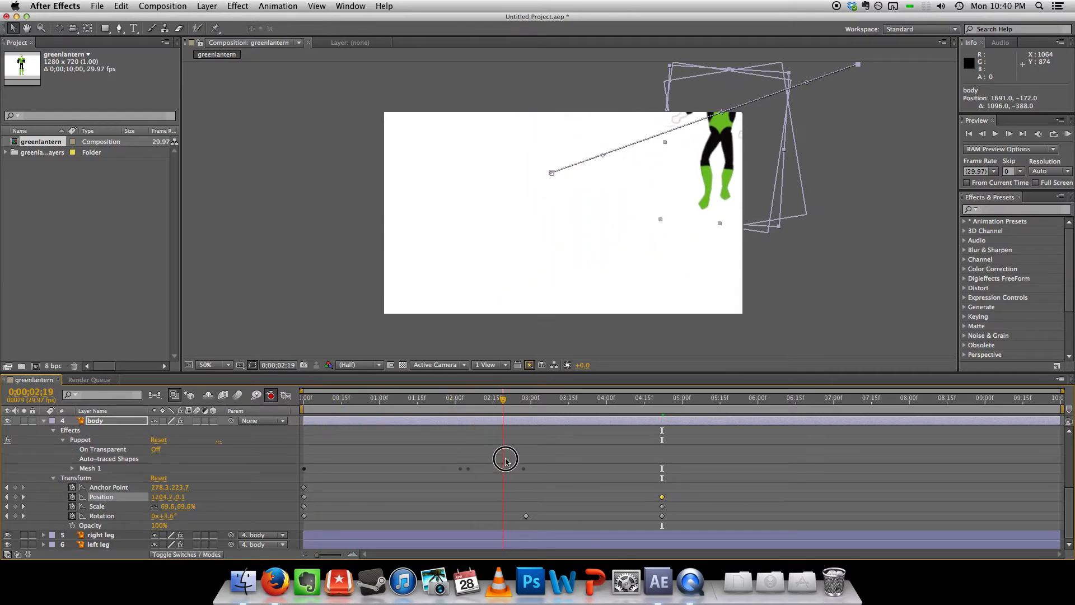
Step: Scrub through the flight, return to the start, and collapse the body layer's properties
drag(503, 397, 606, 400)
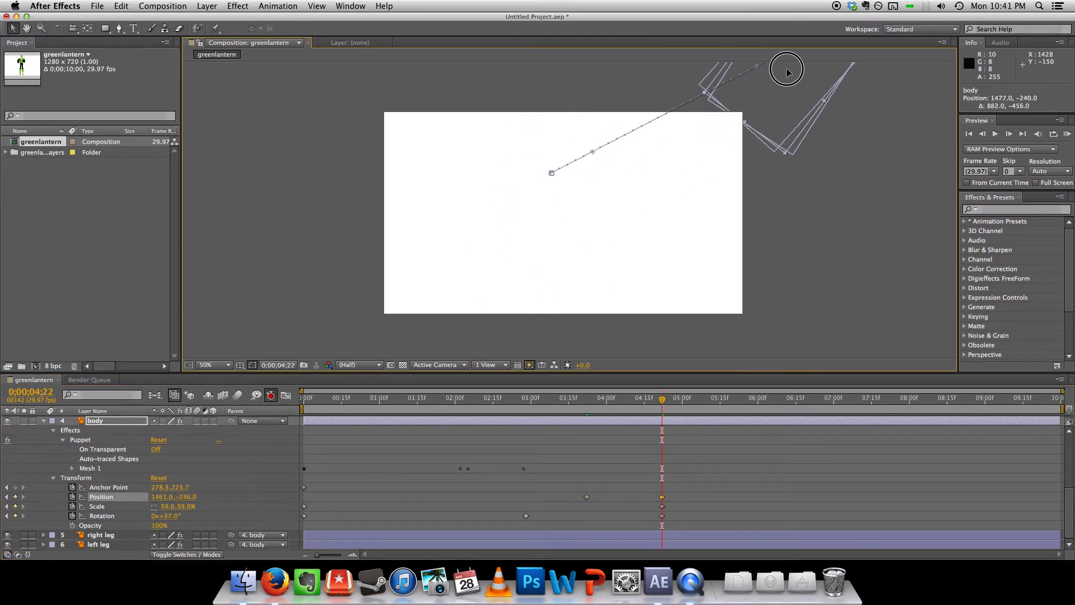
click(378, 397)
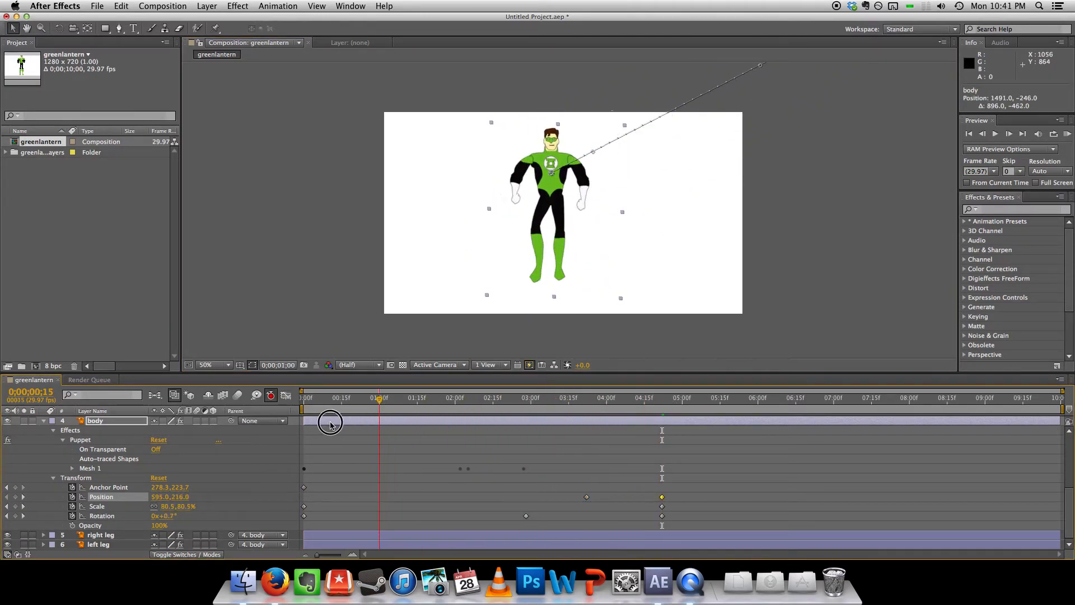
click(1008, 134)
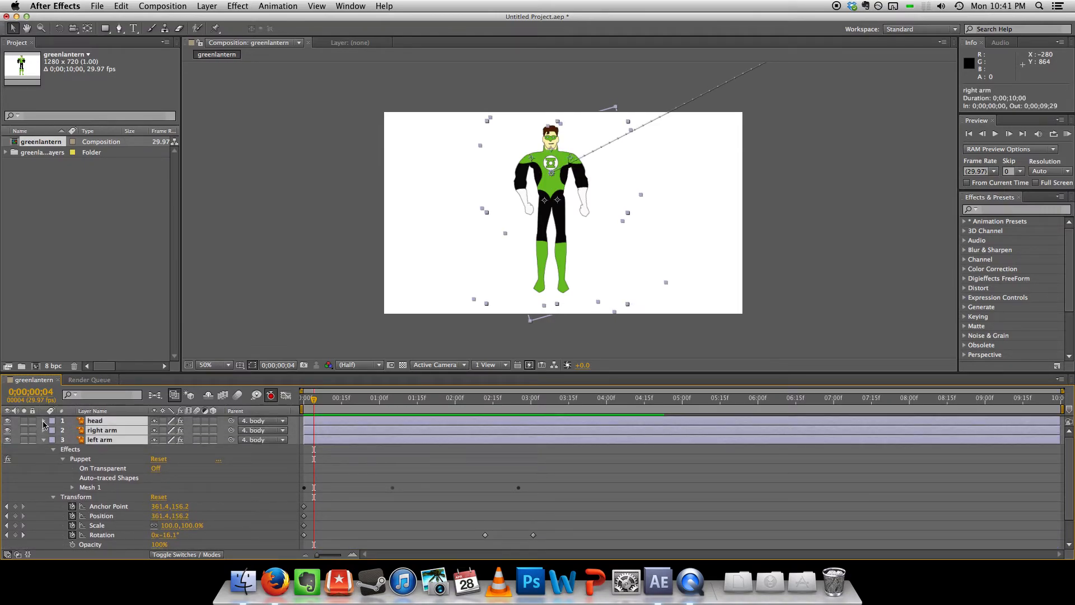
Step: Collapse the left arm properties and add Camera 1 via Layer > New > Camera with default settings
click(43, 421)
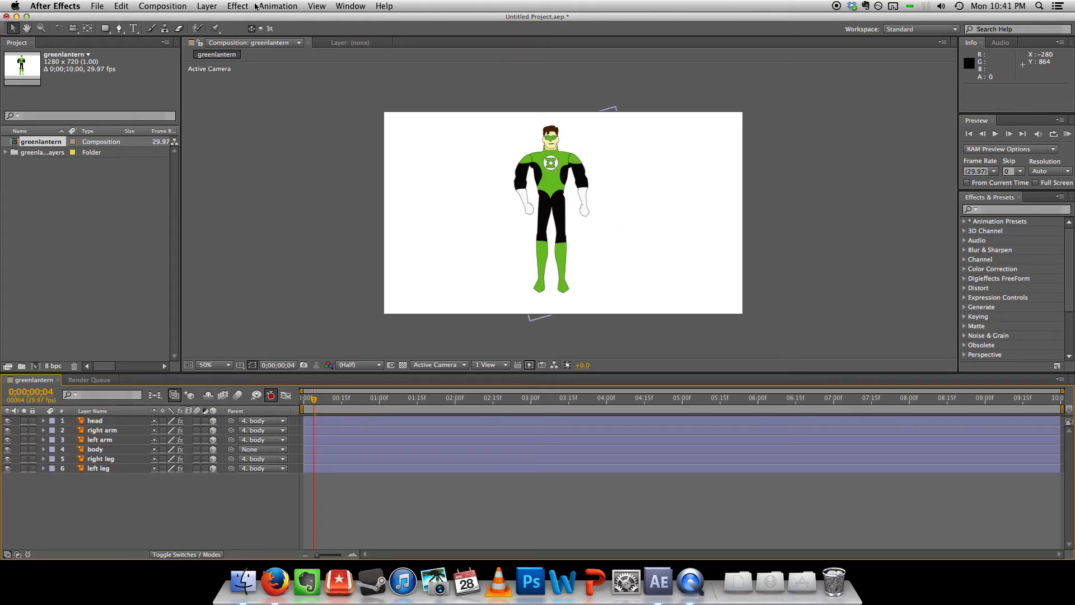
click(207, 5)
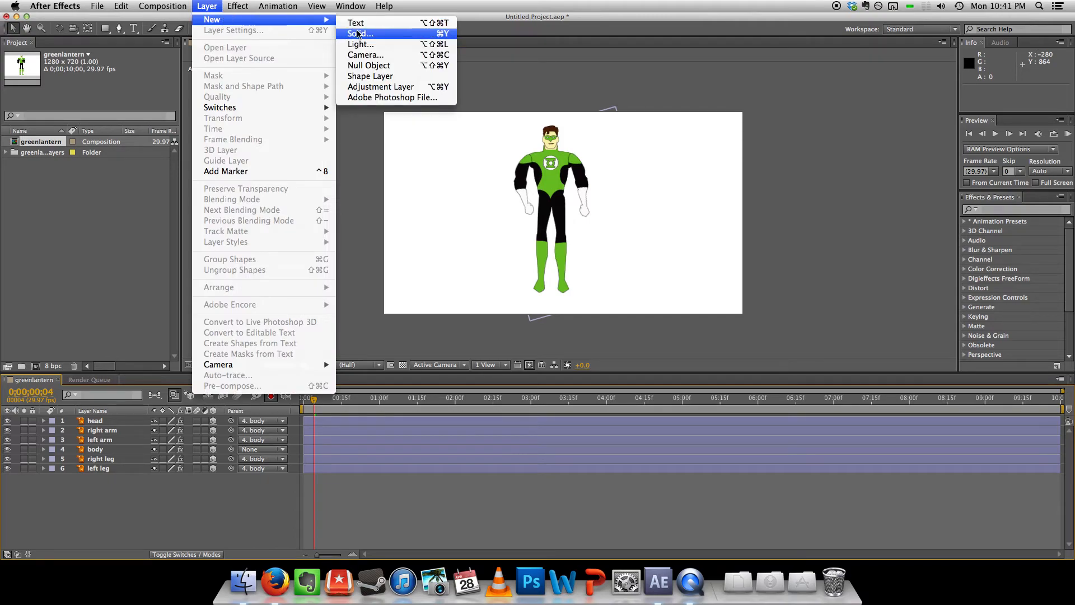
click(365, 55)
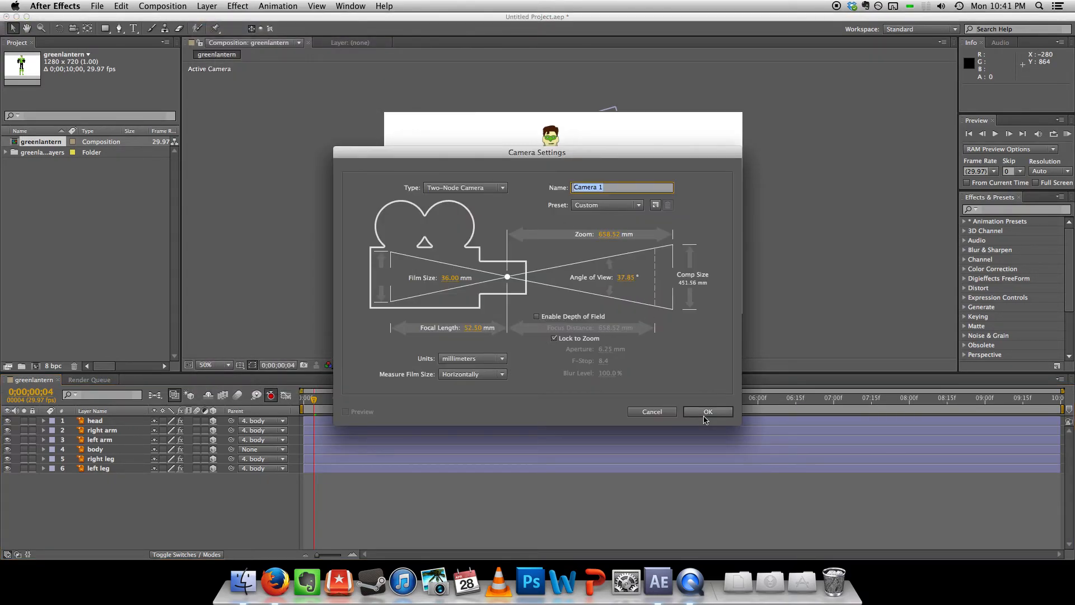
click(707, 411)
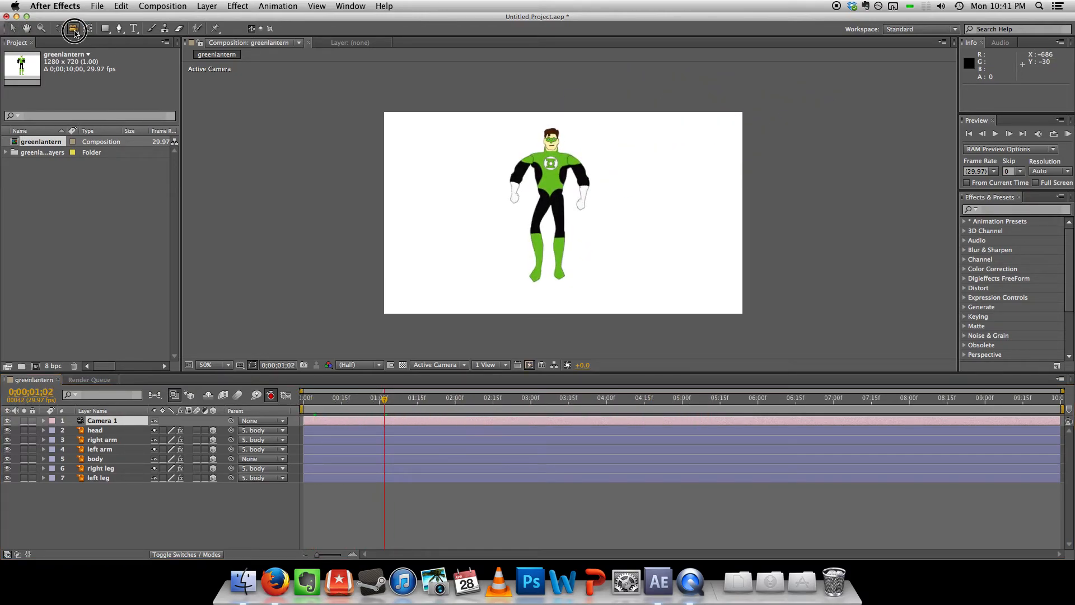
Step: Pan Camera 1 with the Track XY Camera Tool, then dolly it back with Track Z
click(74, 28)
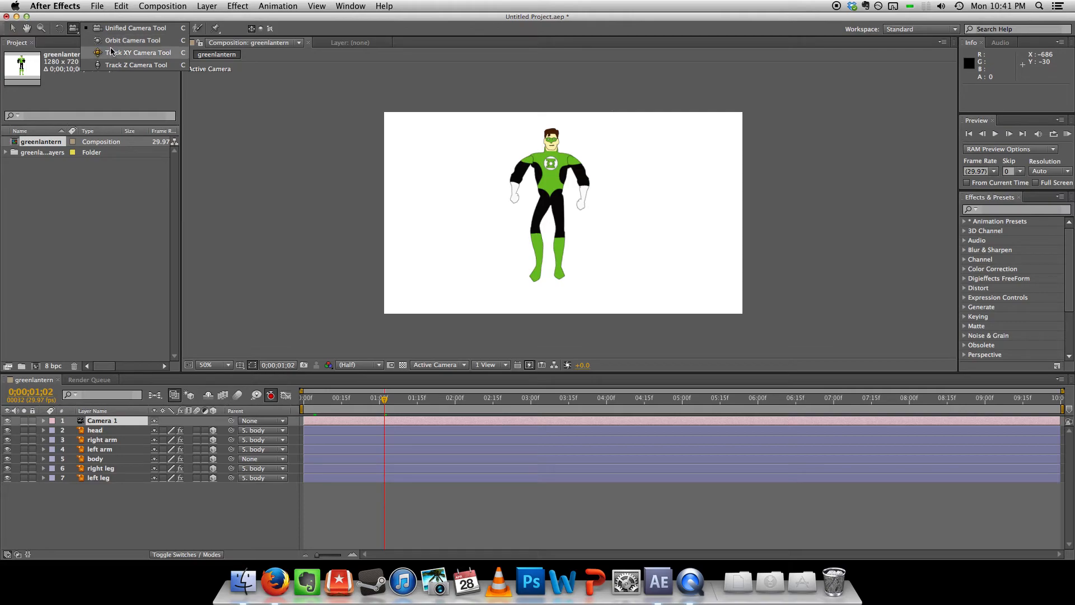
click(132, 39)
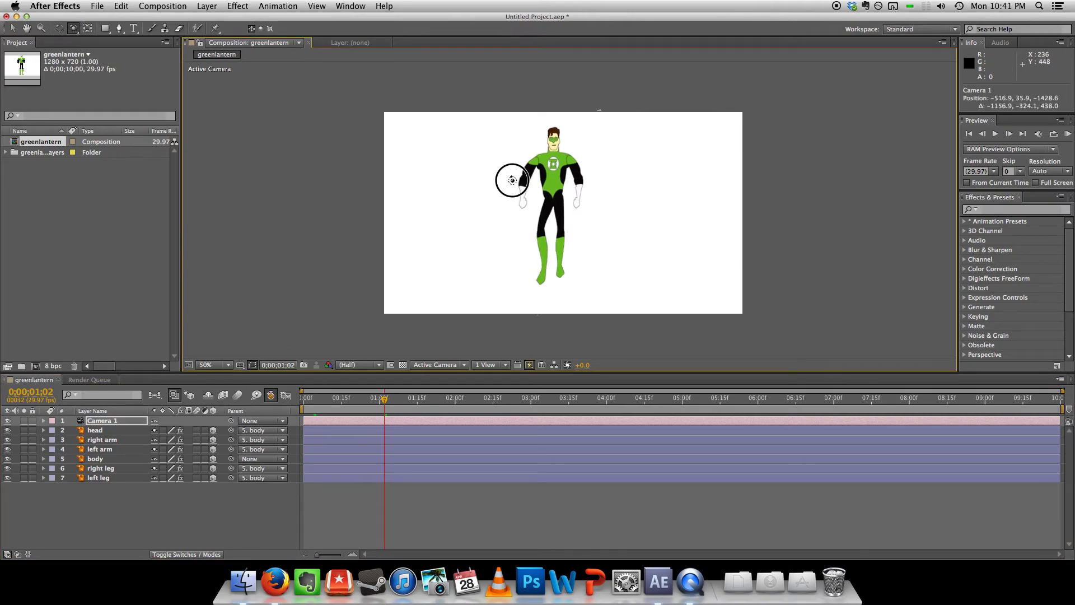
drag(513, 180, 663, 190)
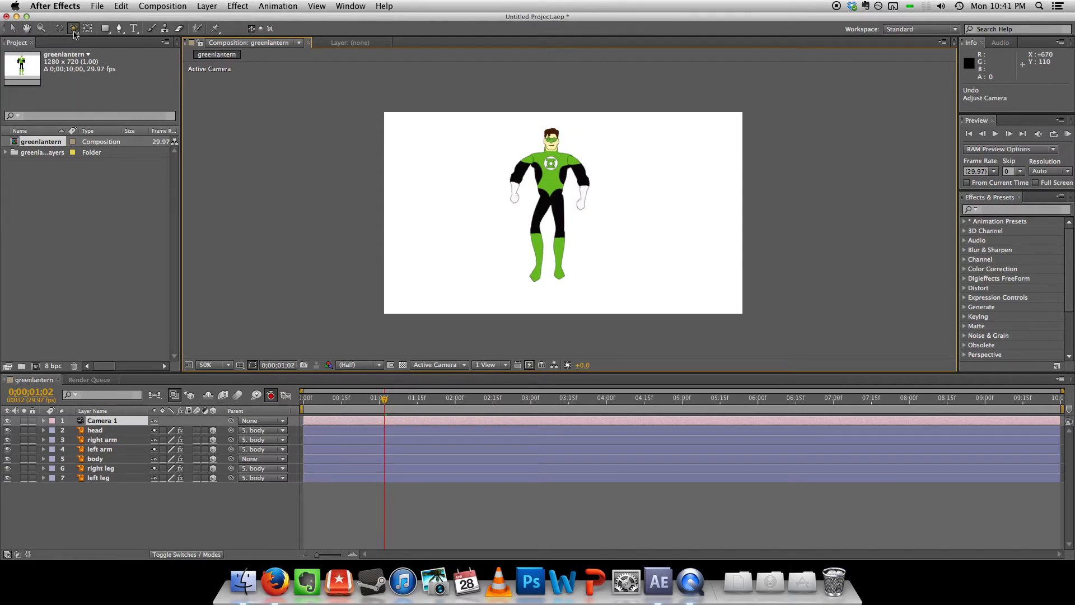
click(73, 37)
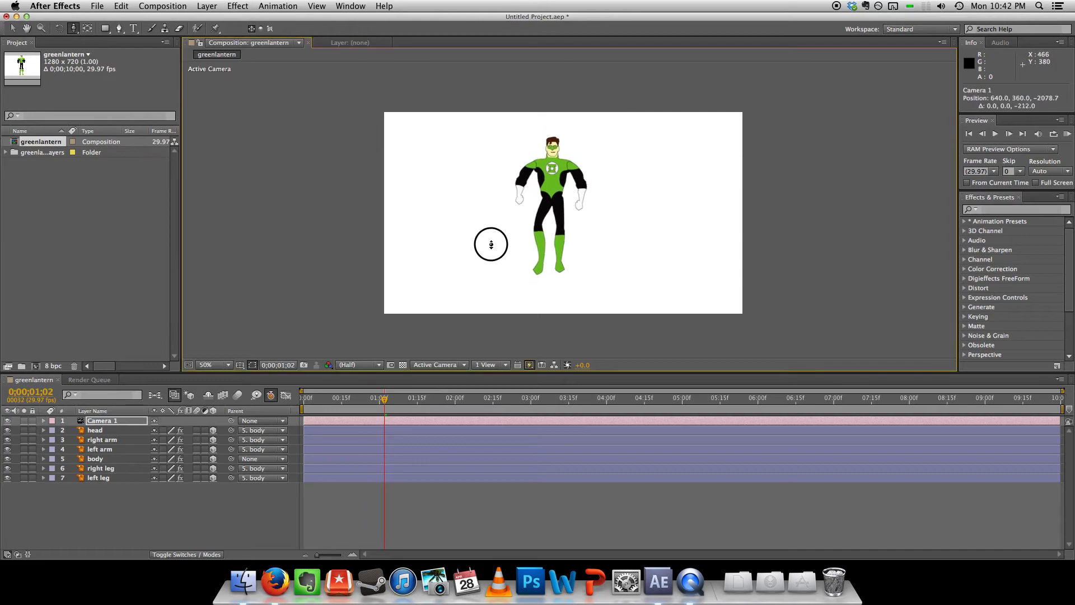
drag(491, 245, 527, 155)
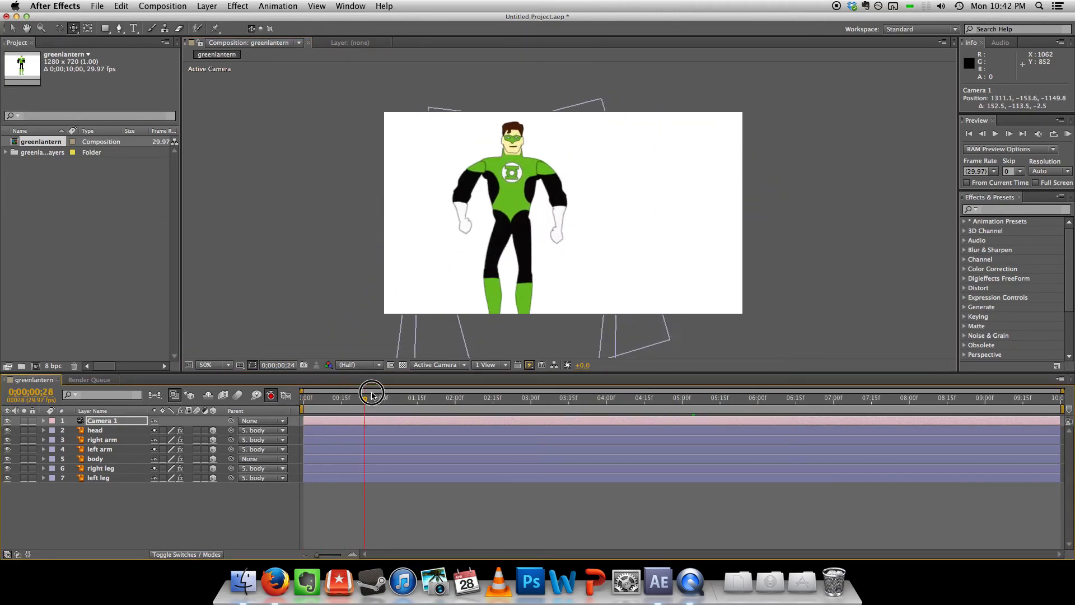
Step: Scrub the flight animation, pick a camera tool, and move to about one second
drag(372, 392, 706, 392)
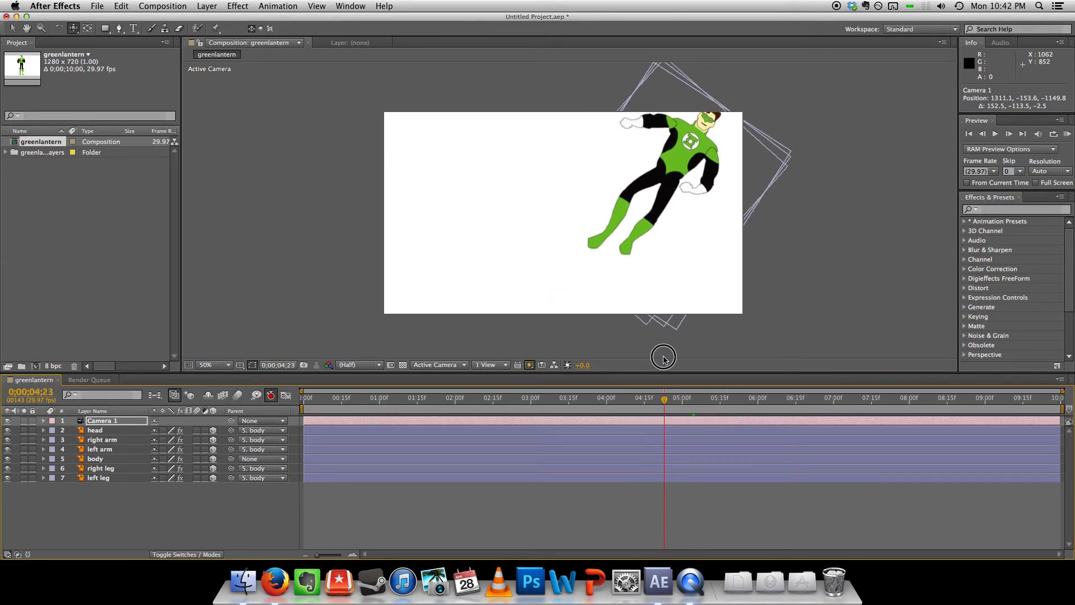
drag(663, 358, 650, 208)
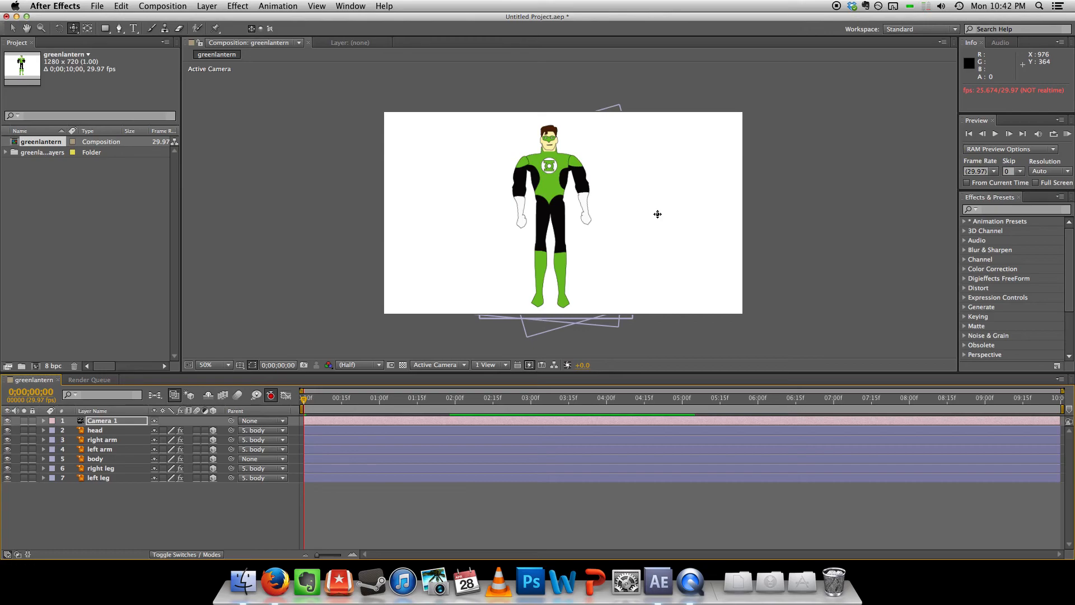
mouse_move(634, 216)
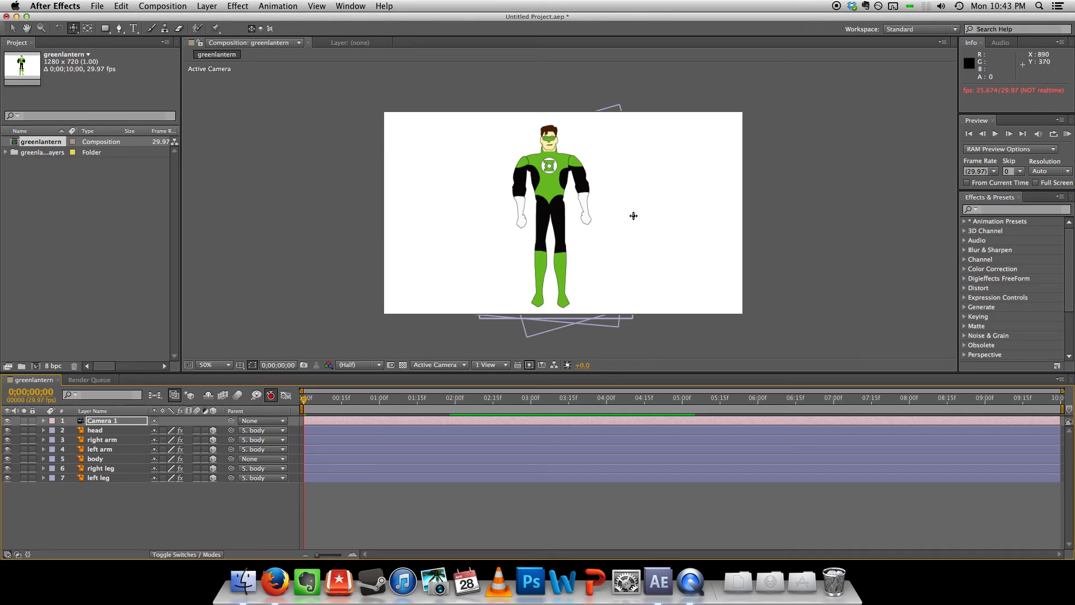
mouse_move(614, 256)
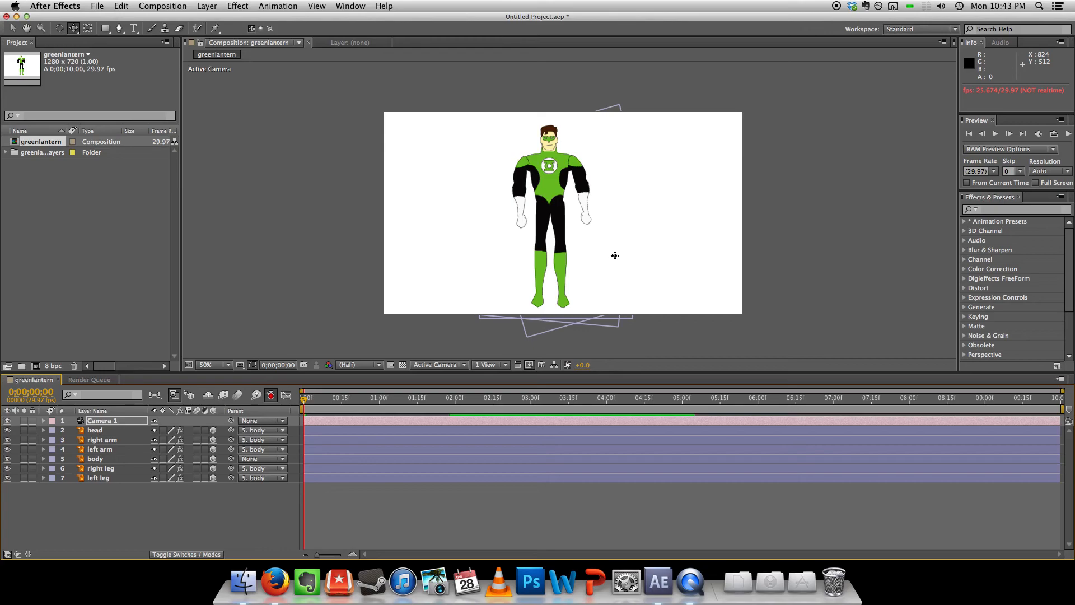
mouse_move(315, 72)
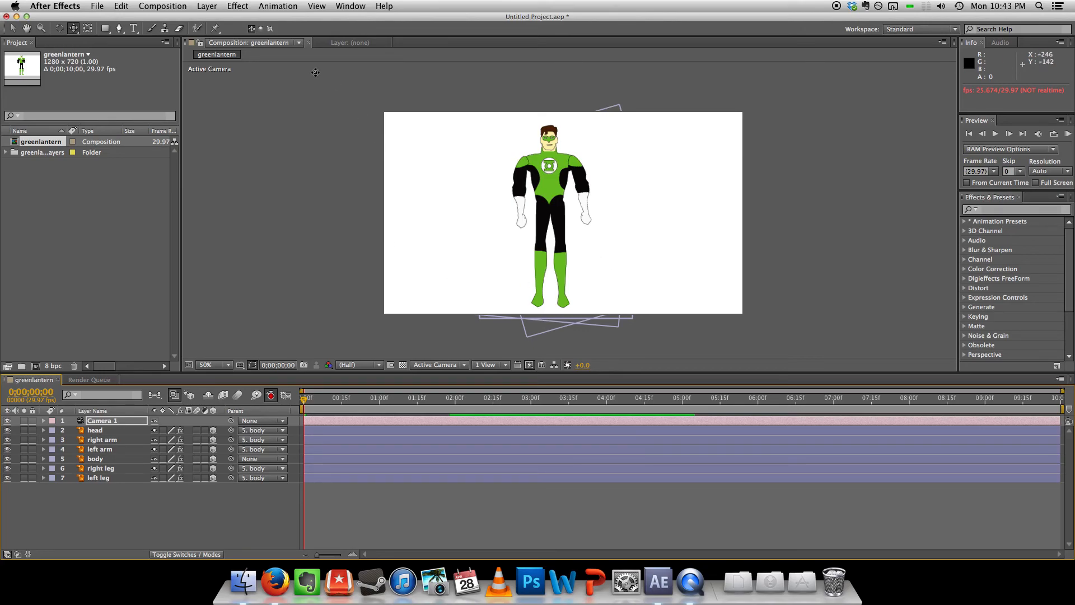
mouse_move(128, 433)
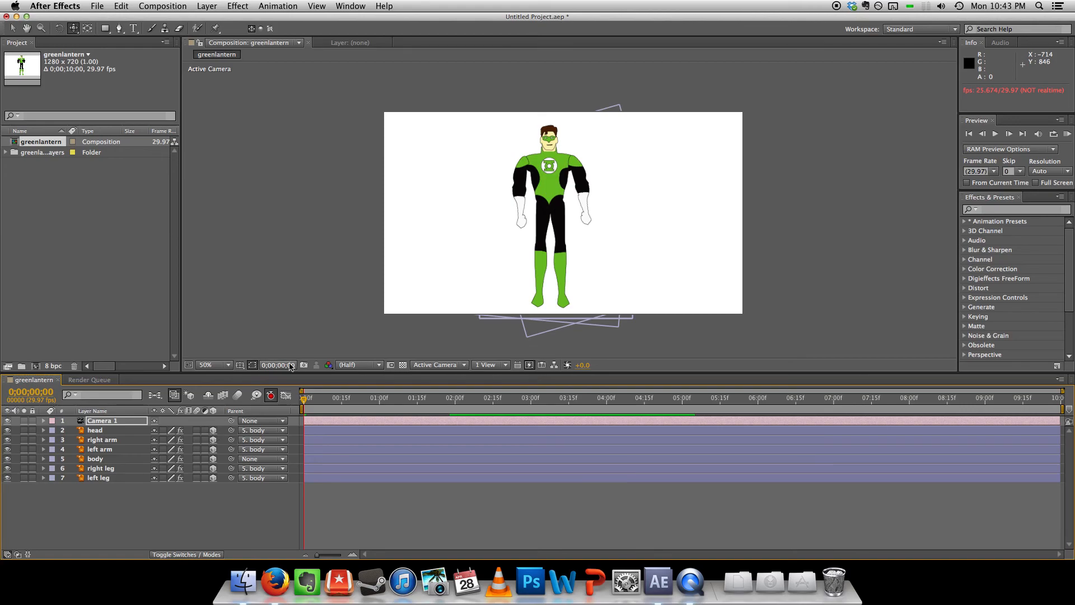
click(85, 28)
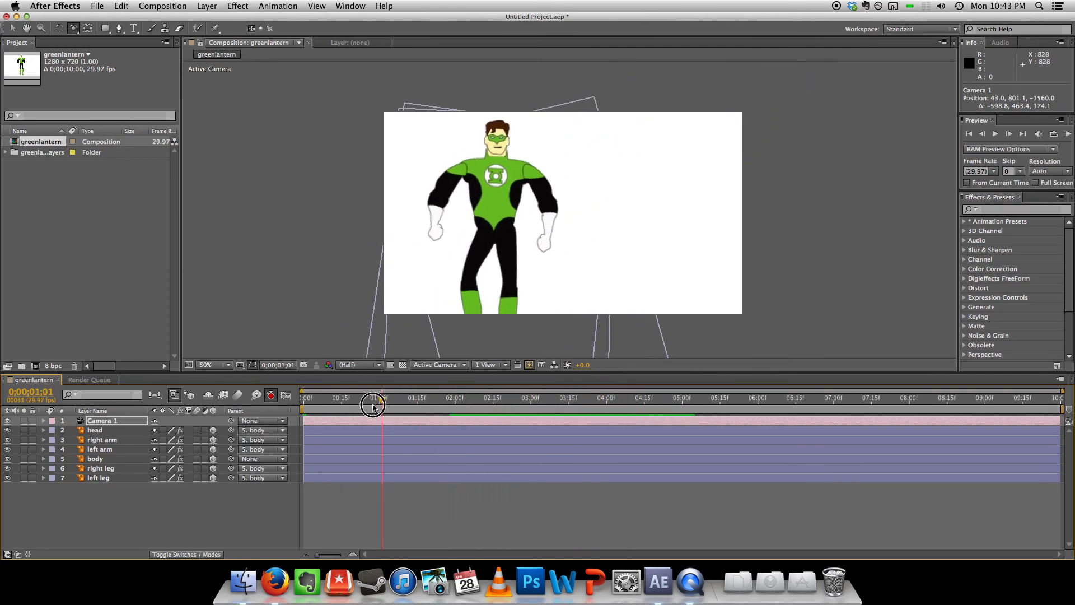
drag(373, 401, 428, 401)
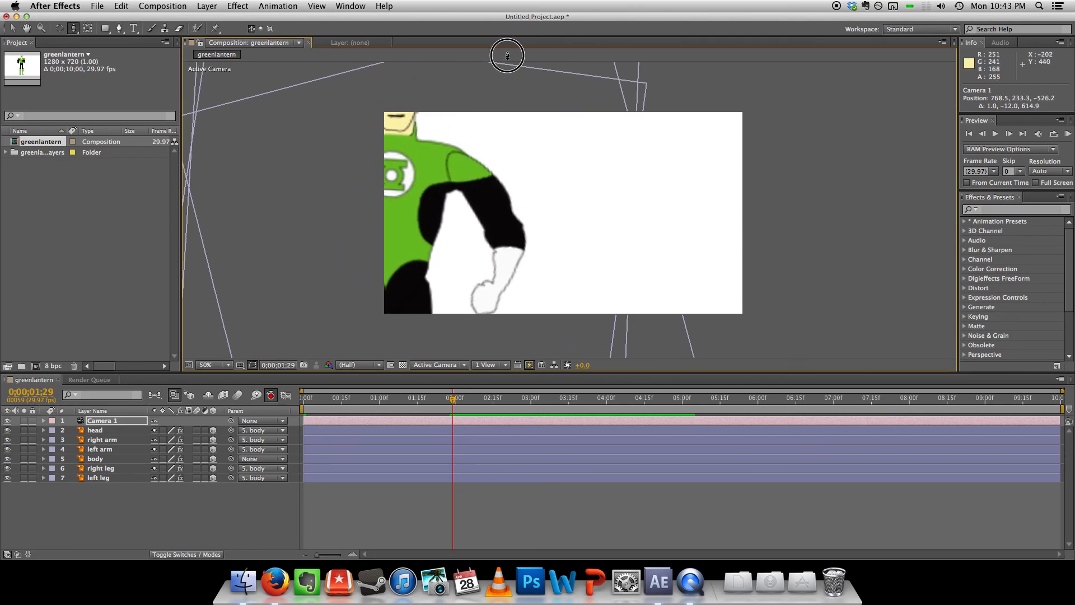
Step: Adjust Camera 1, reveal its Position and Point of Interest keyframes with U, and scrub the follow
click(72, 28)
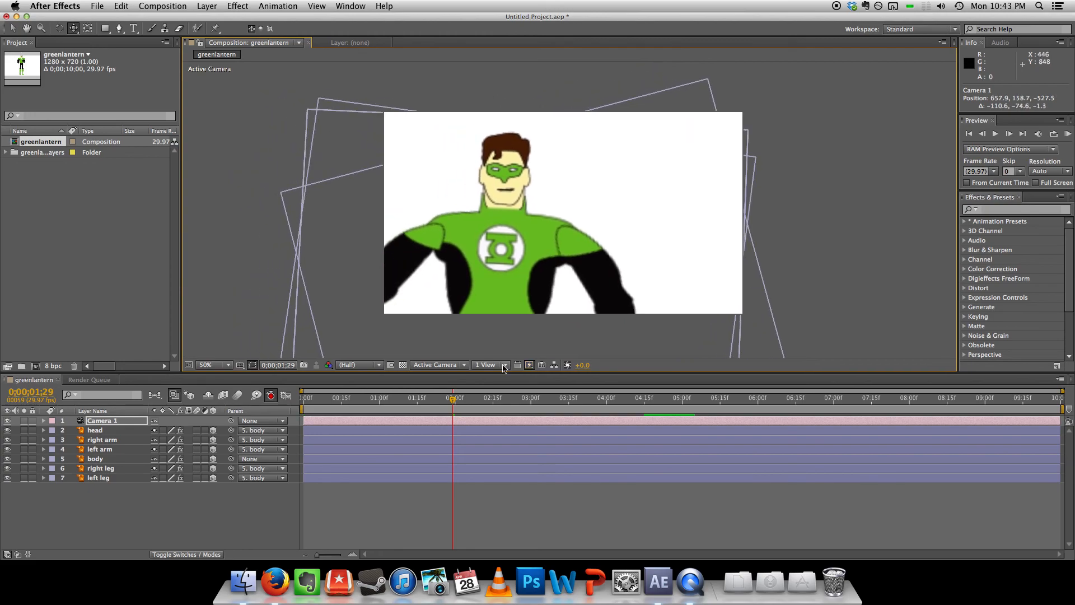
drag(453, 398, 410, 404)
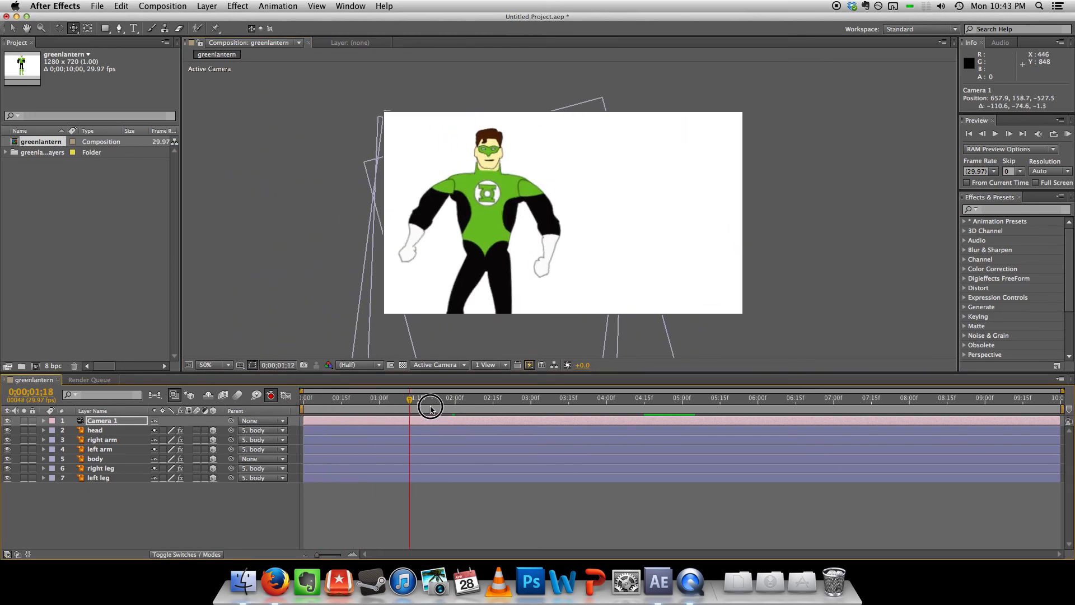
drag(431, 405, 674, 398)
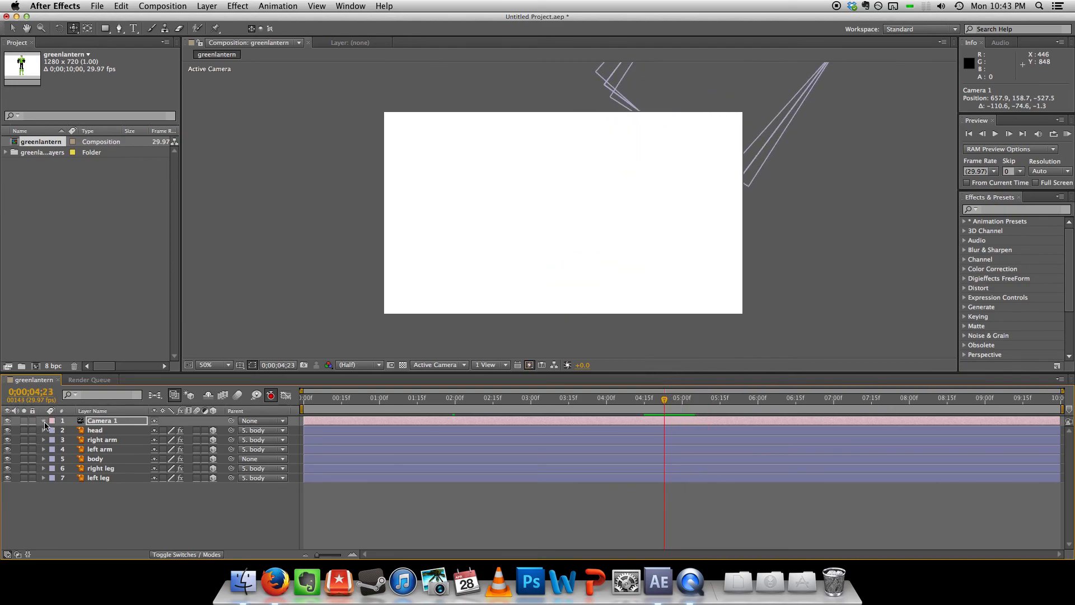
click(43, 421)
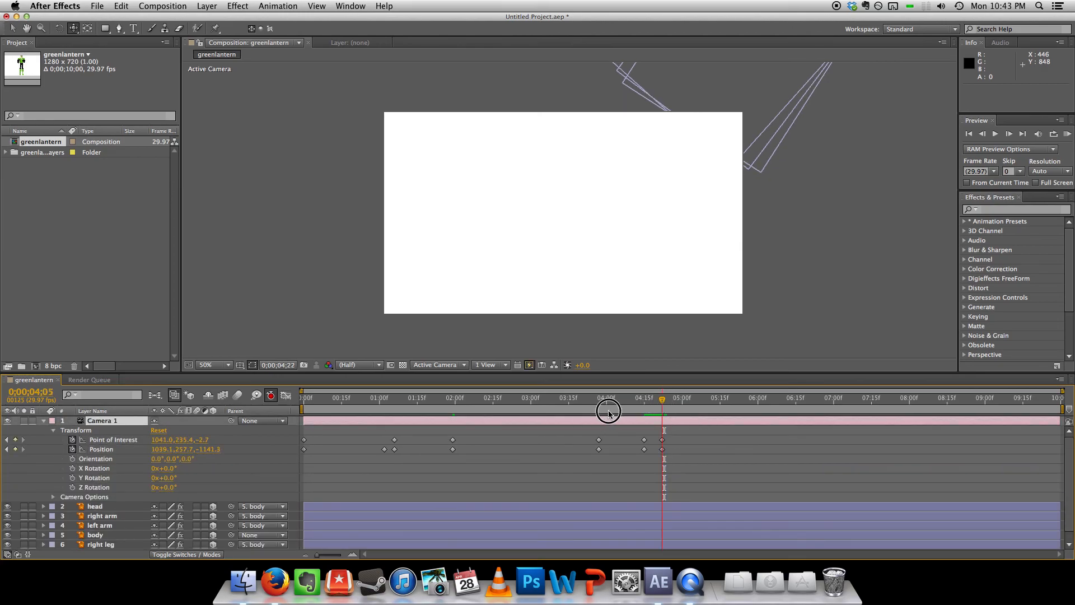
drag(608, 411, 448, 424)
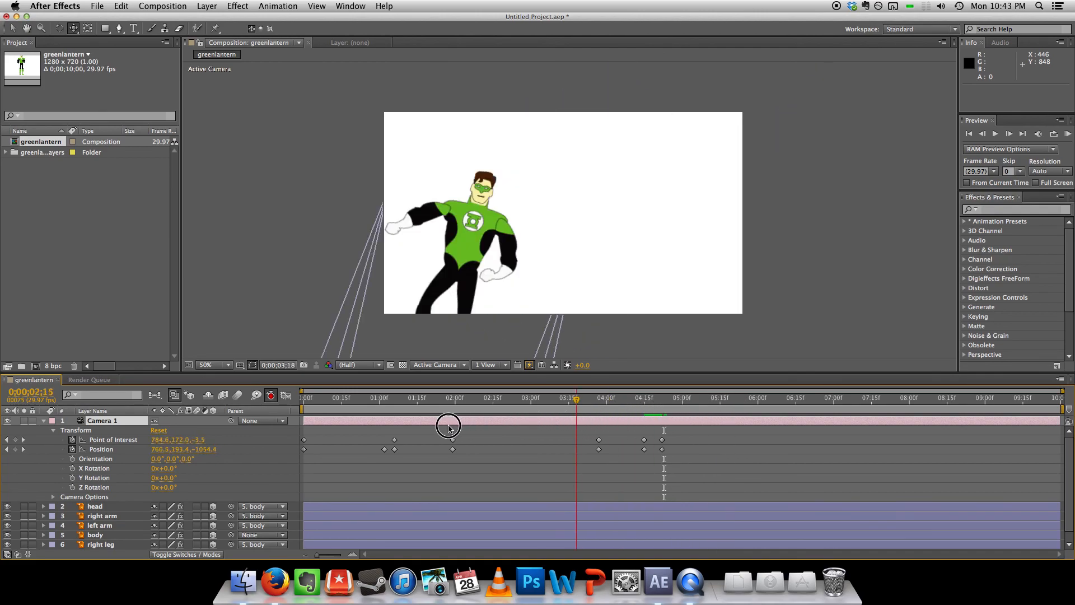